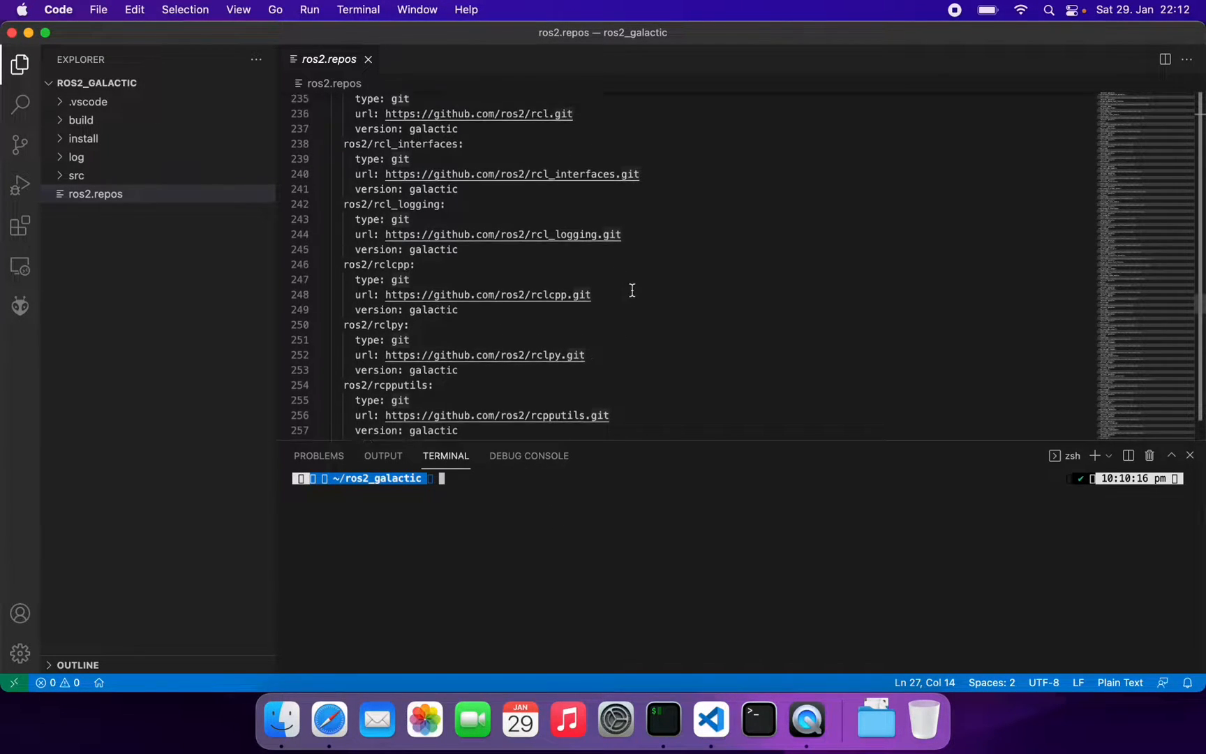
# Search Google in Safari for 'ros2 macos build'
pyautogui.scroll(-3)
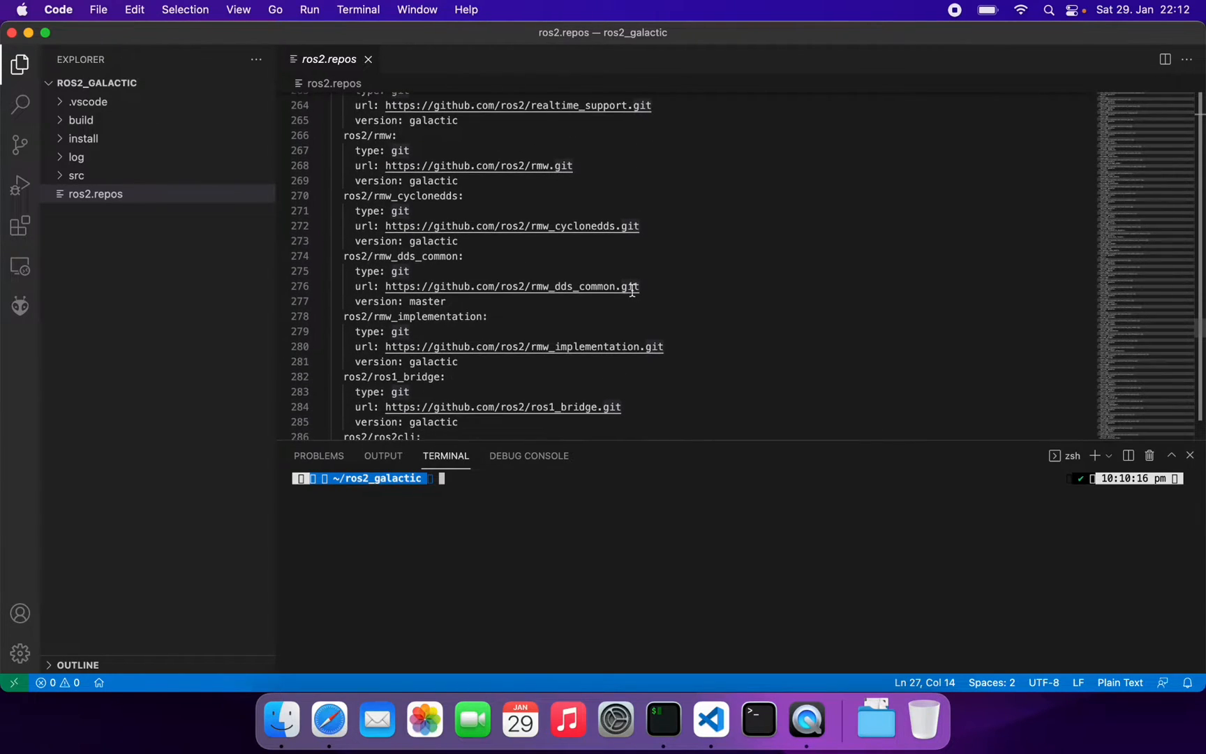
pyautogui.scroll(-3)
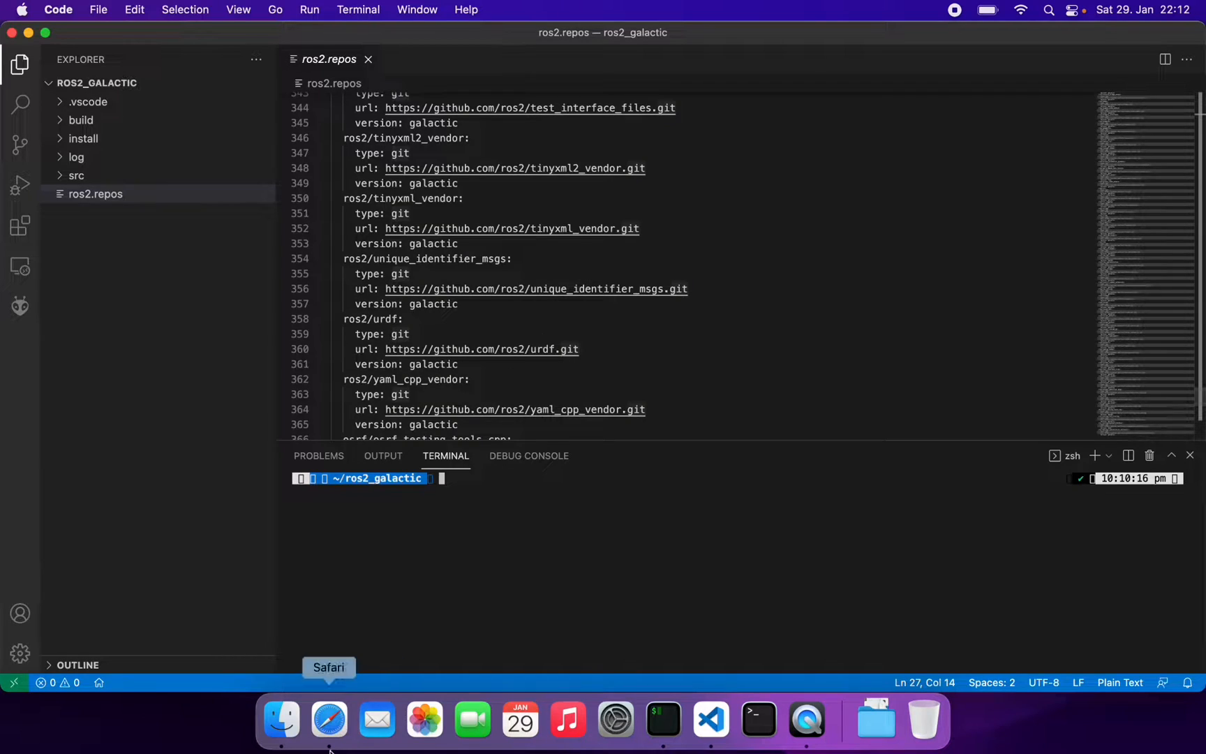
pyautogui.click(329, 721)
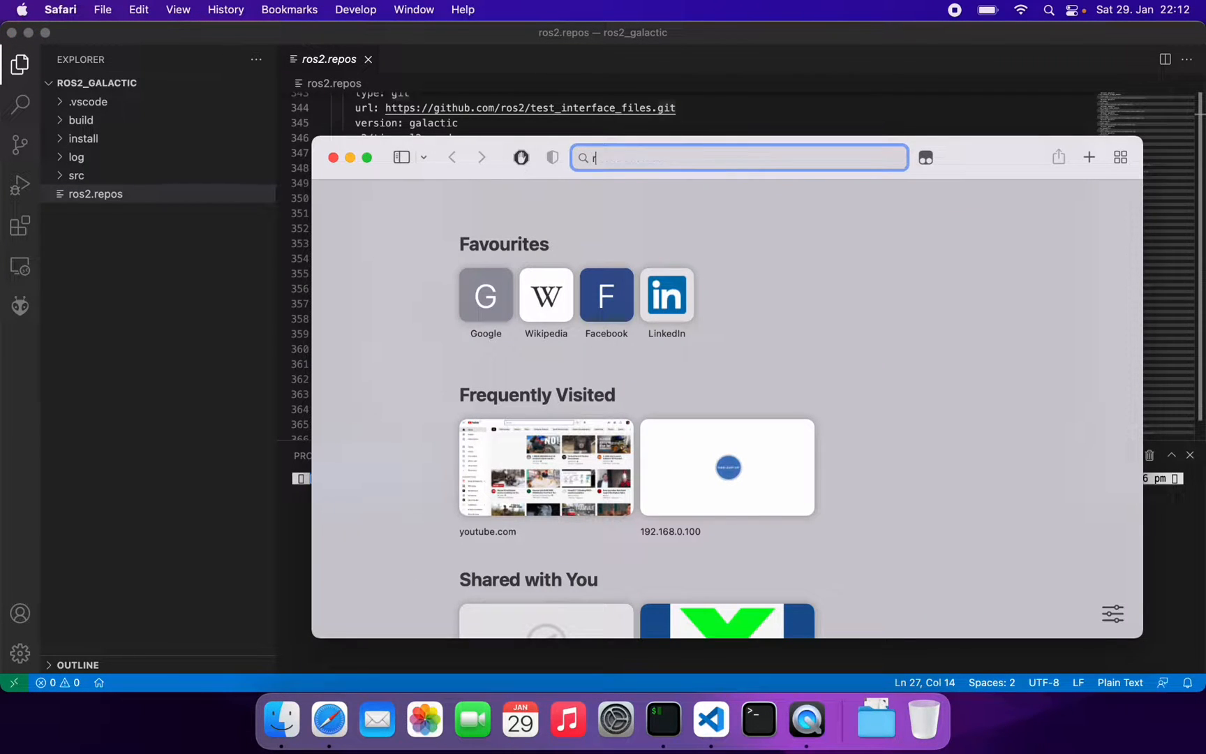
pyautogui.write('ros2.repos at galactic · ... — https://github.com/')
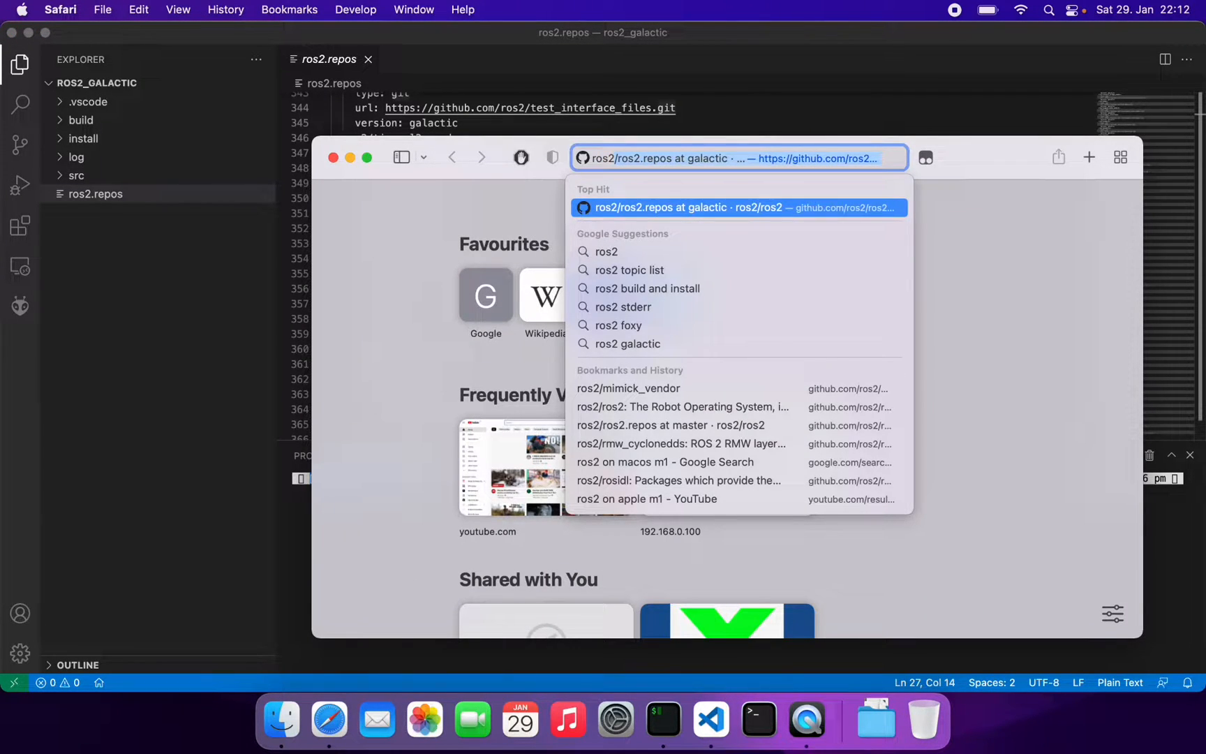
pyautogui.write('ros2')
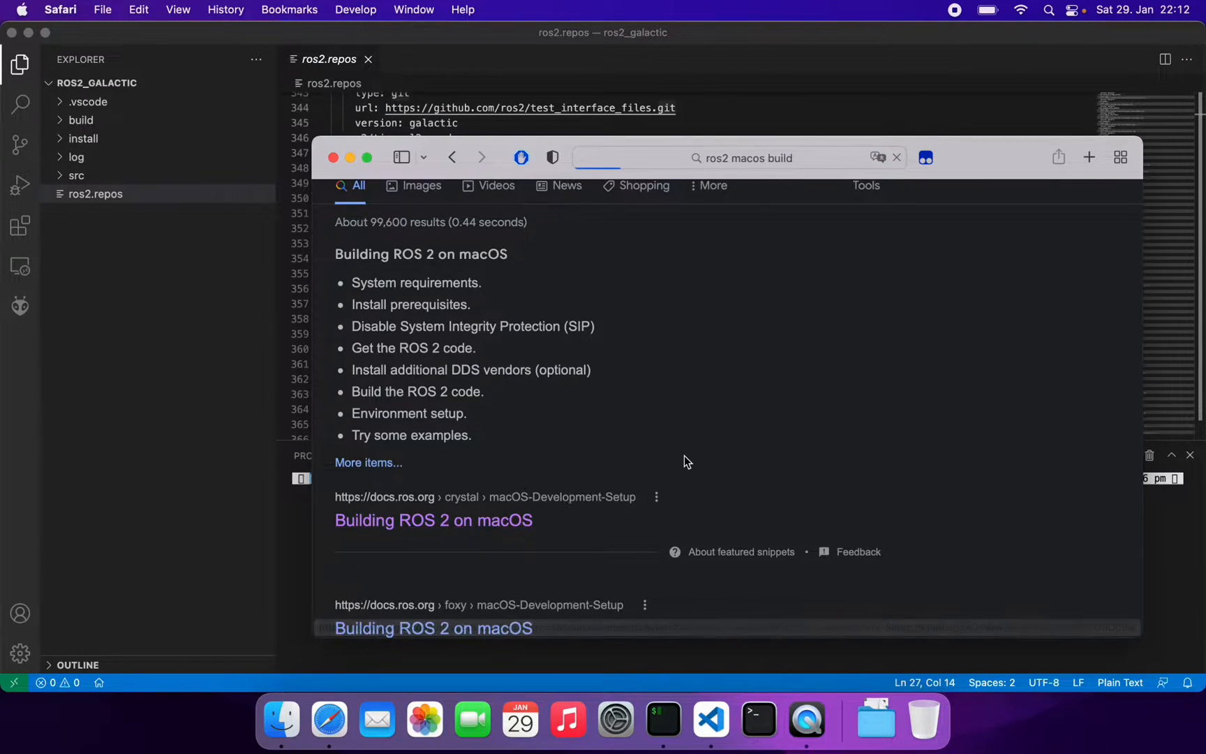
# Open the docs.ros.org 'Building ROS 2 on macOS' guide and read its prerequisites
pyautogui.click(433, 520)
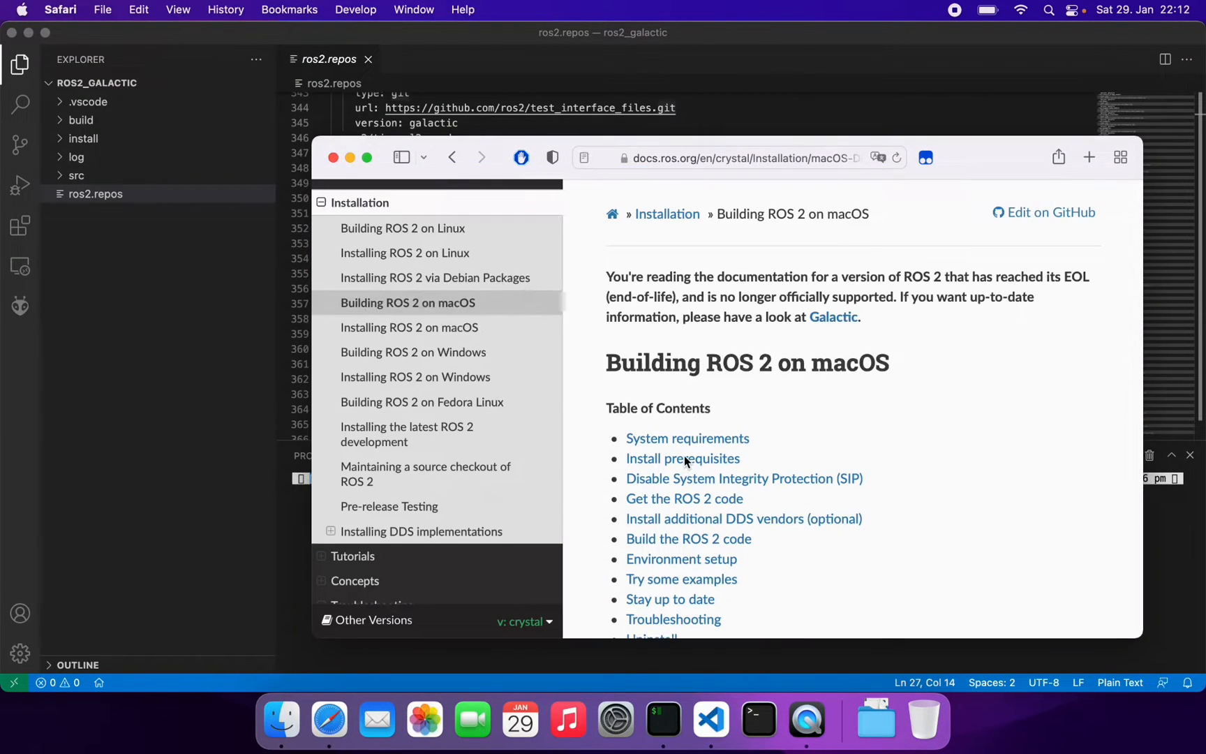
pyautogui.scroll(-3)
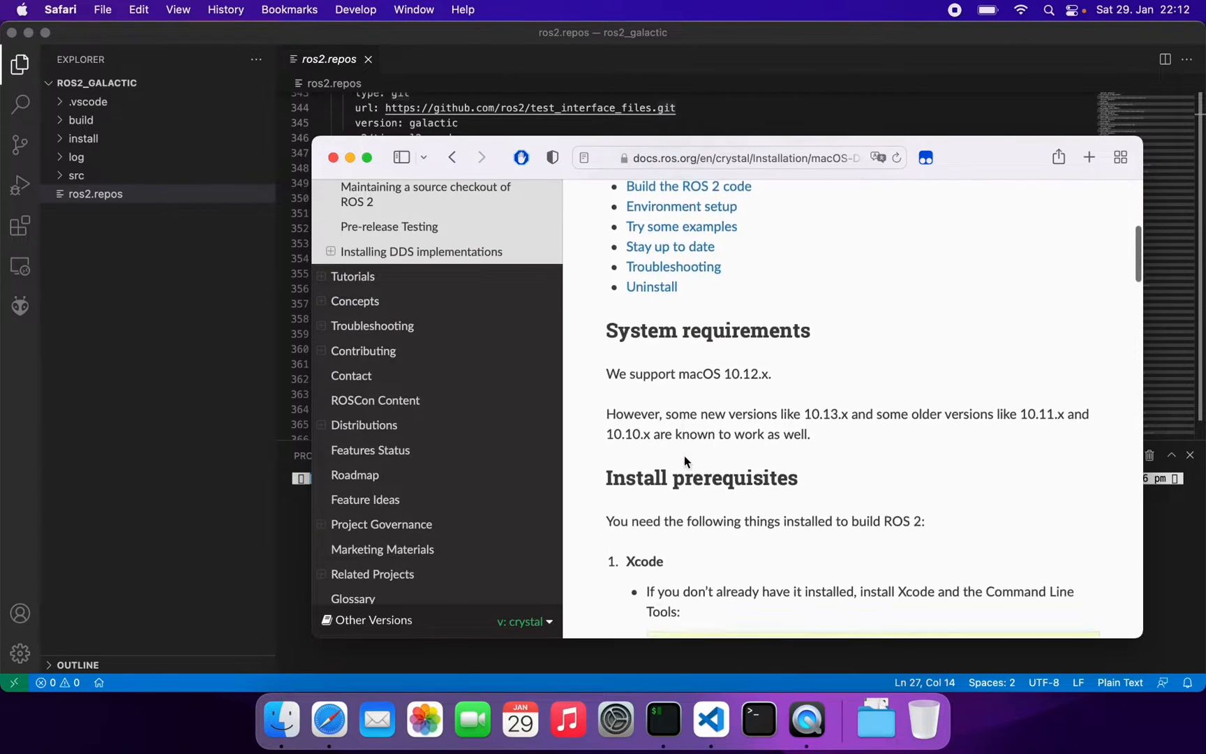
pyautogui.scroll(-3)
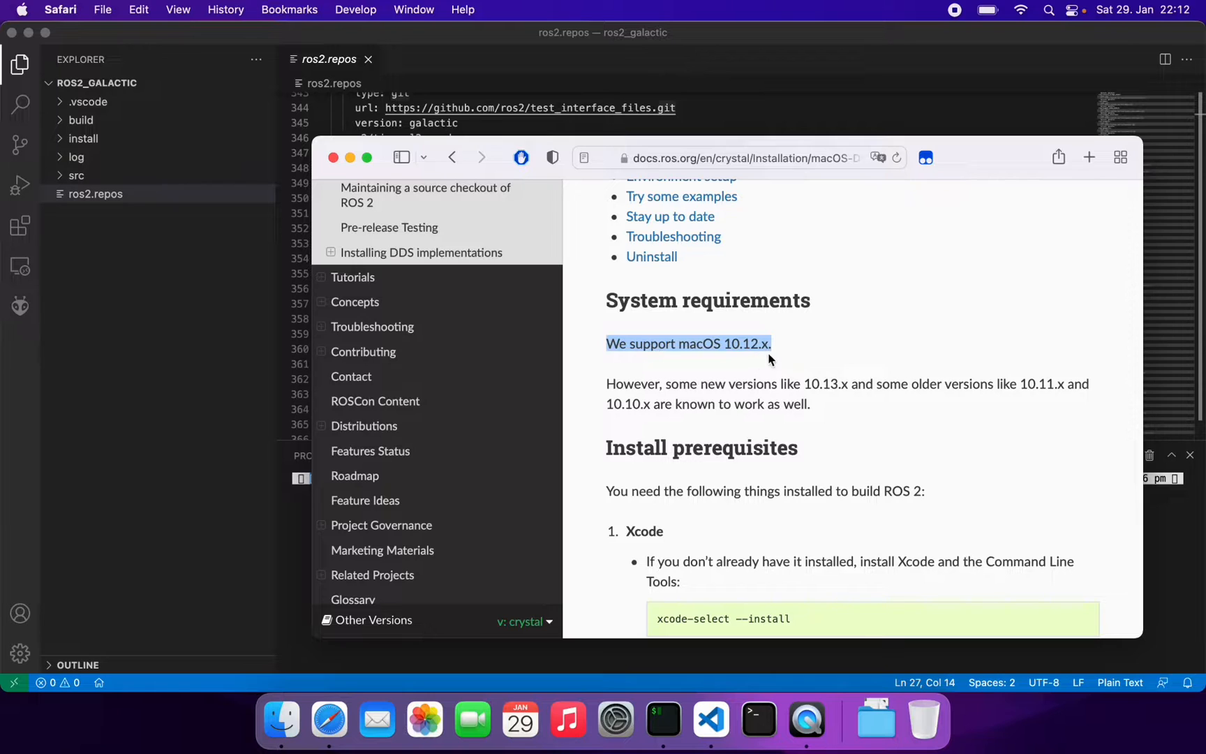
pyautogui.scroll(-3)
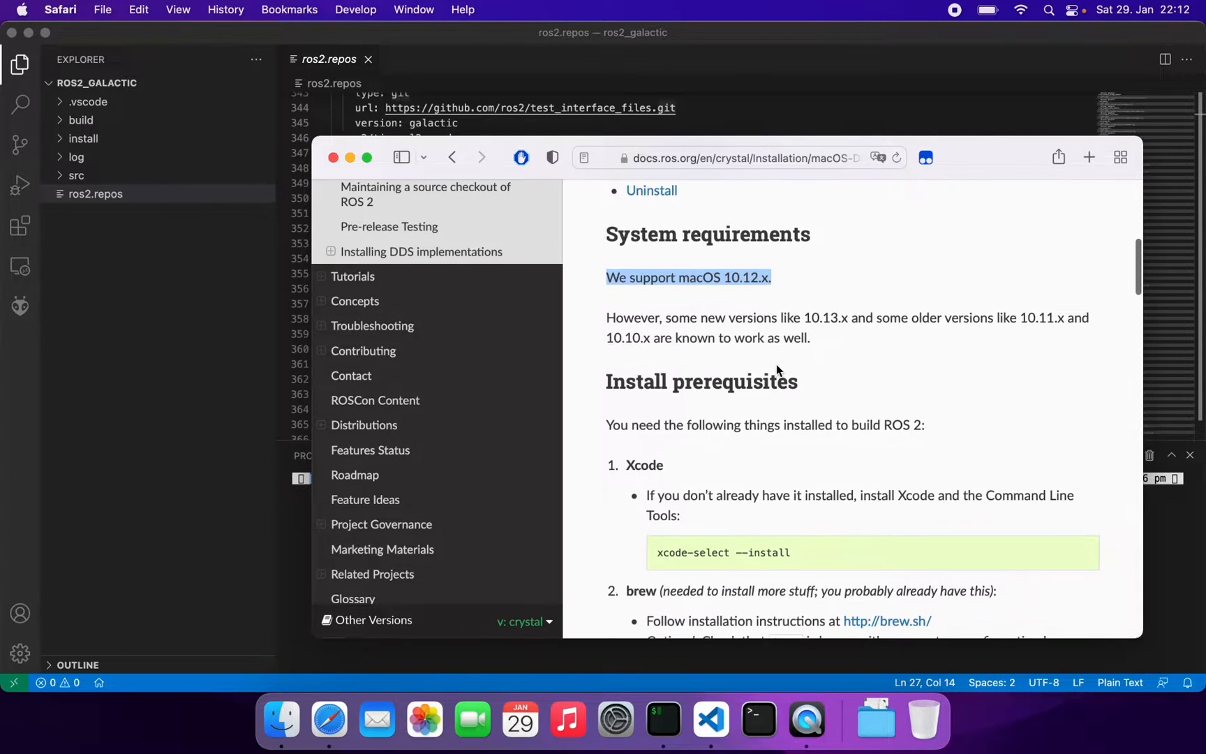
pyautogui.scroll(-3)
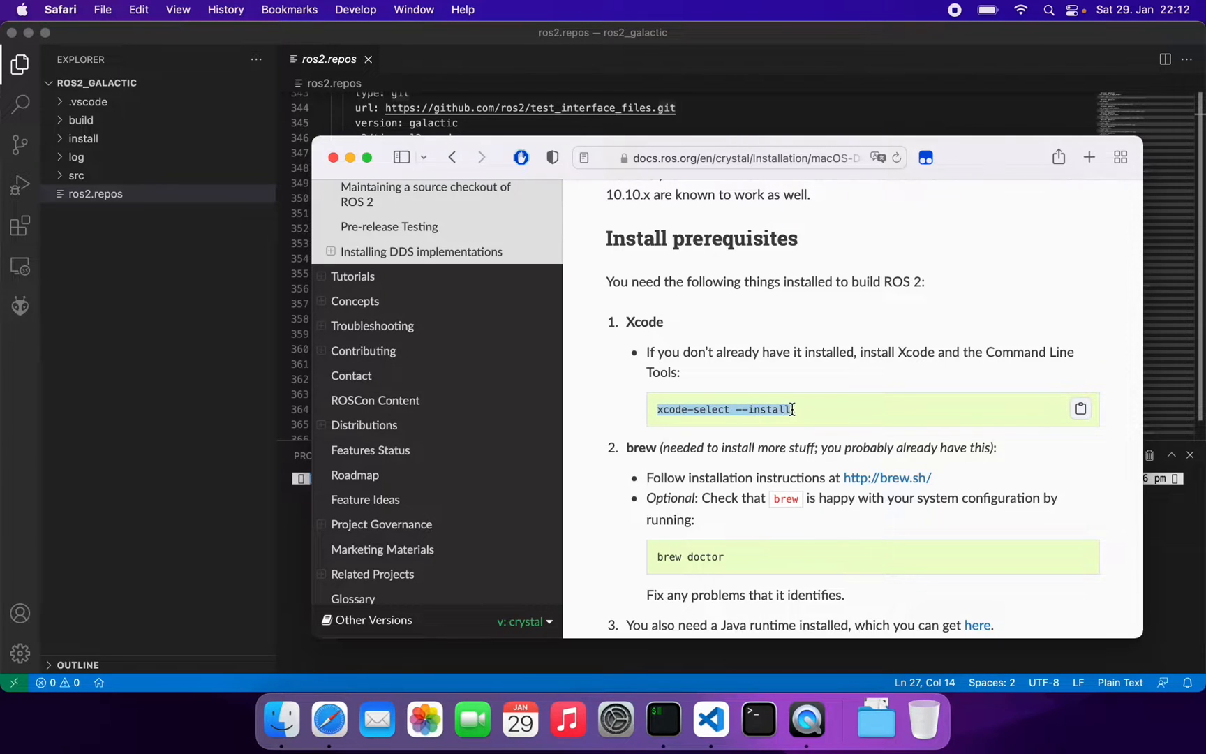
pyautogui.scroll(-3)
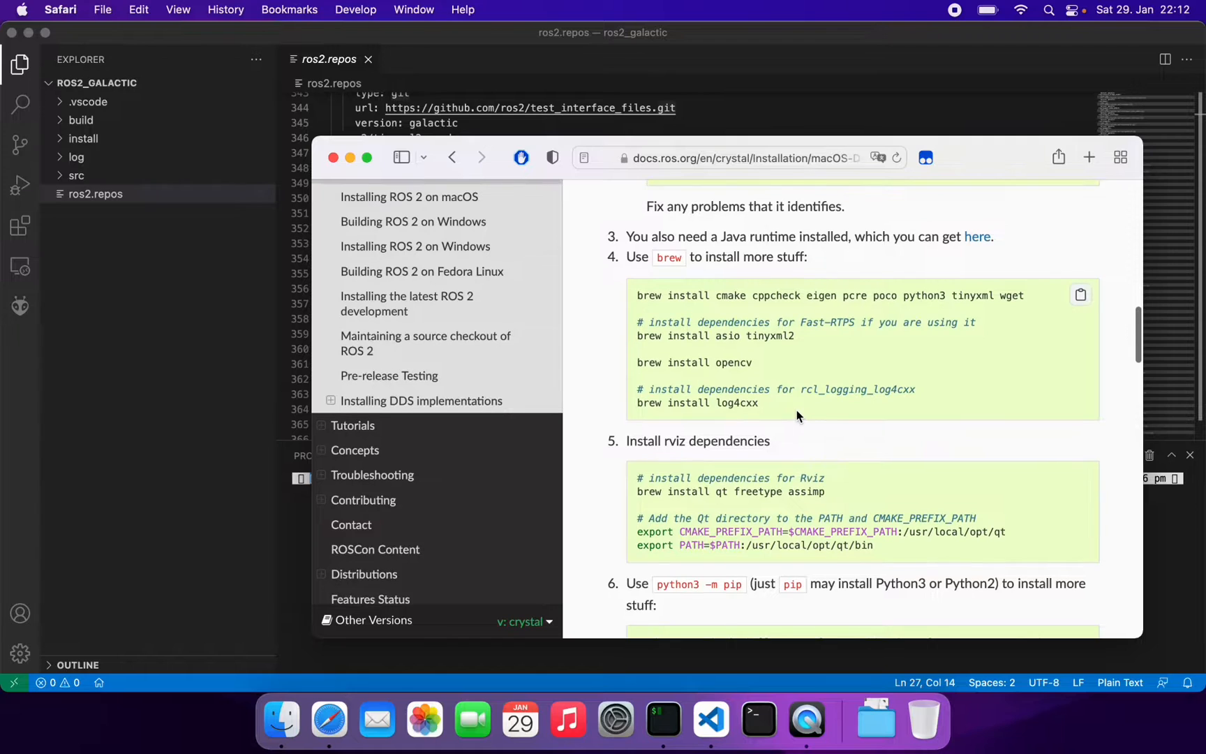
# Select text in the workspace creation command and read on toward 'Build the ROS 2 code'
pyautogui.scroll(-3)
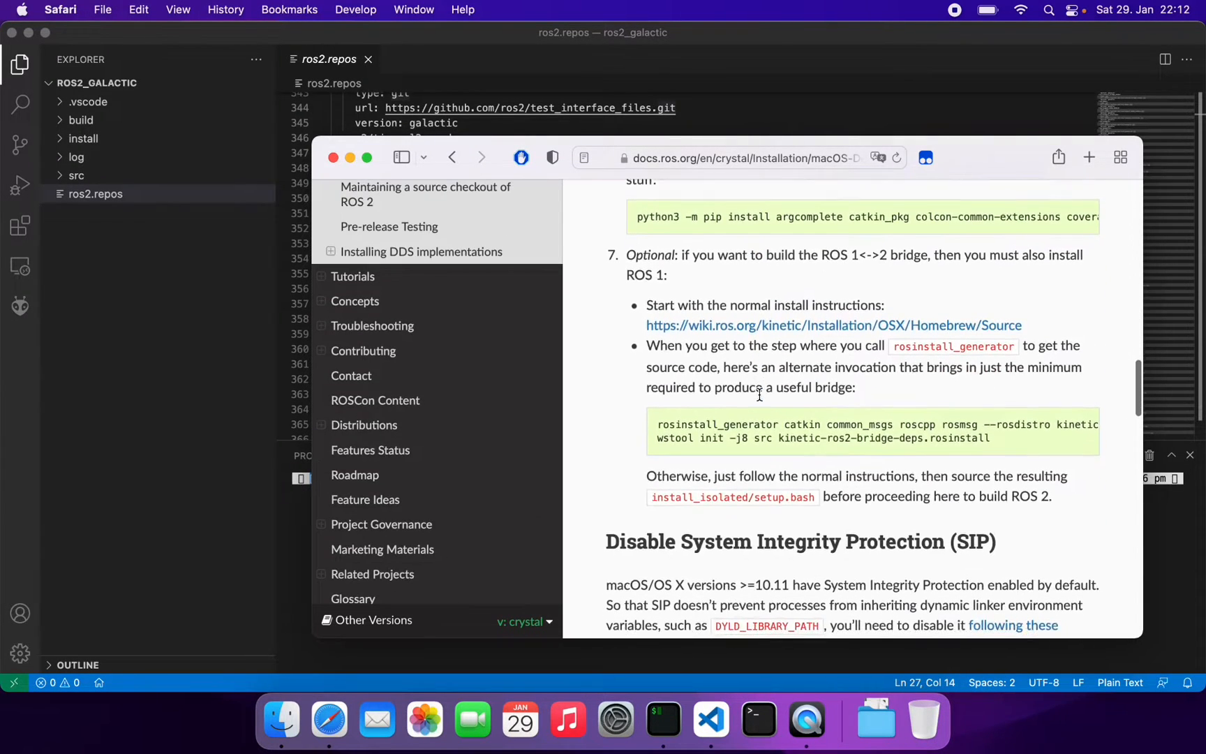
pyautogui.scroll(-3)
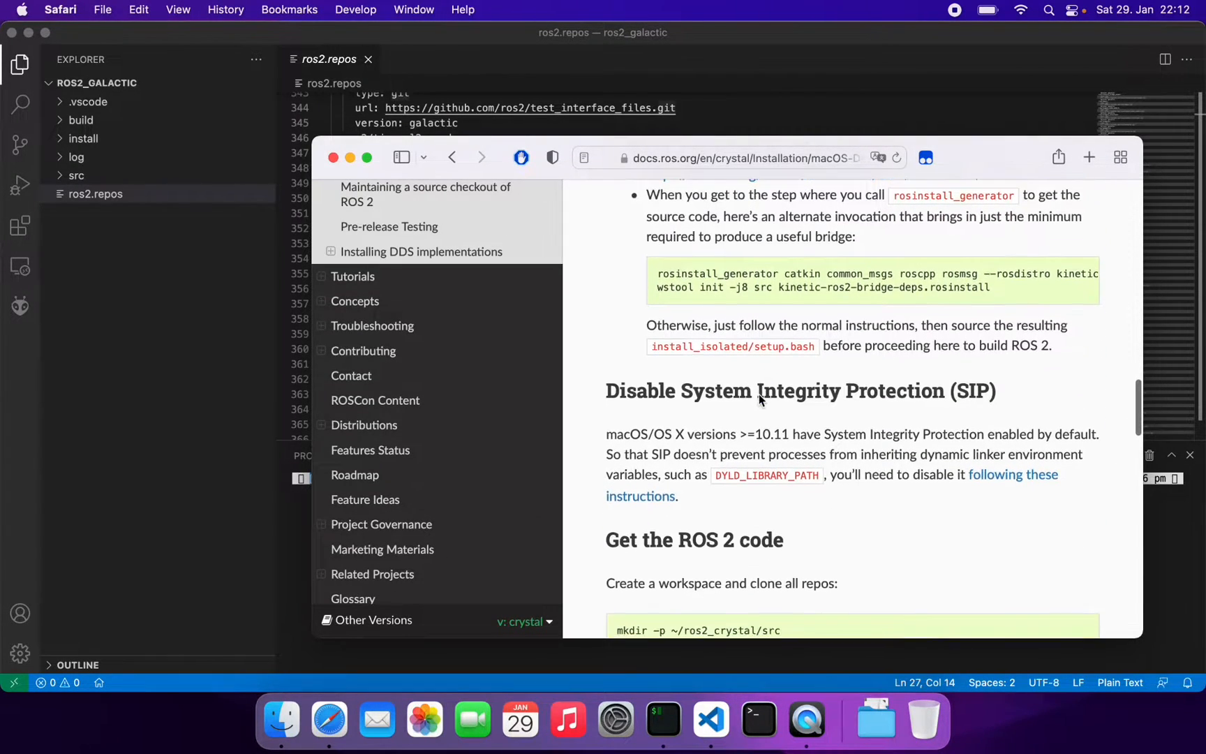
pyautogui.scroll(-3)
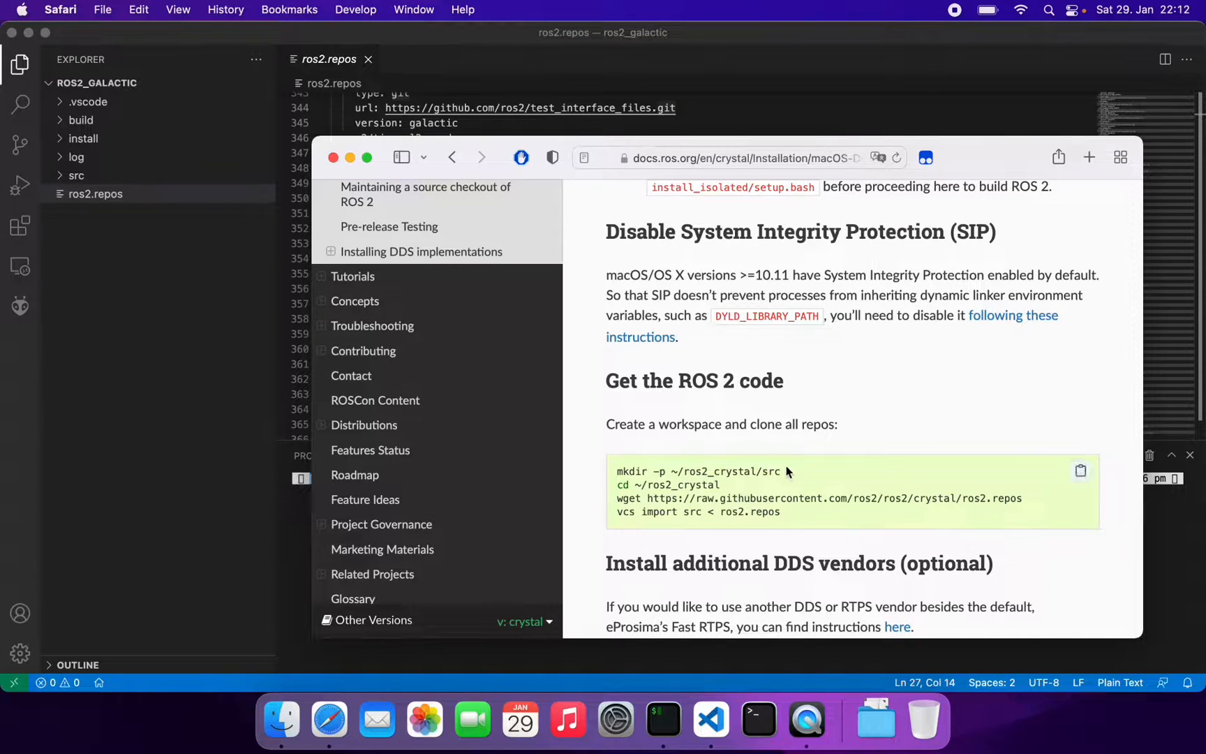
pyautogui.doubleClick(695, 471)
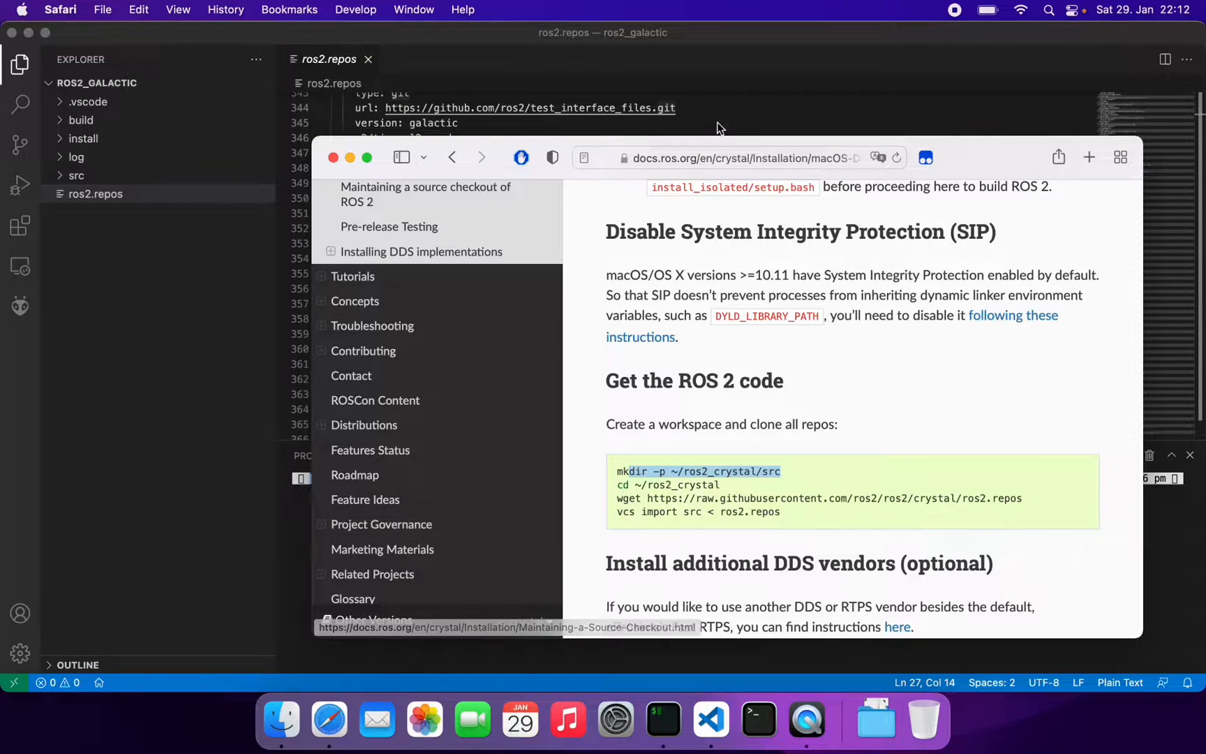
pyautogui.click(709, 722)
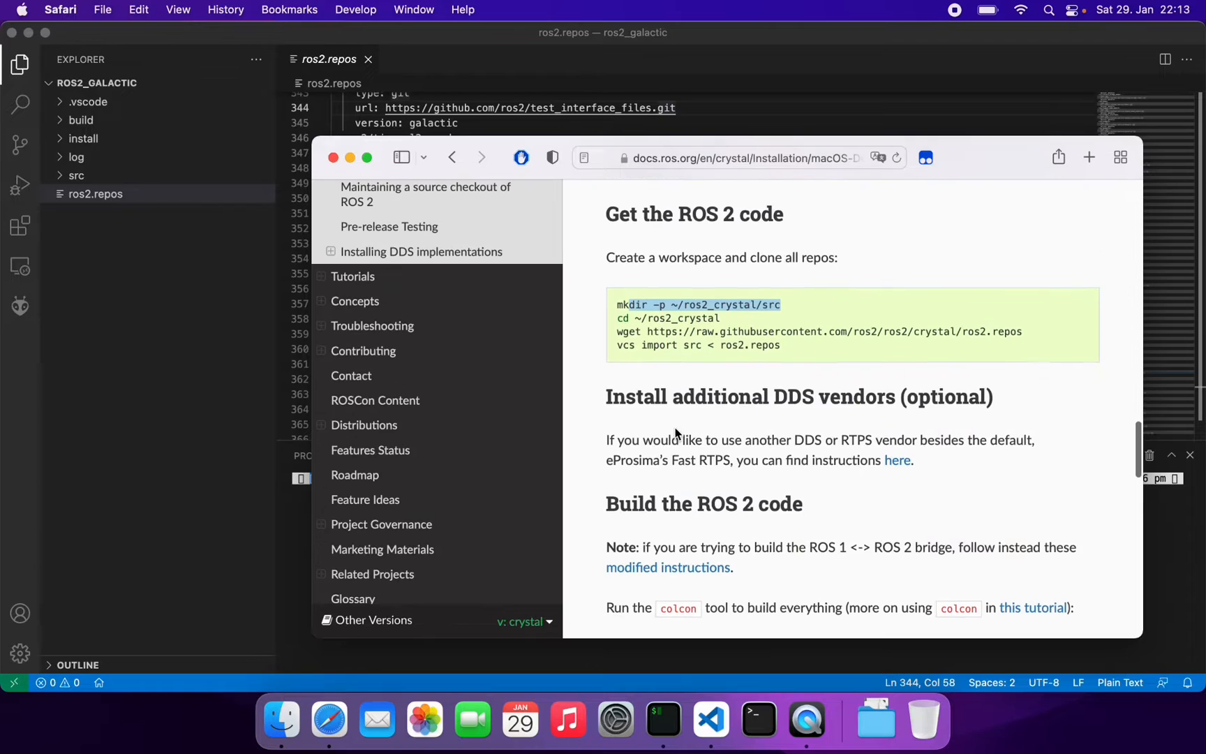
pyautogui.scroll(-3)
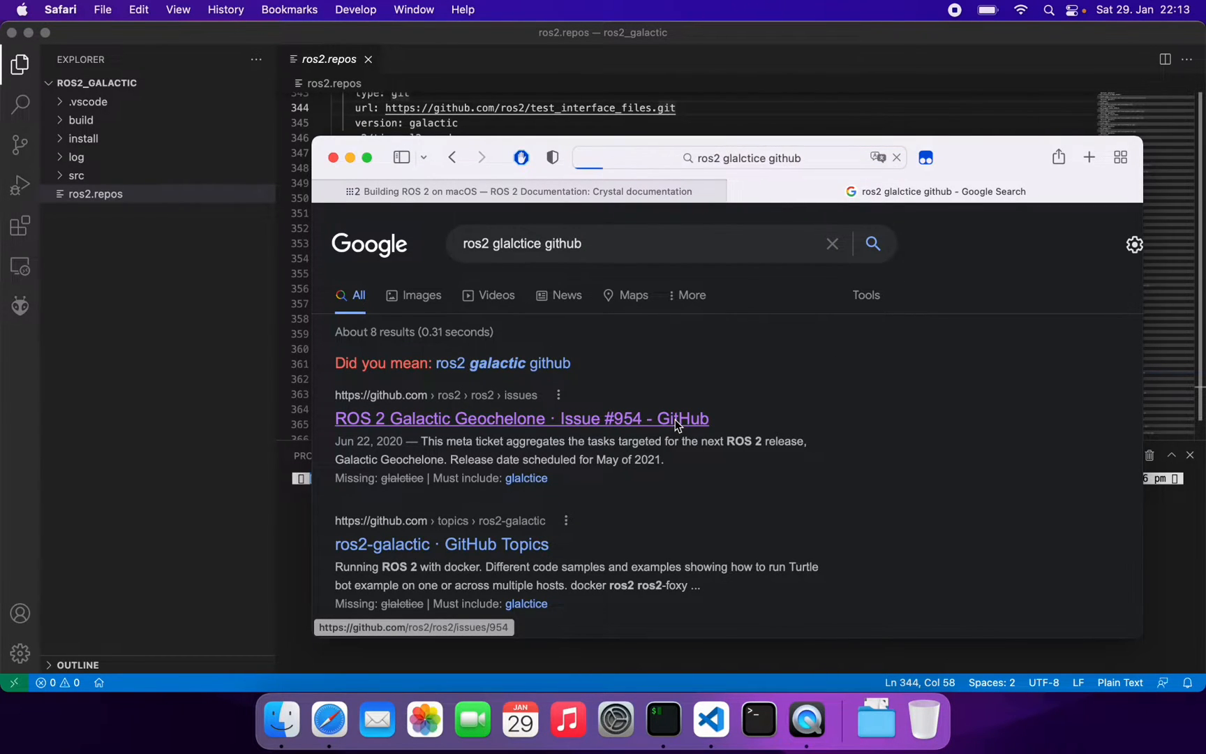
# Open the ROS 2 organisation on GitHub and its ros2 repository
pyautogui.click(521, 418)
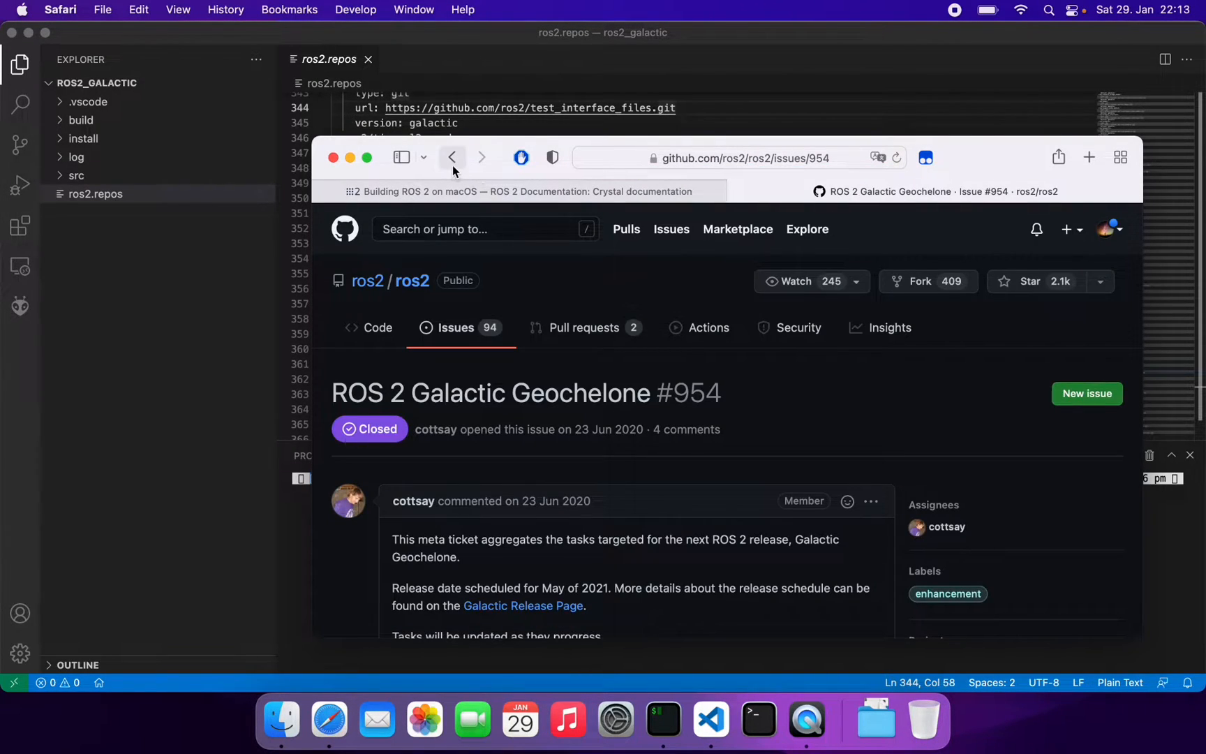
pyautogui.click(453, 158)
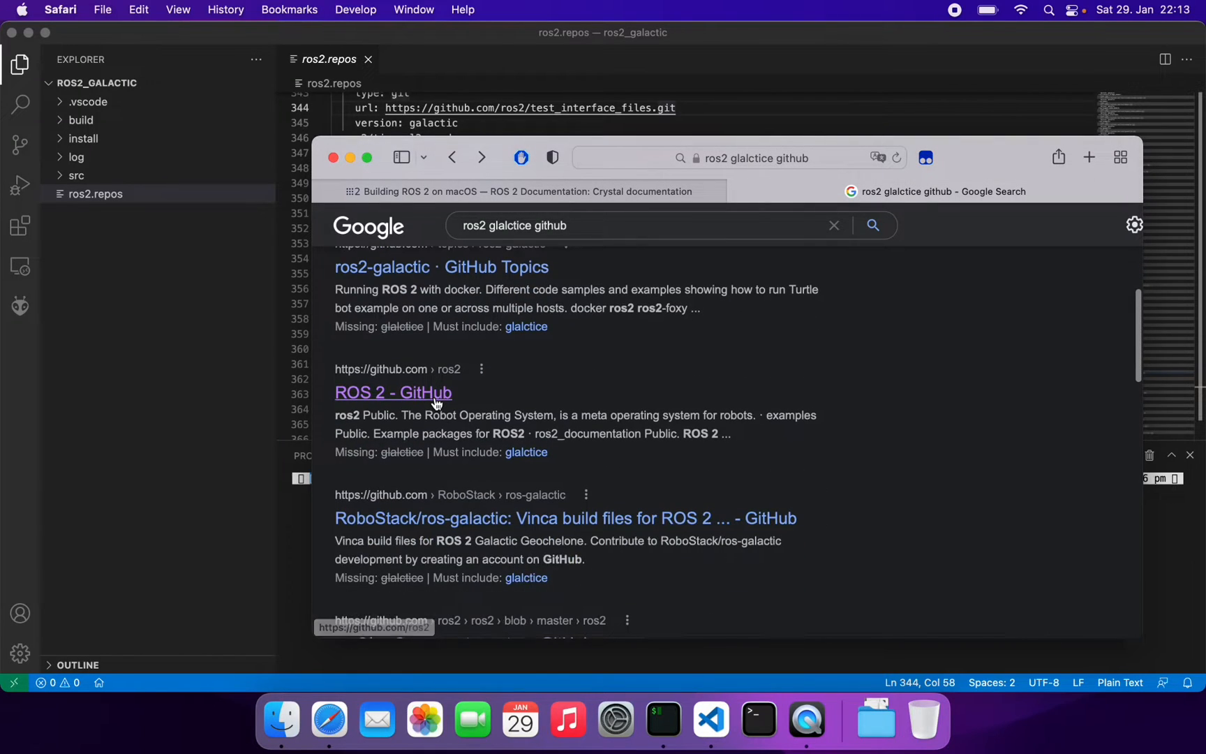
pyautogui.click(393, 392)
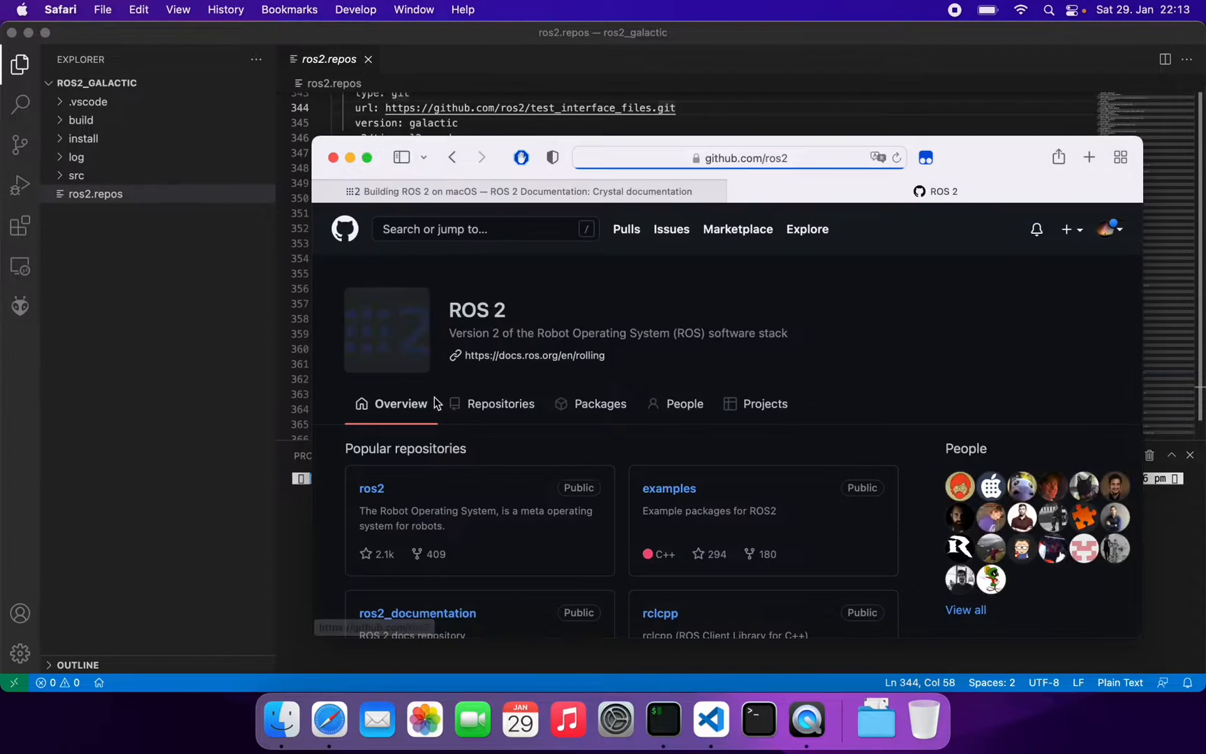
pyautogui.click(371, 488)
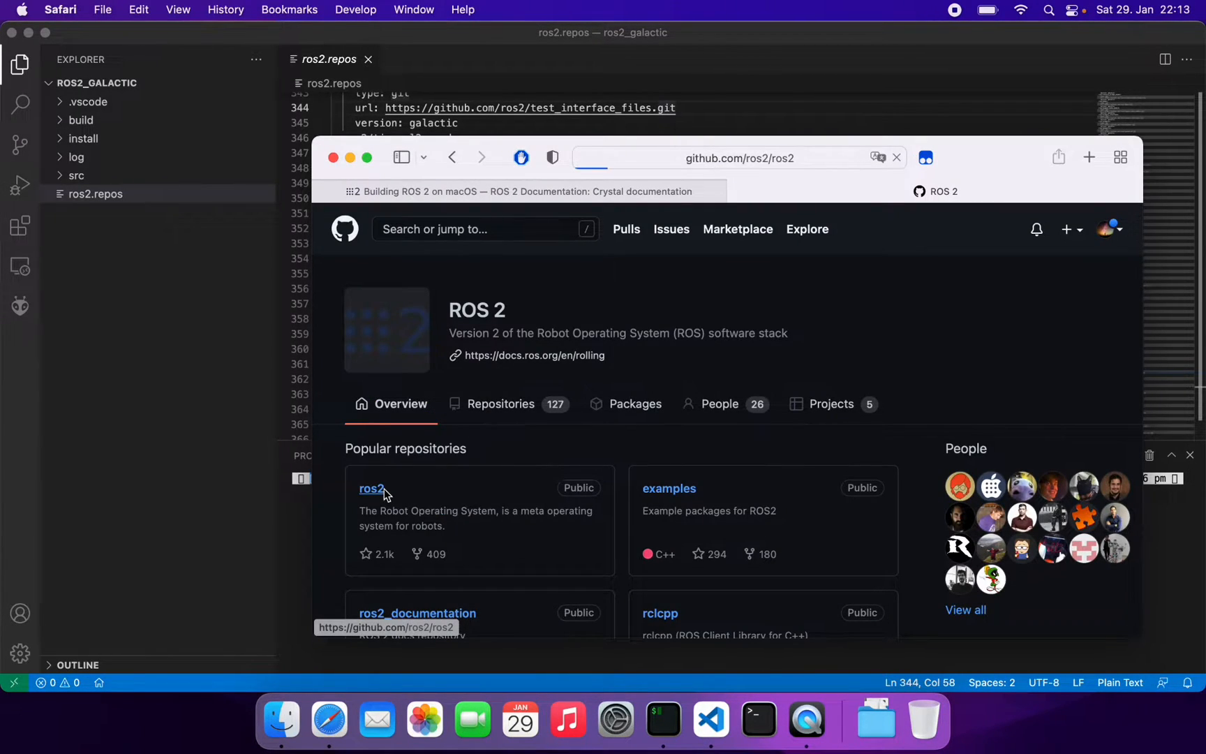
pyautogui.click(372, 488)
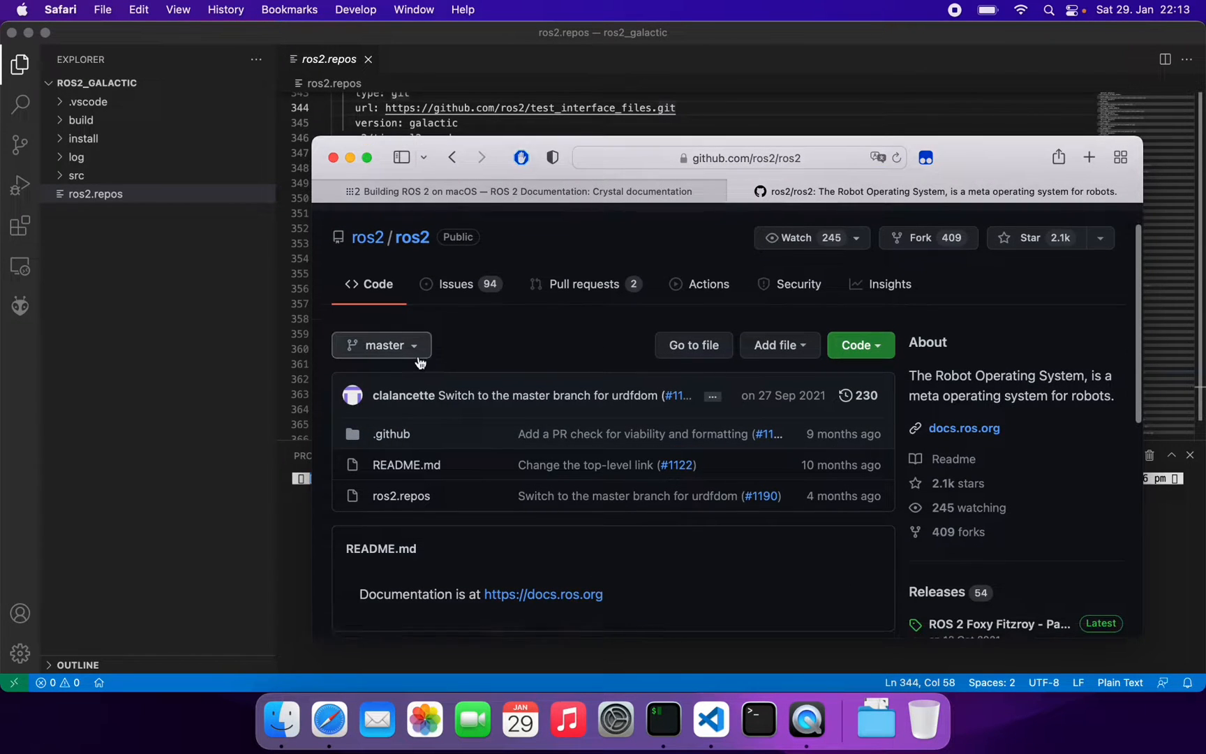
# Switch the ros2 repository to the galactic-release branch
pyautogui.click(381, 345)
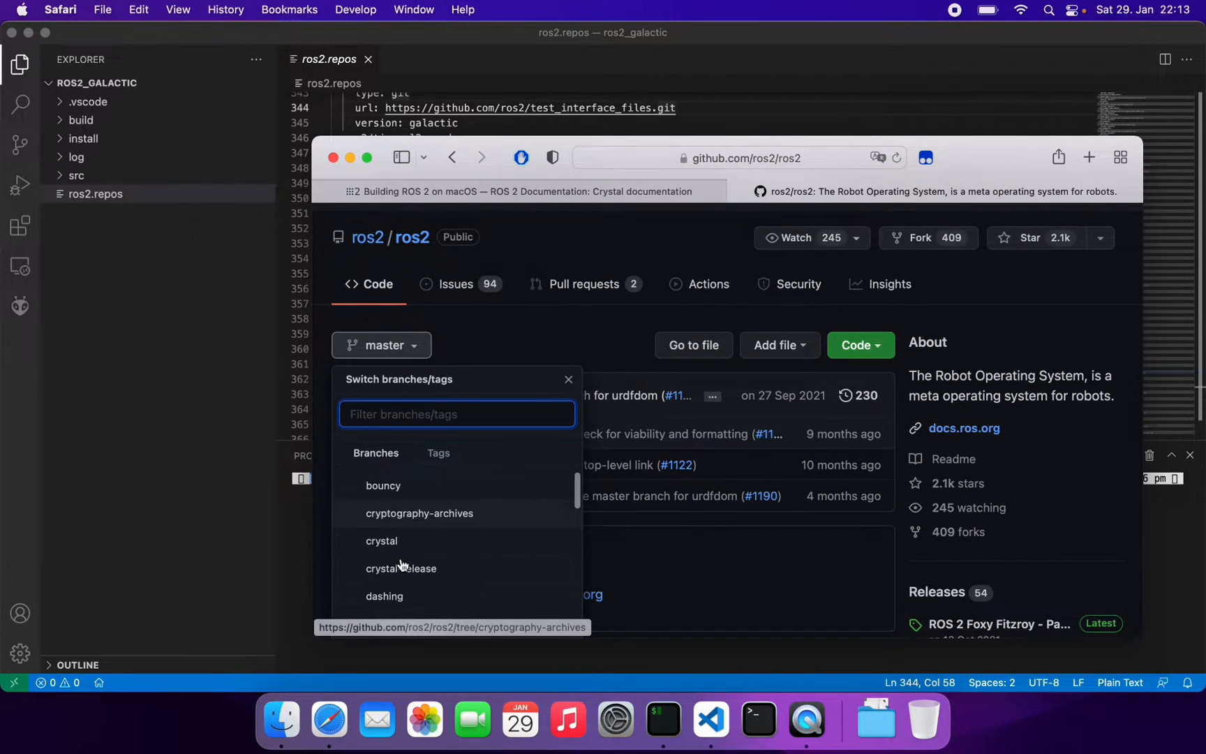
pyautogui.scroll(-3)
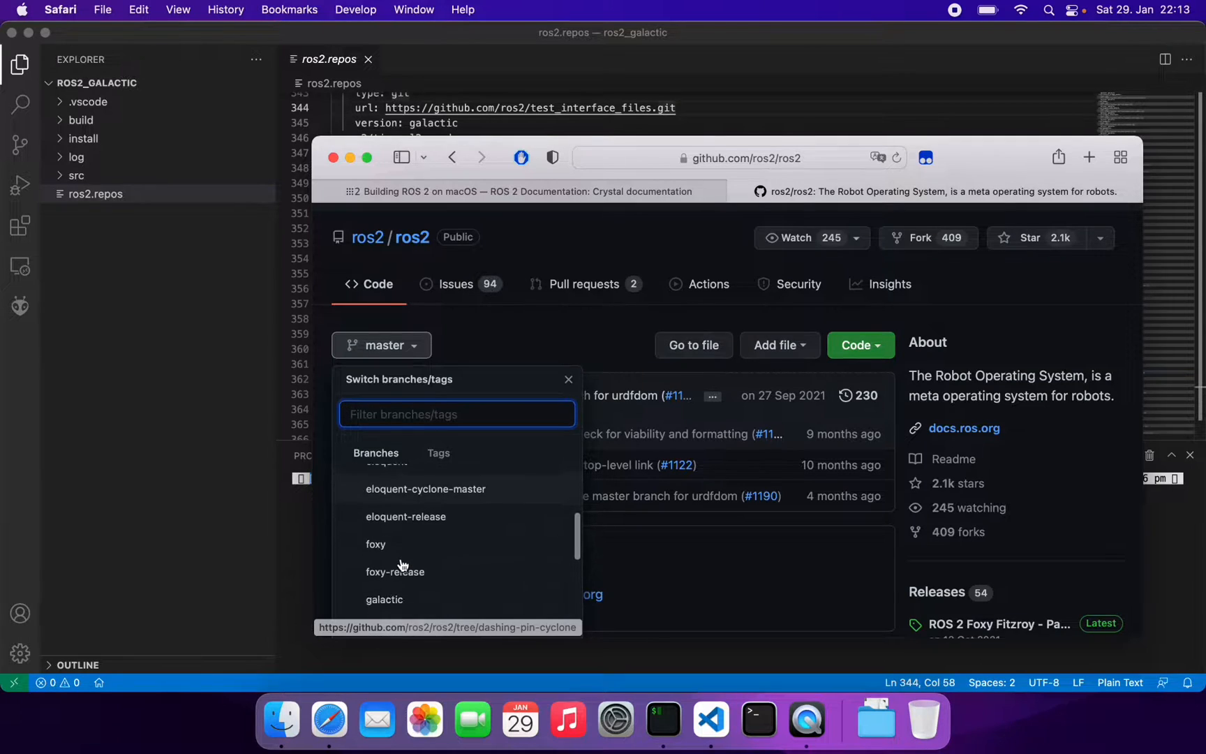
pyautogui.scroll(-3)
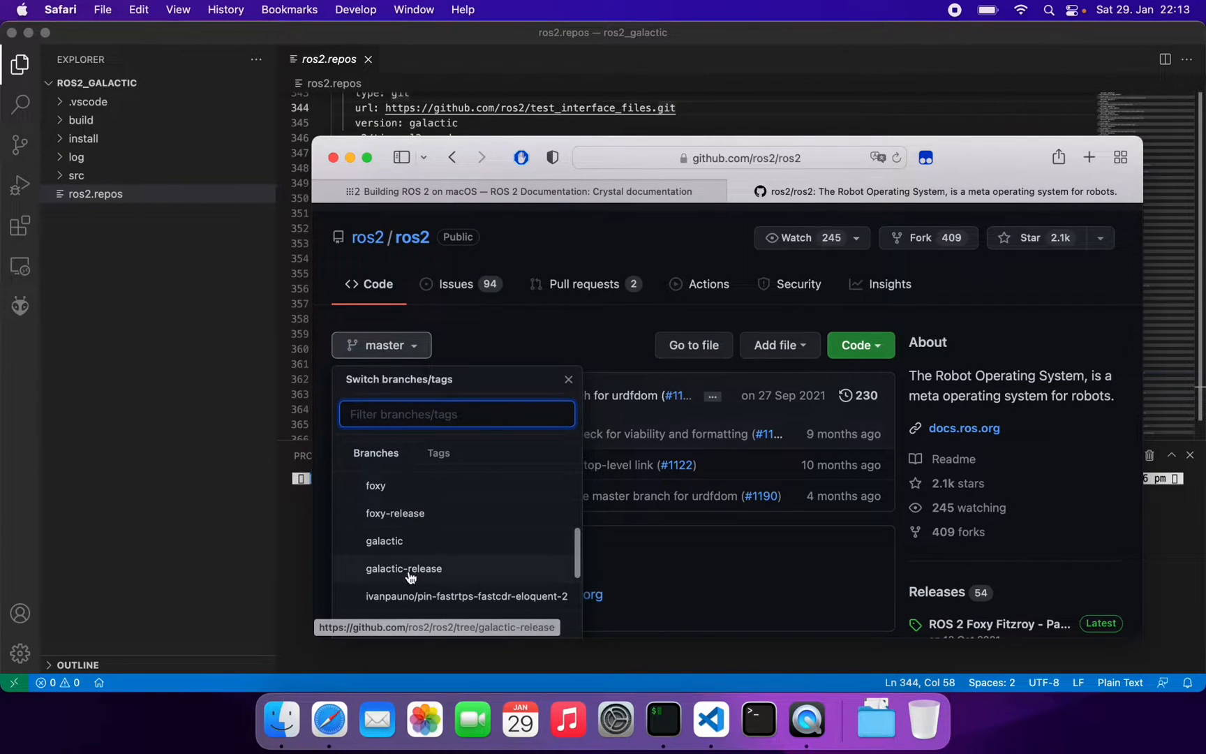
pyautogui.click(403, 567)
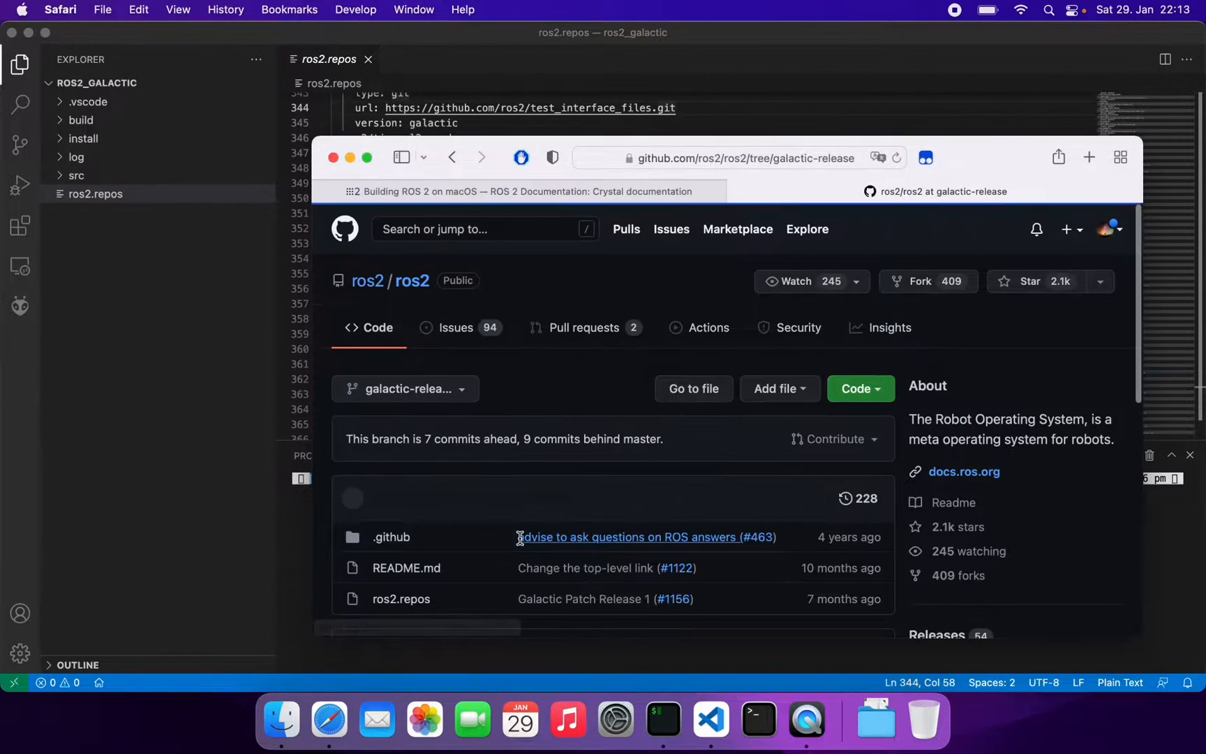
# Open galactic-release ros2.repos and select the eProsima entries through foonathan_memory_vendor
pyautogui.click(400, 598)
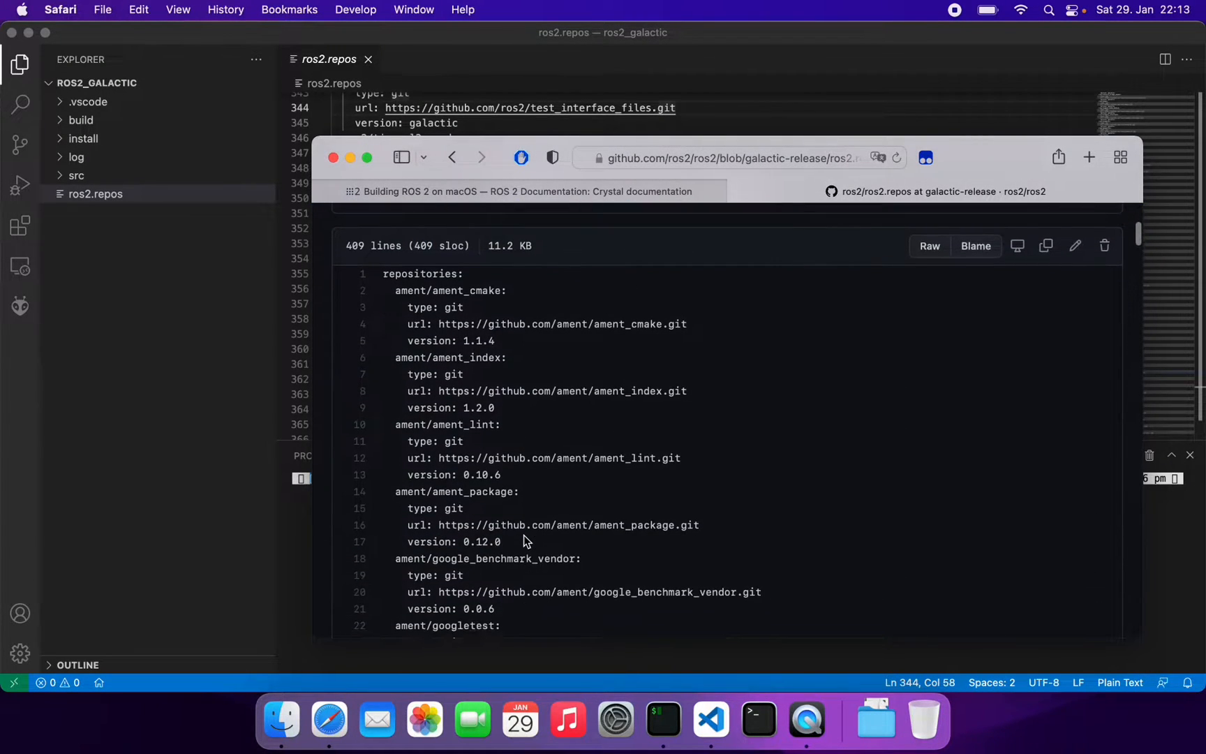
pyautogui.scroll(-3)
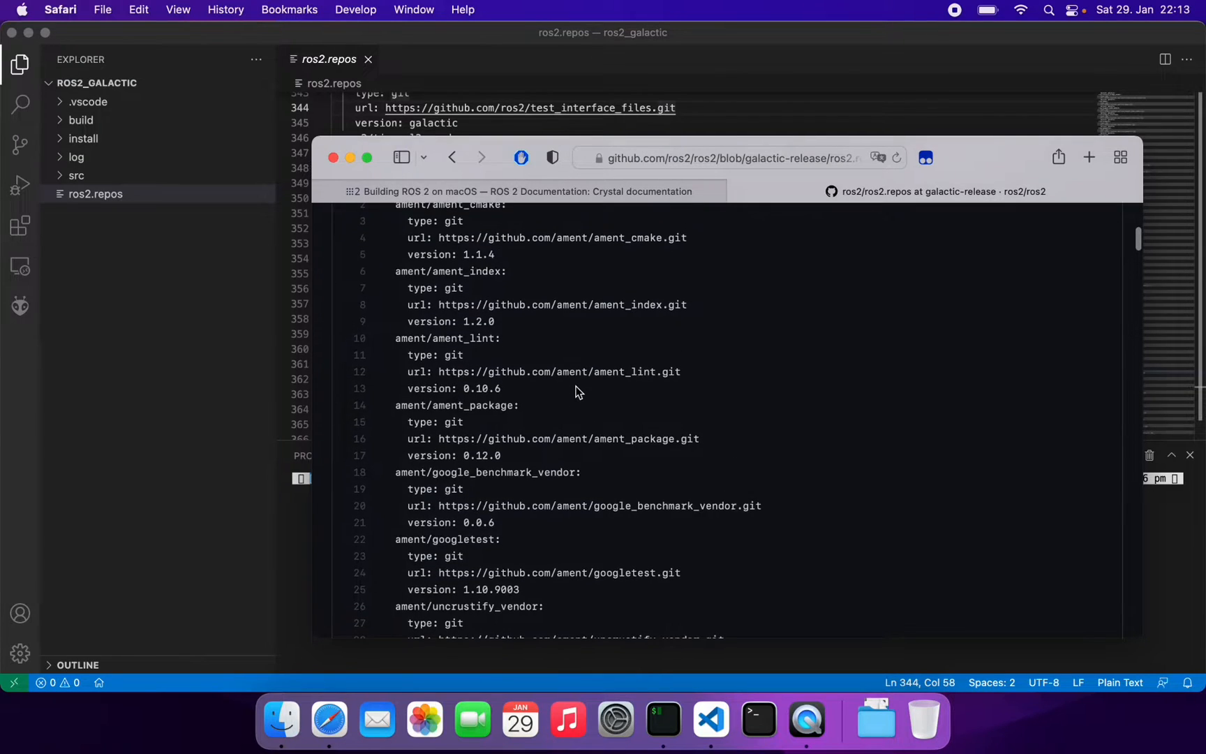
pyautogui.scroll(-3)
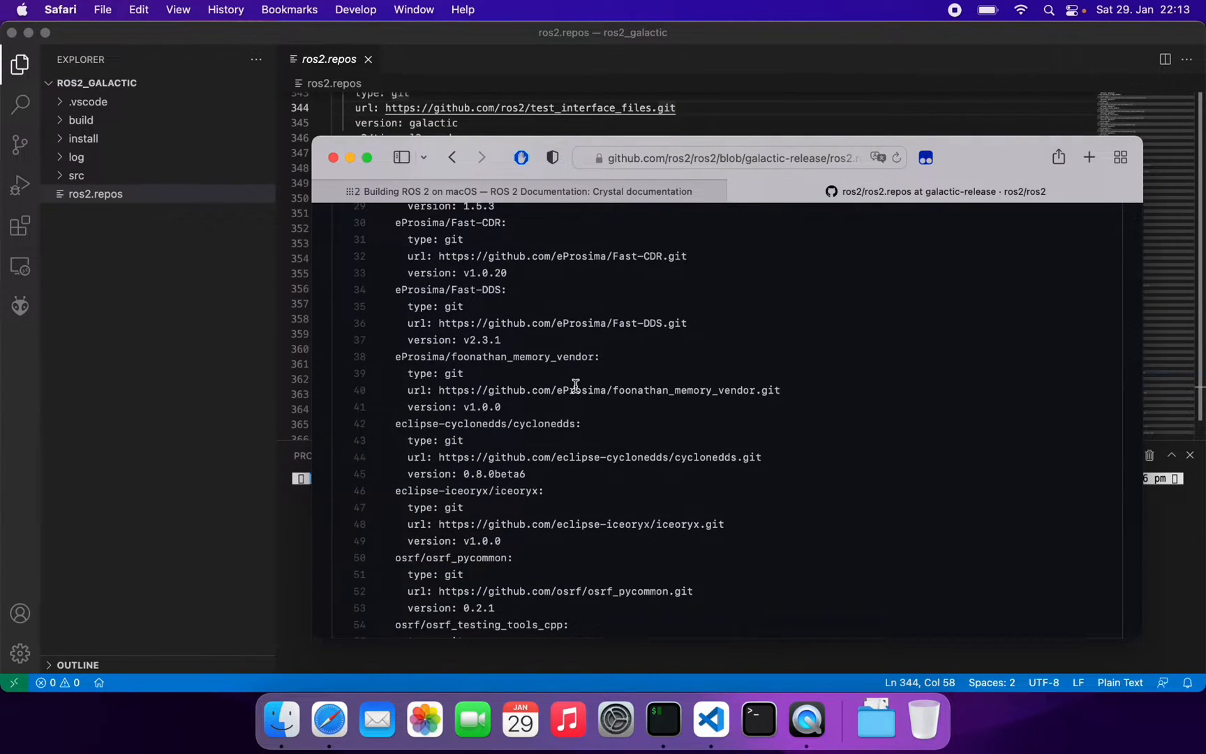
pyautogui.scroll(-3)
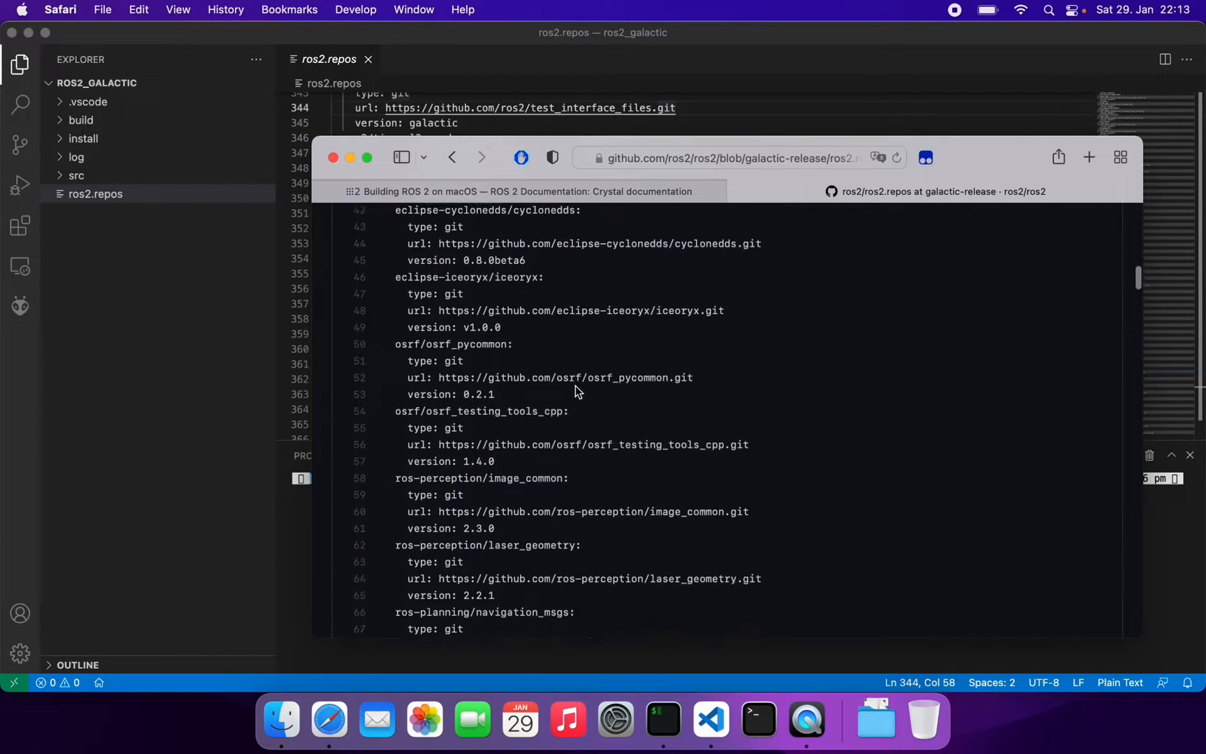
pyautogui.scroll(-3)
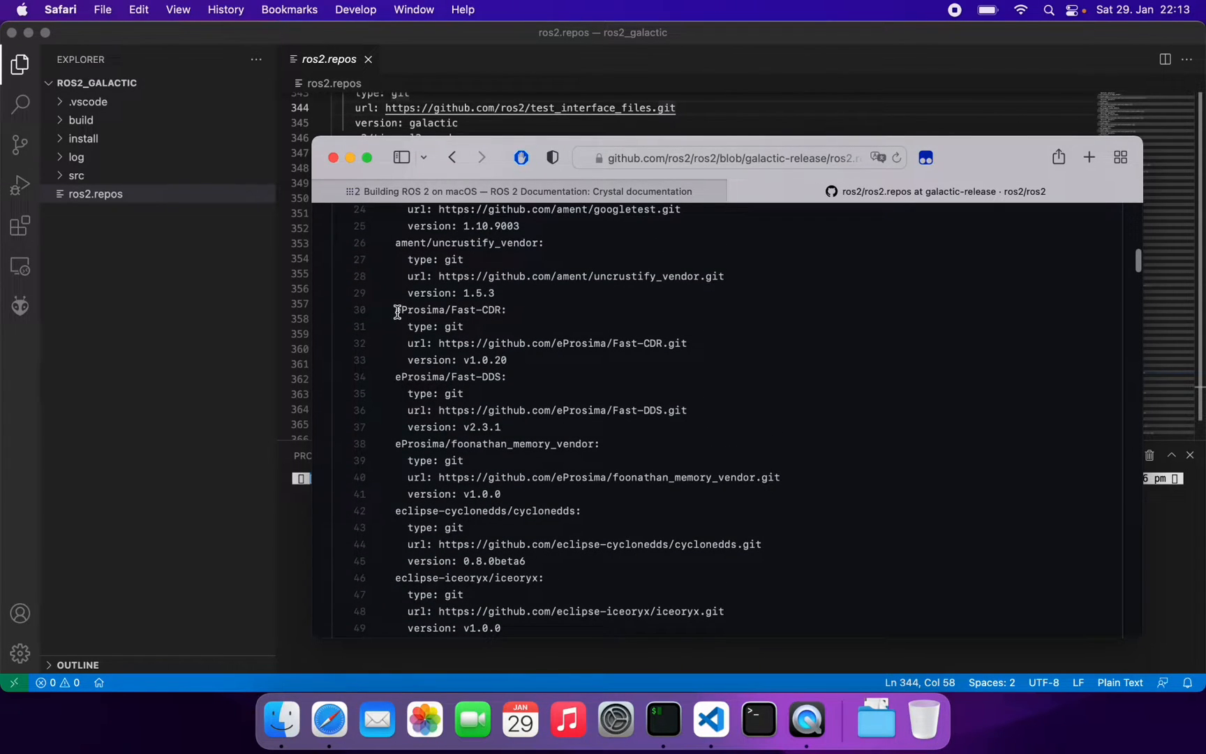
pyautogui.moveTo(395, 309); pyautogui.dragTo(518, 477)
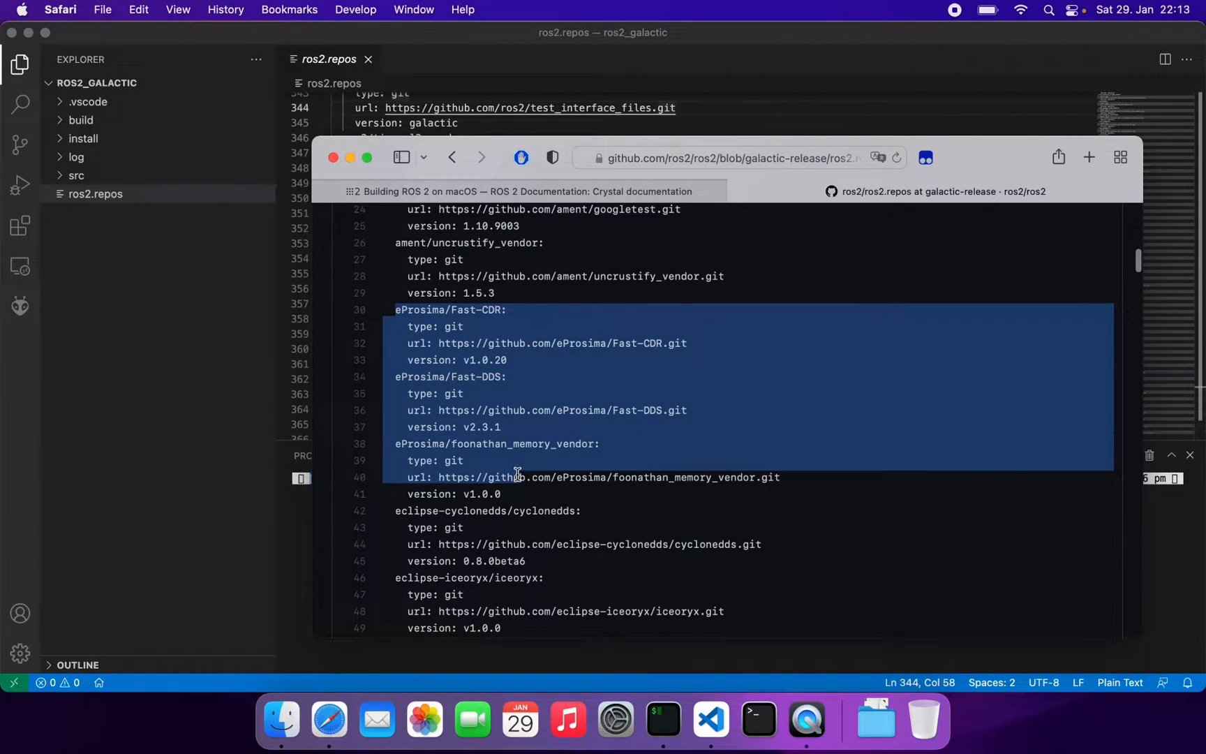
pyautogui.moveTo(517, 477); pyautogui.dragTo(542, 510)
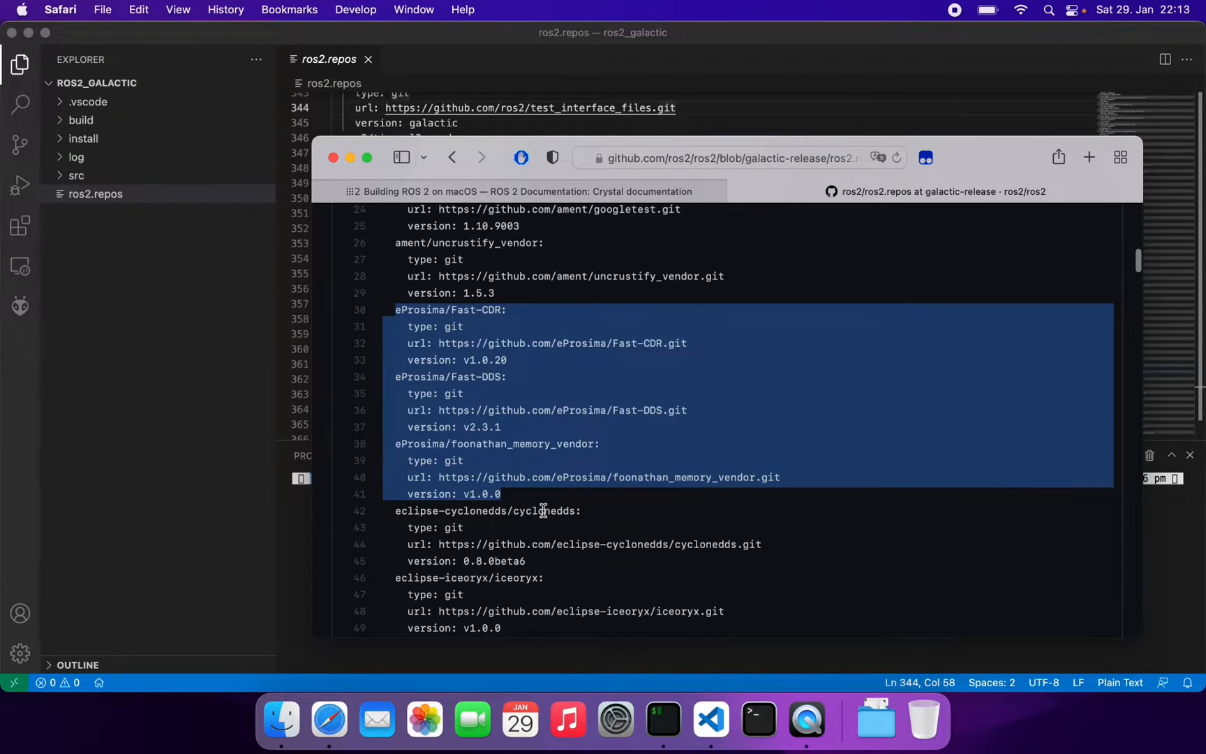
pyautogui.moveTo(581, 399)
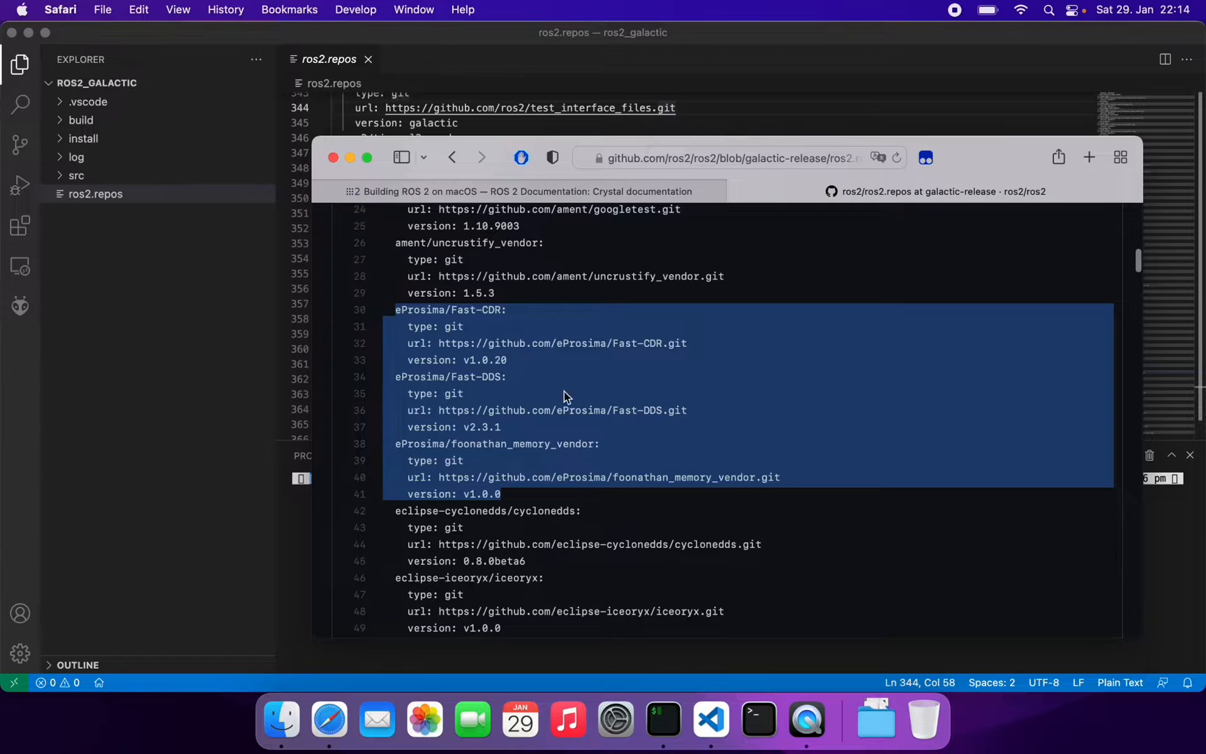
pyautogui.moveTo(506, 506)
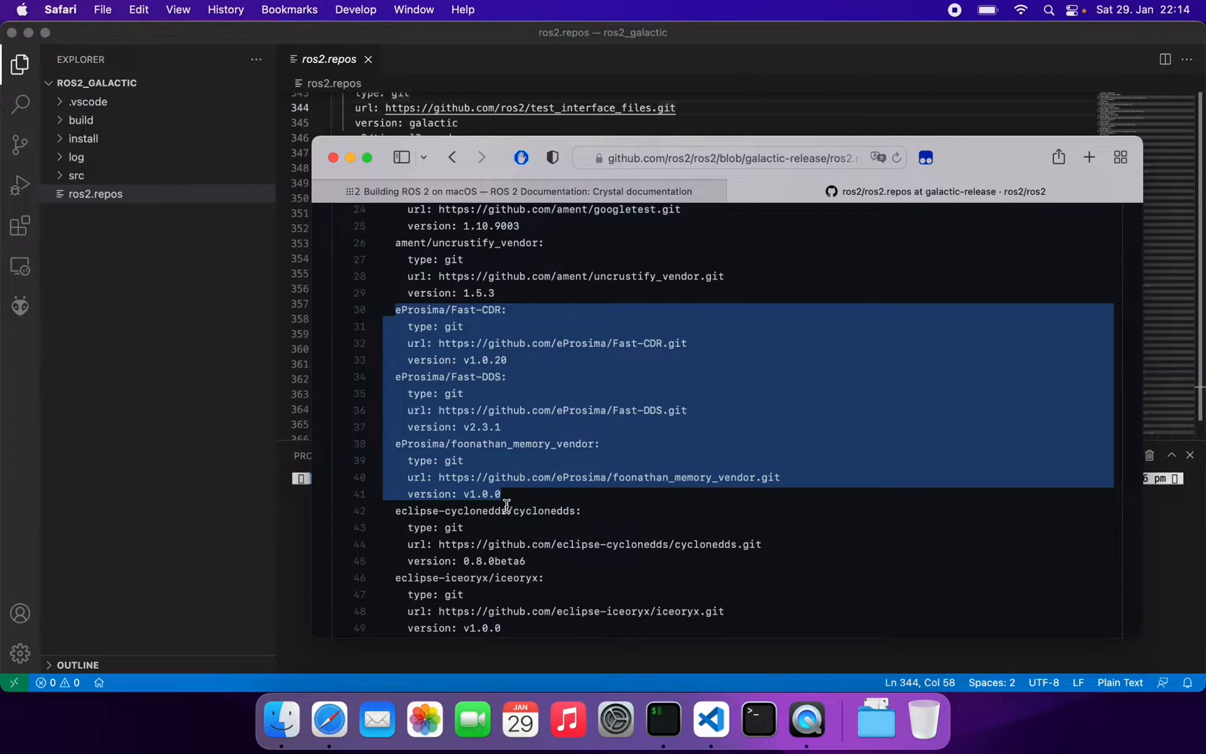
# Read the package list through the rqt entries, then scroll the local ros2.repos
pyautogui.scroll(-3)
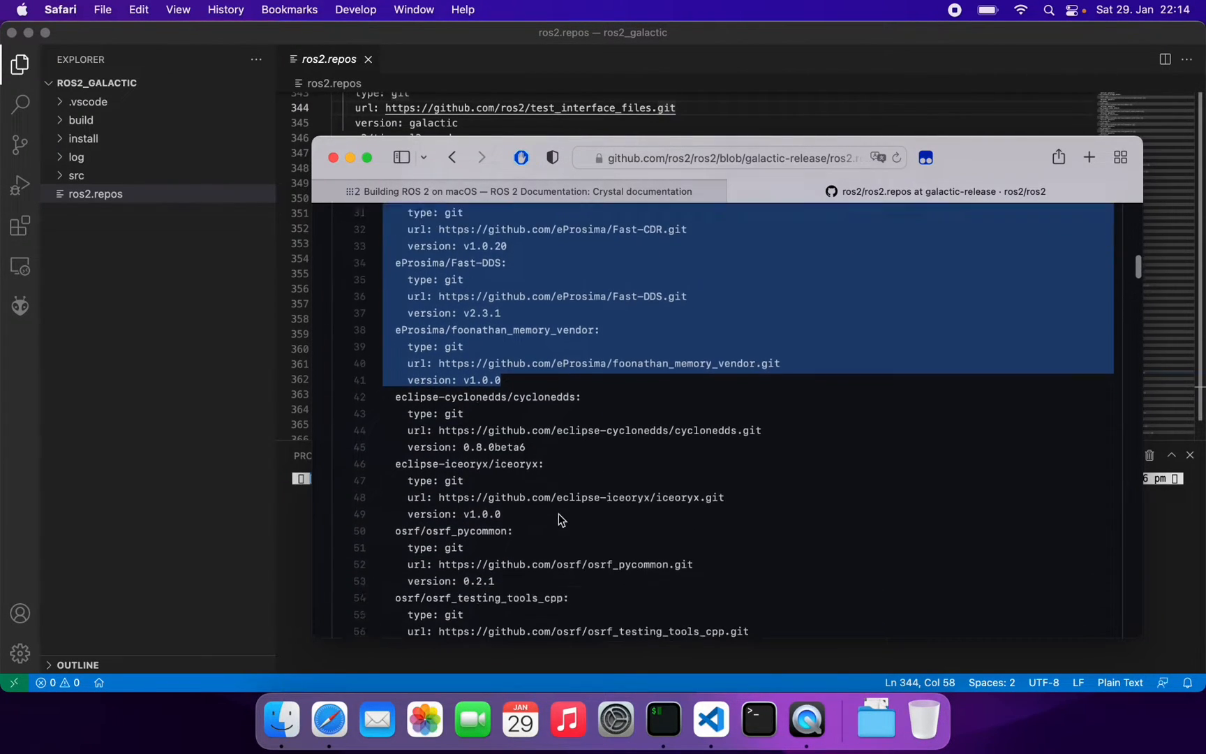
pyautogui.scroll(-3)
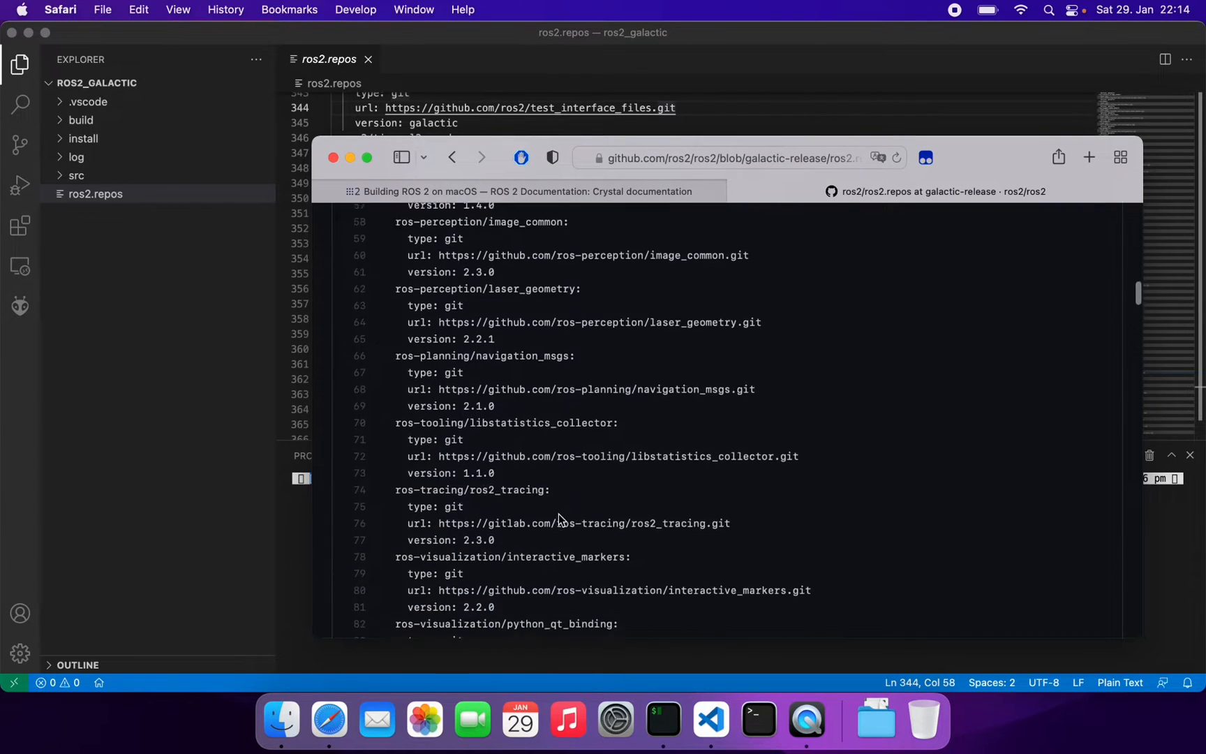
pyautogui.scroll(-3)
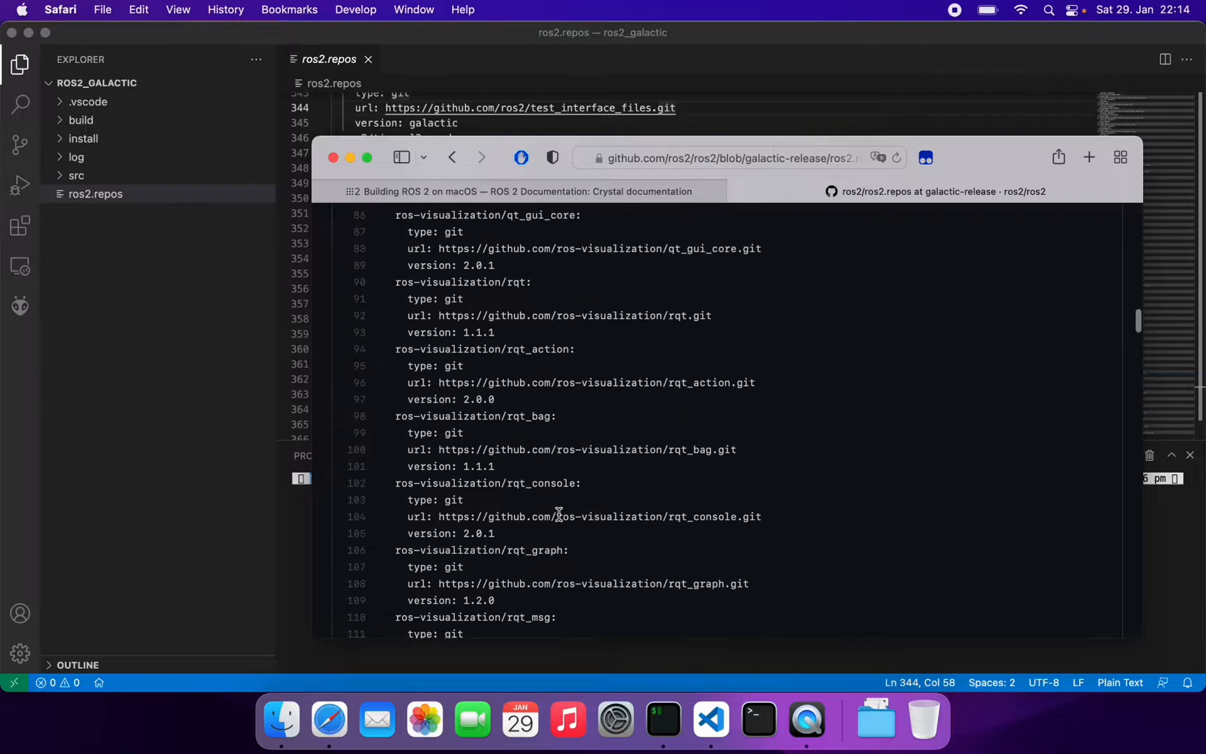
pyautogui.scroll(-3)
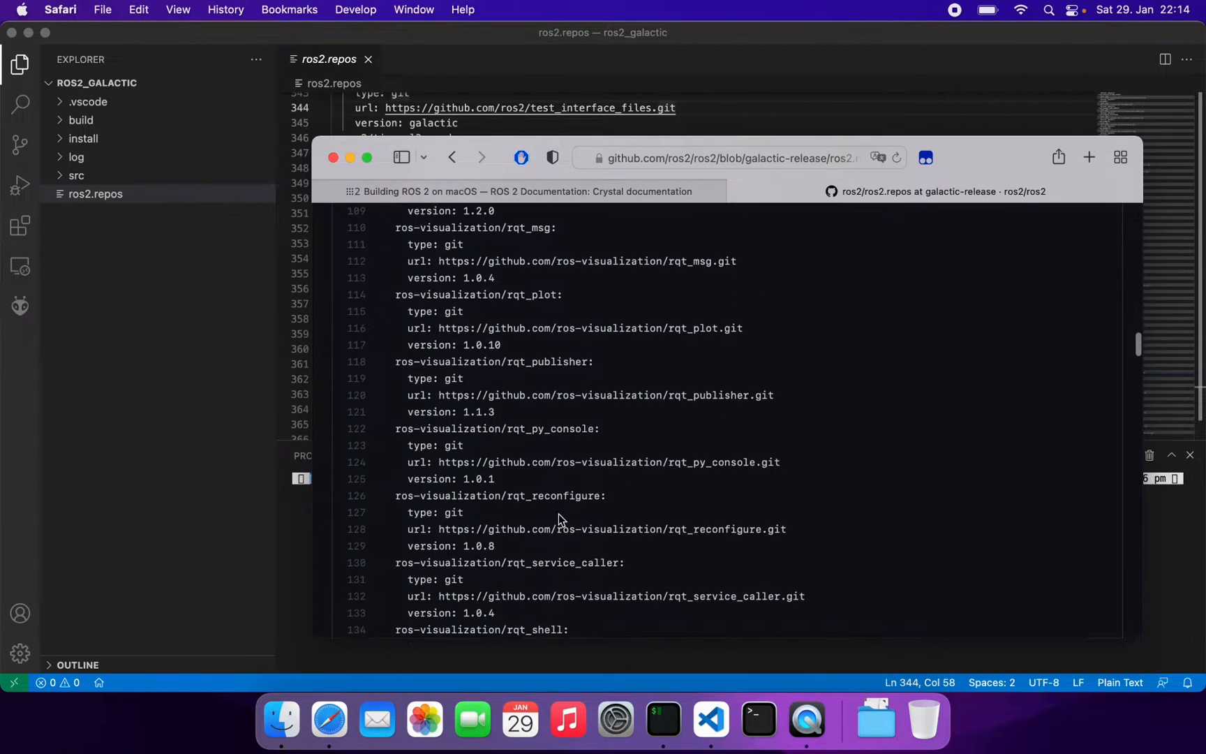
pyautogui.scroll(-3)
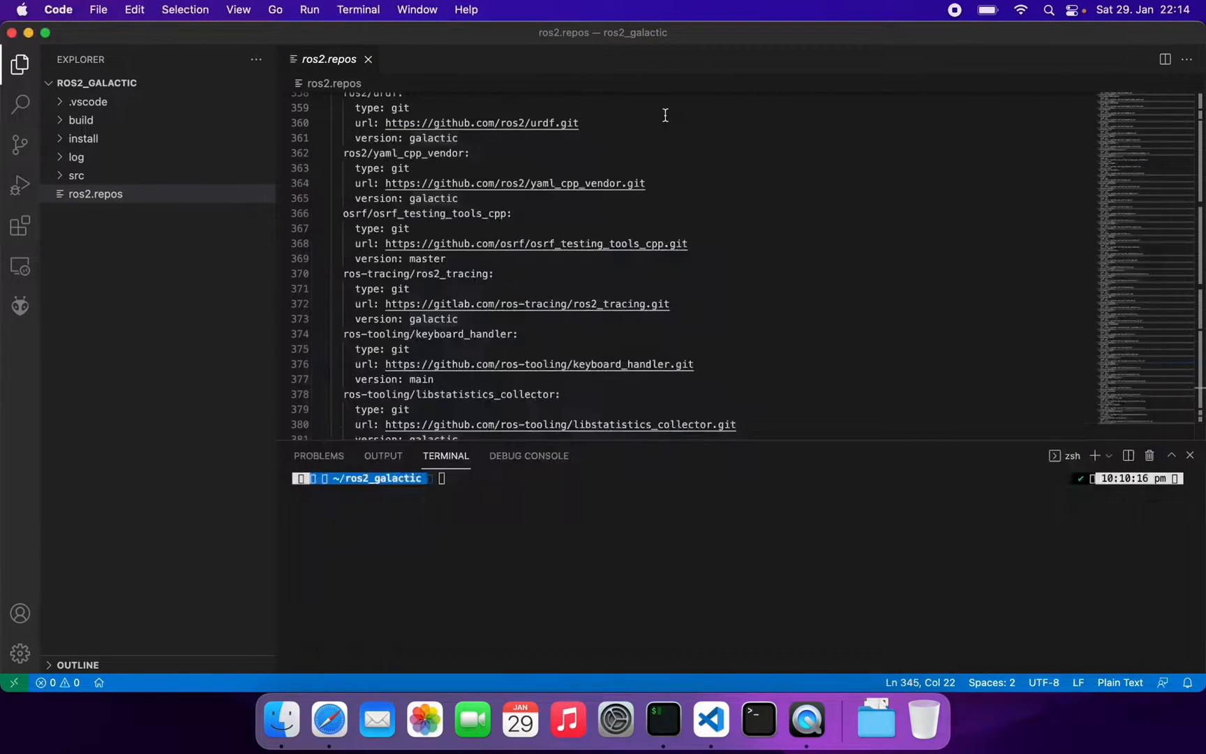
pyautogui.scroll(-3)
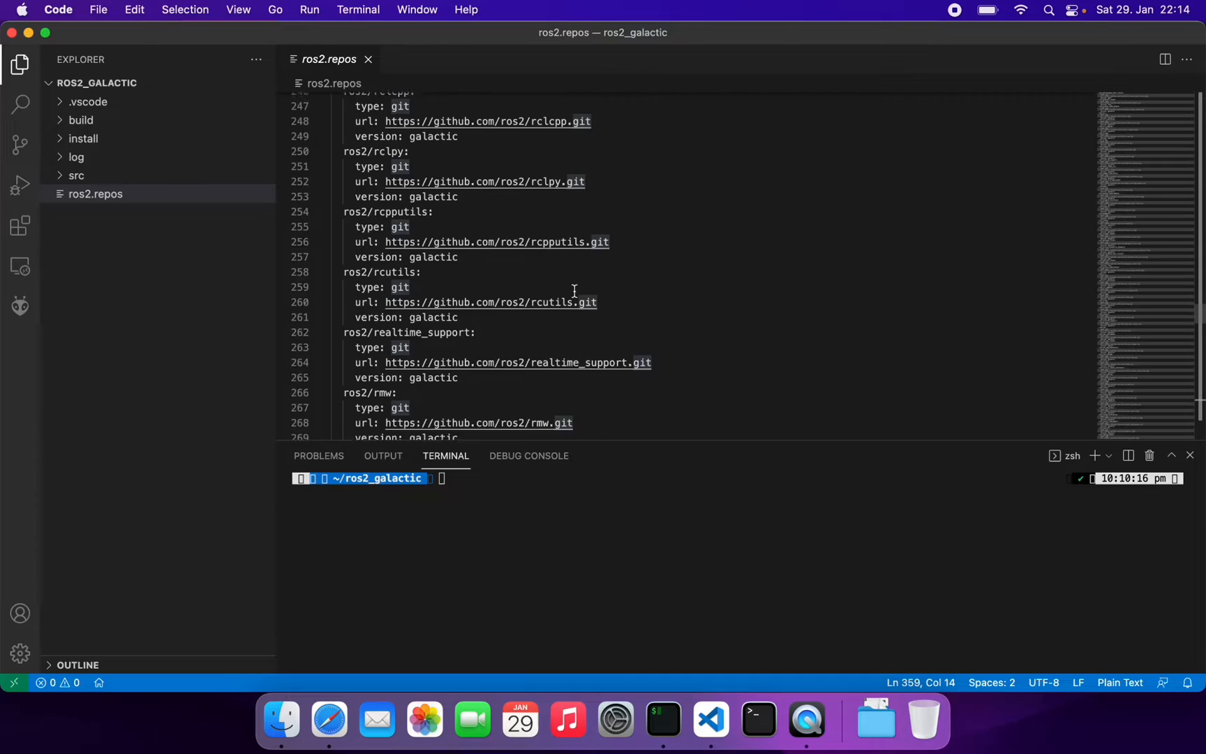
pyautogui.scroll(3)
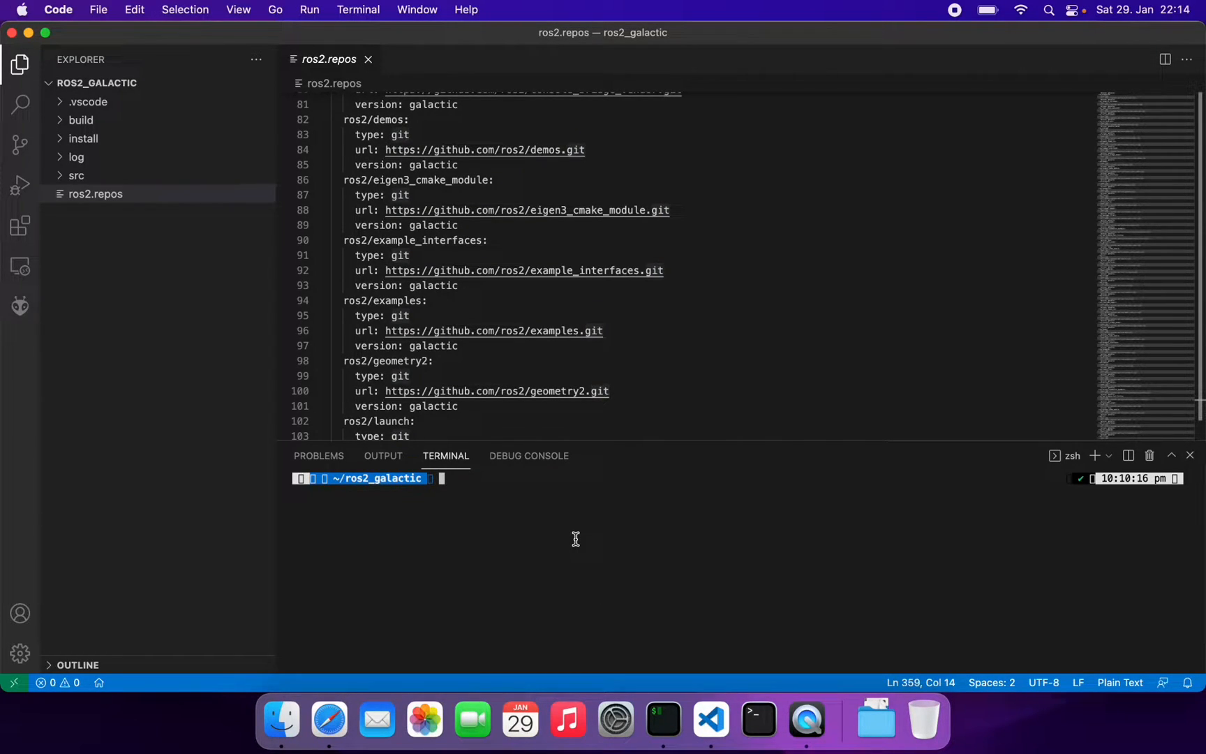
pyautogui.moveTo(629, 573)
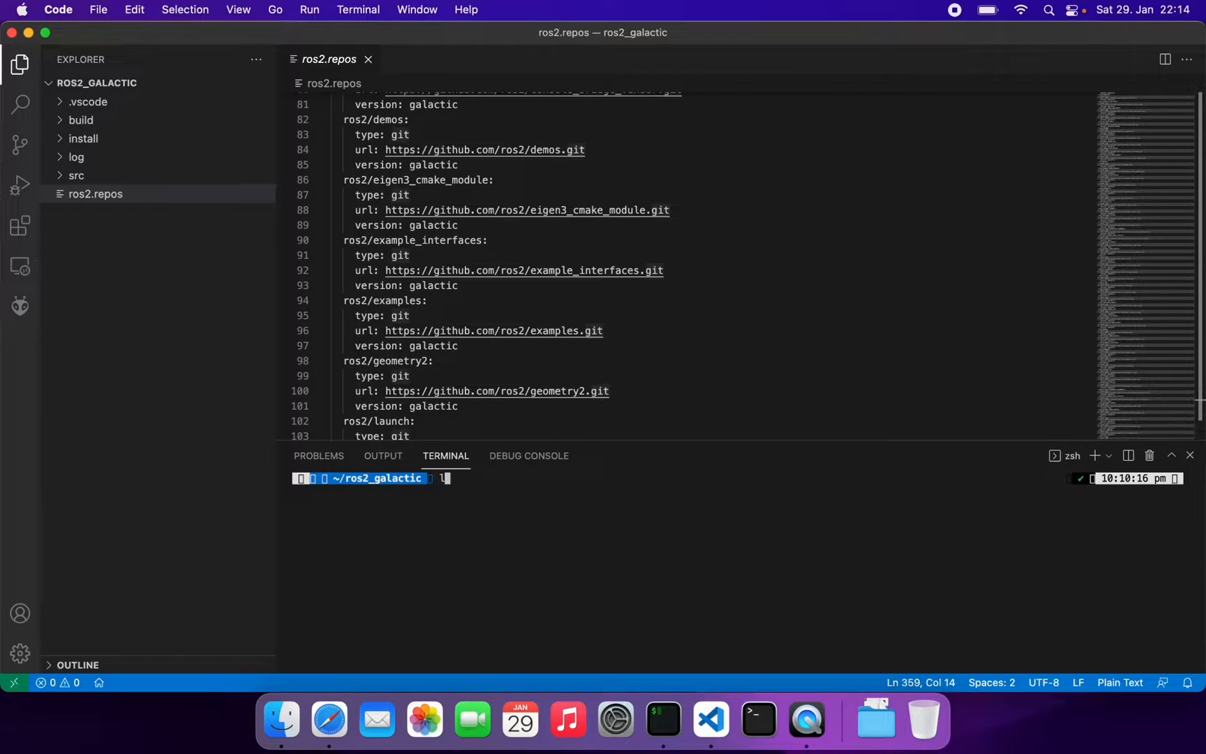
# List the contents of src and src/ros2 with ls, then cd back to the workspace root
pyautogui.write('ls')
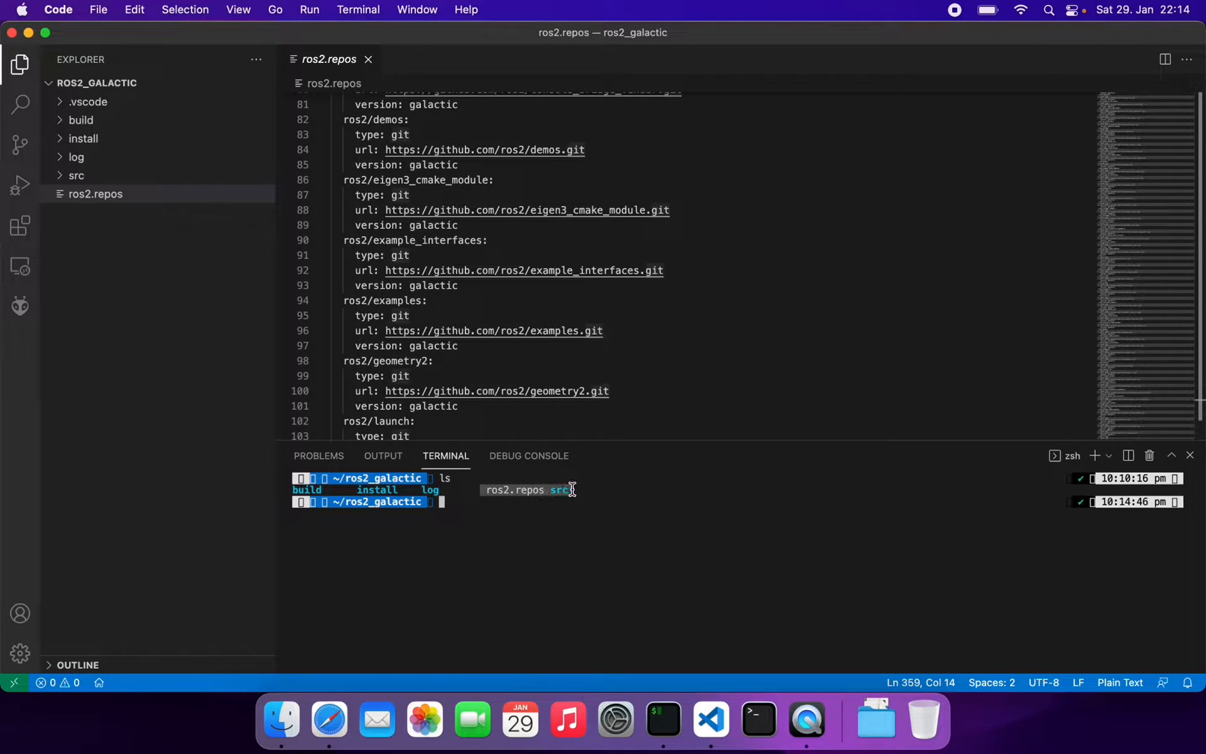
pyautogui.moveTo(548, 528)
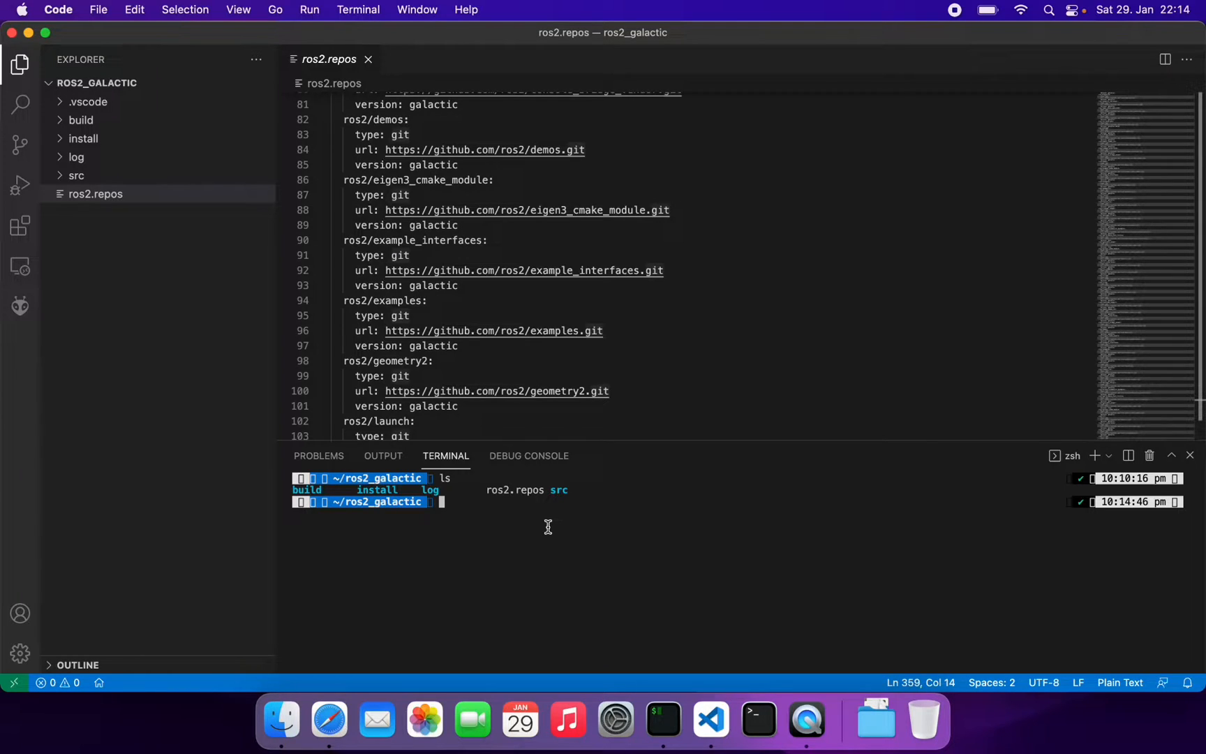
pyautogui.write('vc')
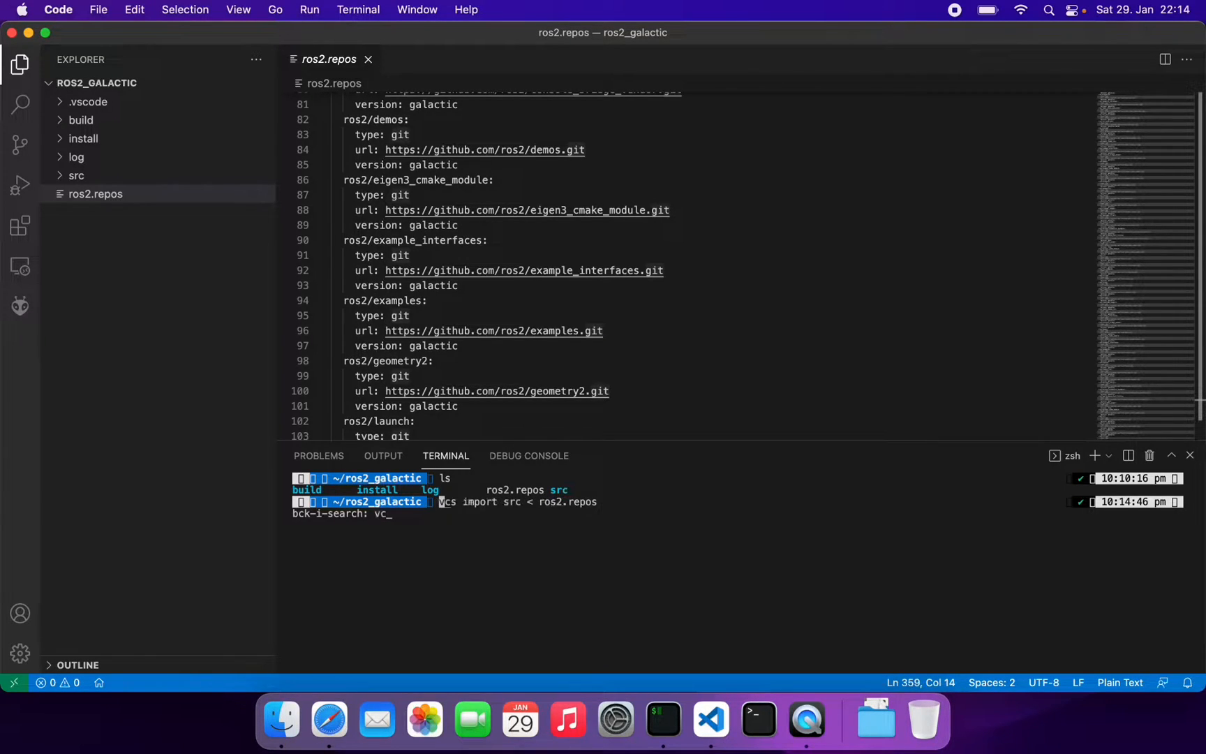
pyautogui.moveTo(579, 521)
pyautogui.write('cd sr')
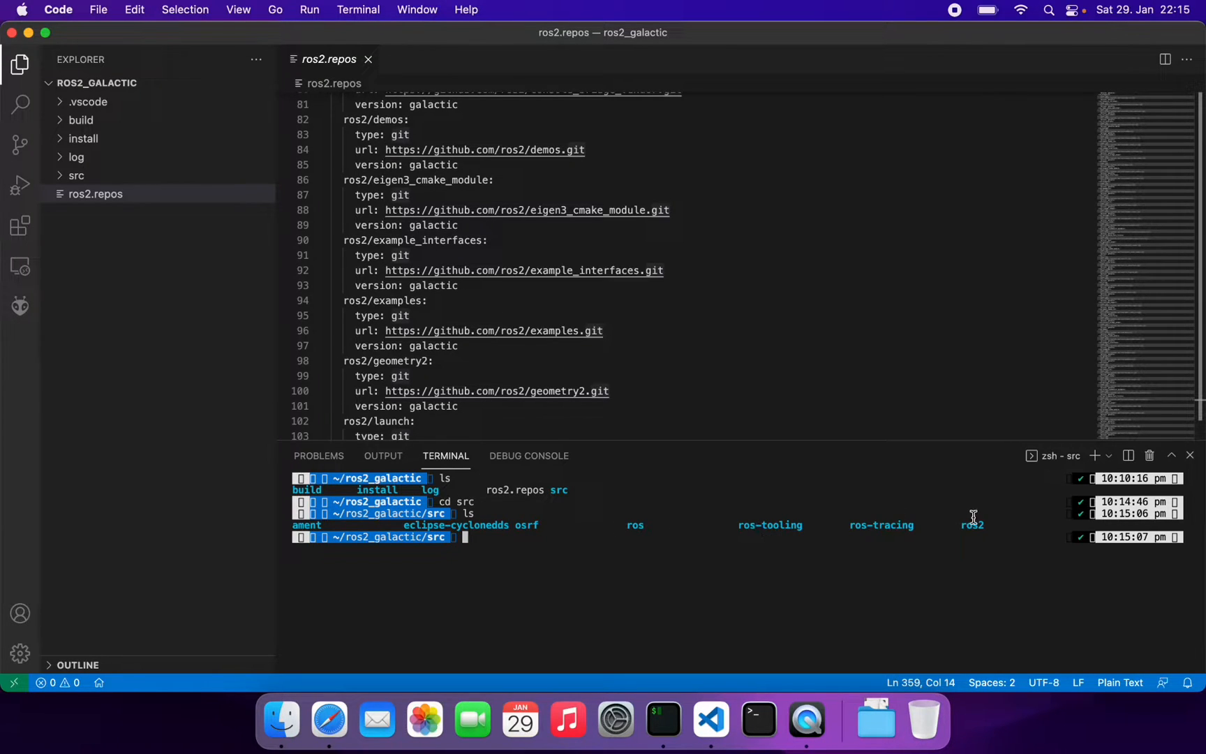
pyautogui.write('cd ros2')
pyautogui.write('ls')
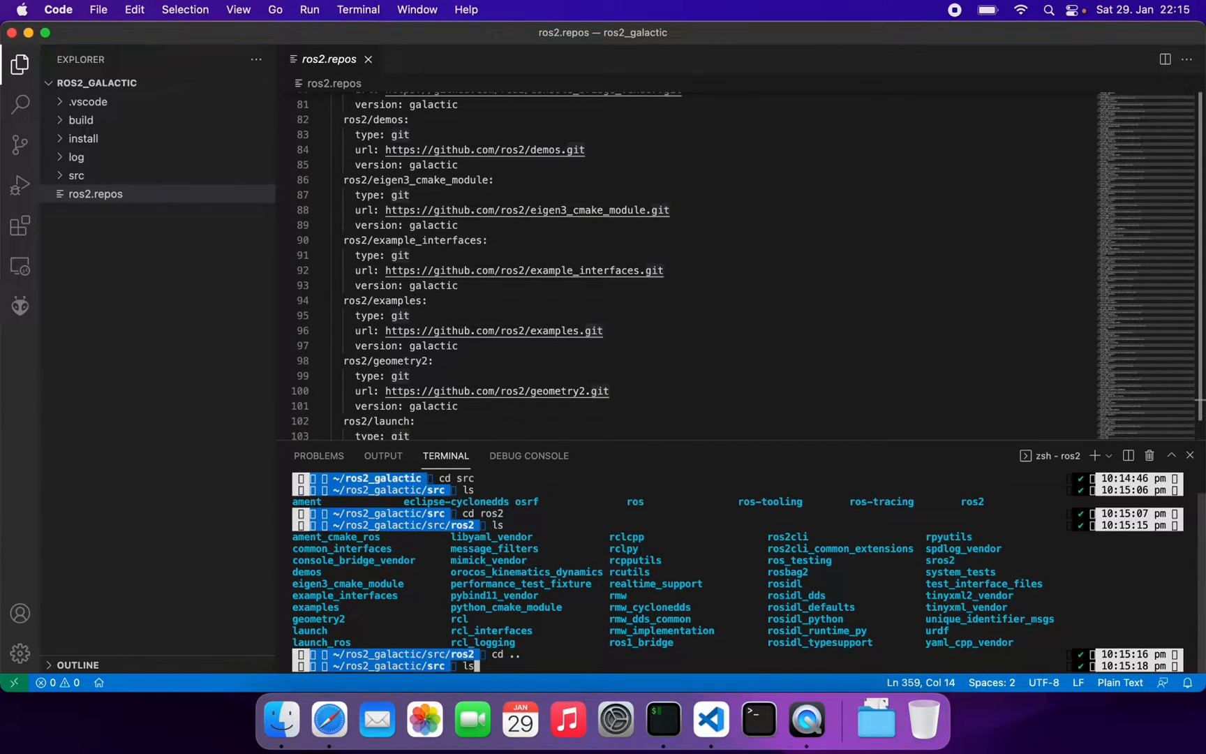
pyautogui.write('cd ..')
pyautogui.write('ls')
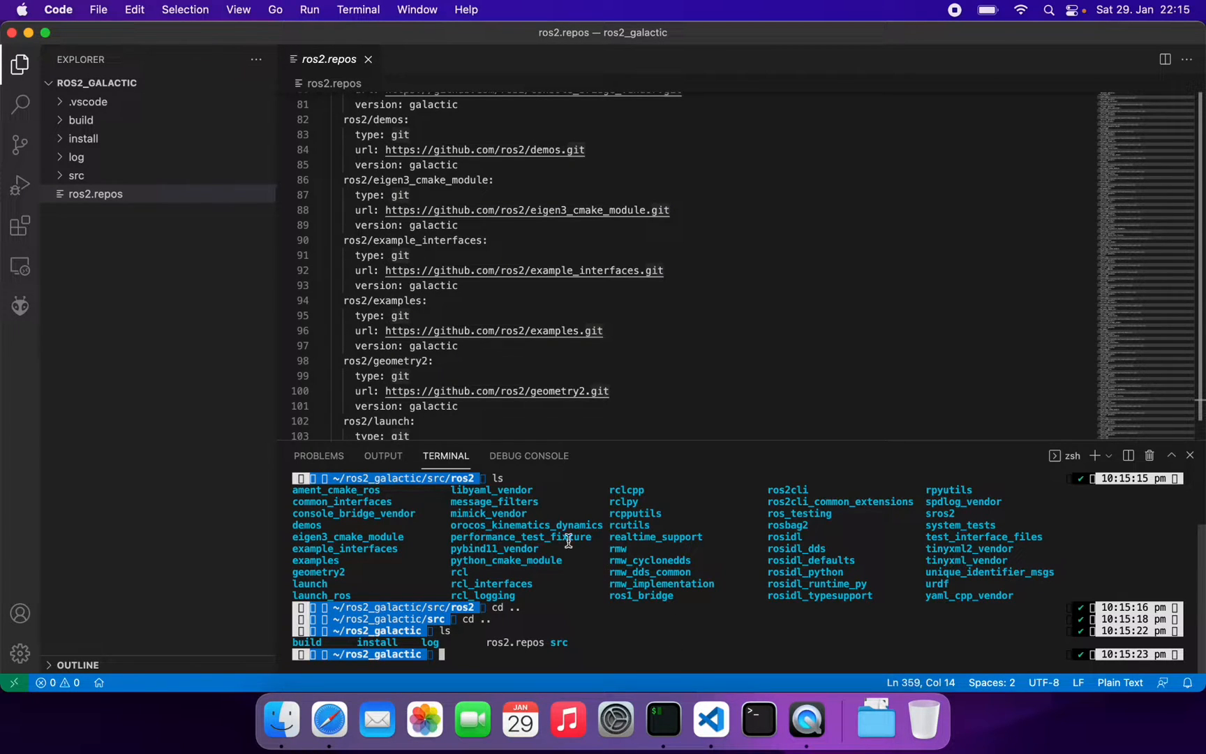
# Expand src, ros2 and mimick_vendor in the Explorer to reveal CMakeLists.txt, package.xml and README
pyautogui.scroll(3)
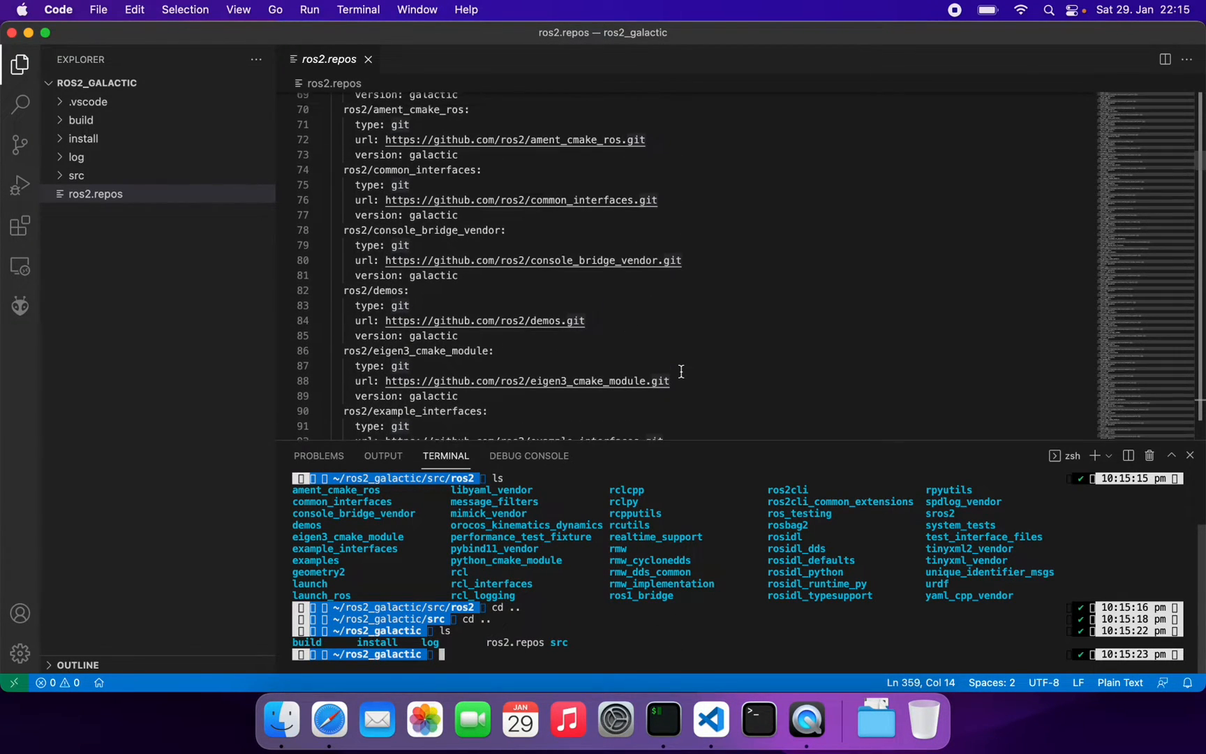
pyautogui.click(76, 175)
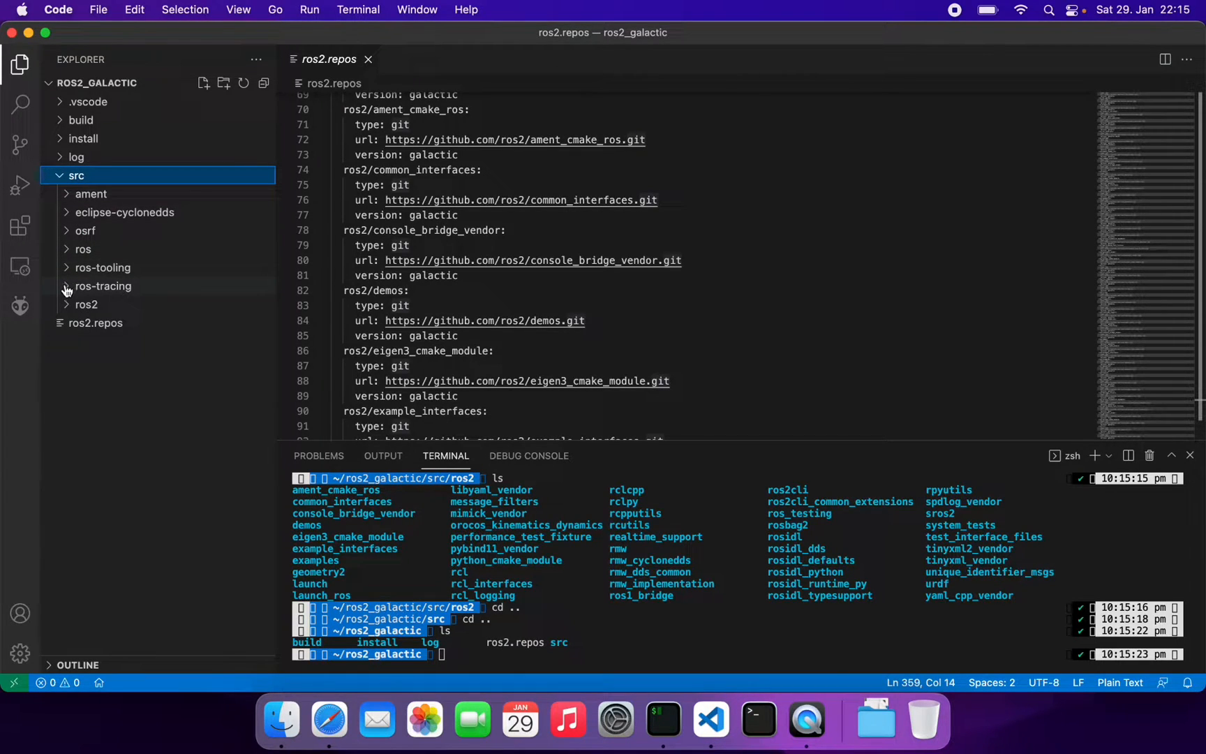
pyautogui.click(87, 304)
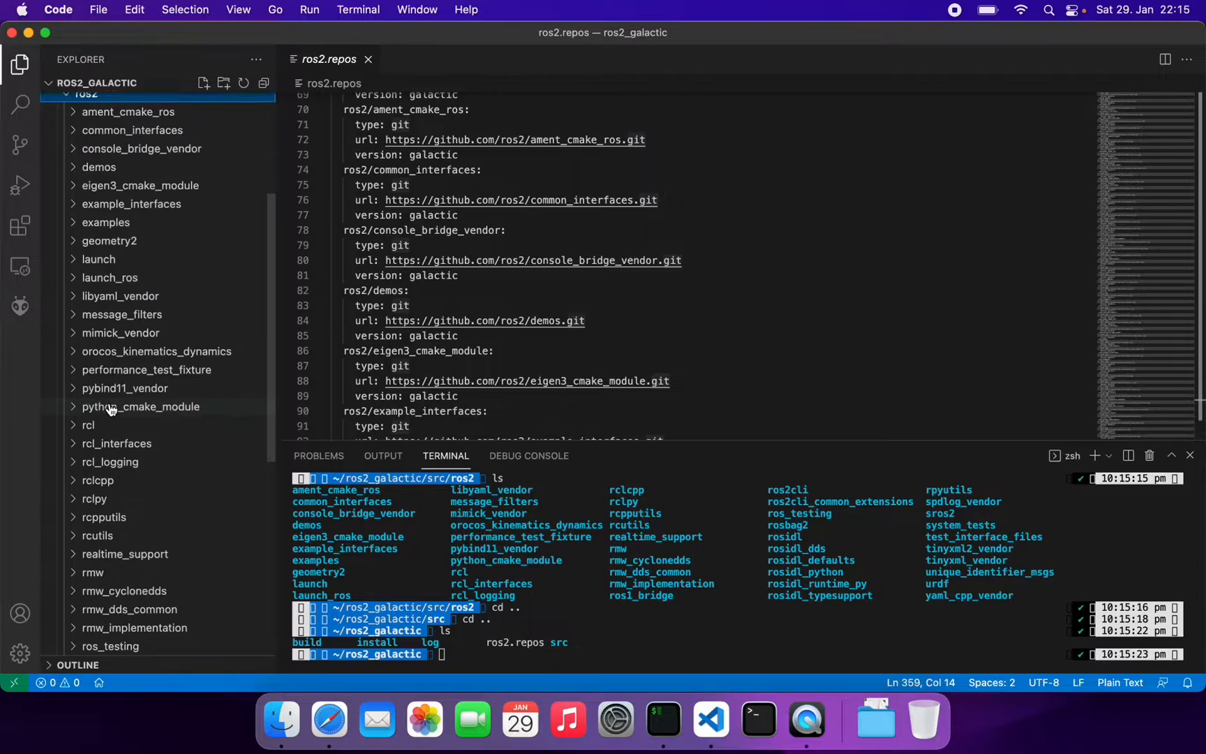
pyautogui.scroll(-3)
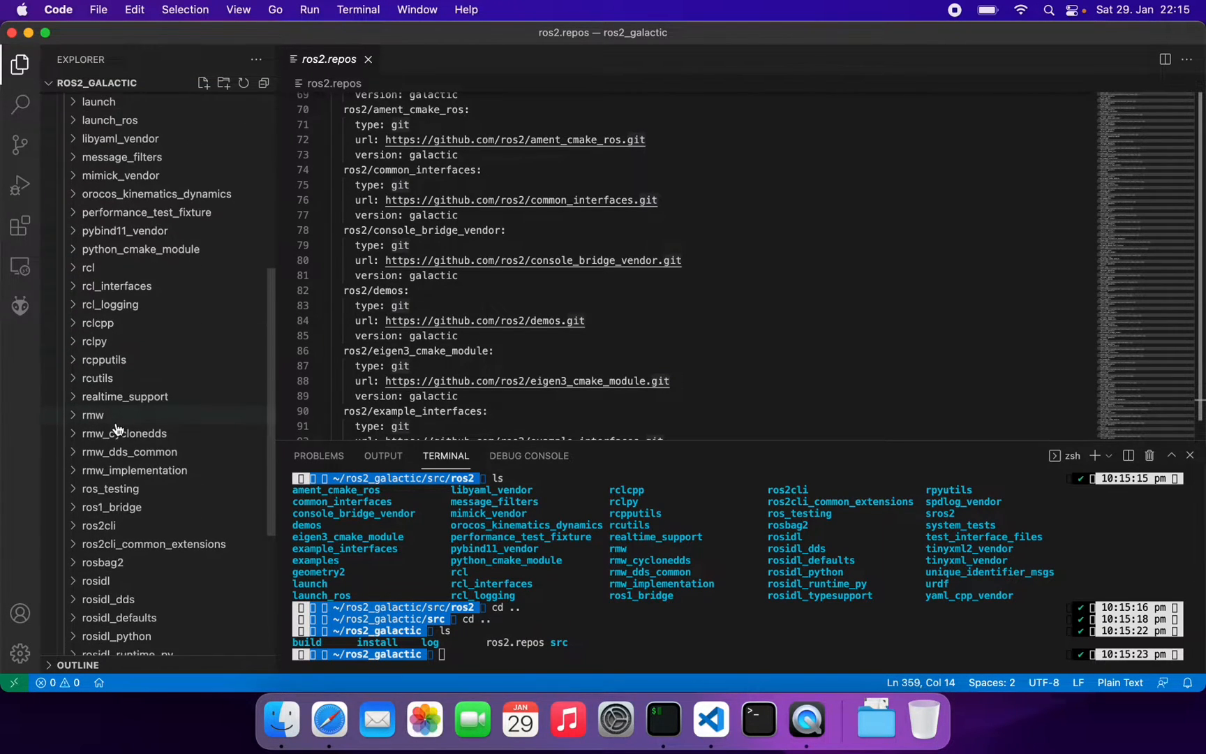
pyautogui.scroll(-3)
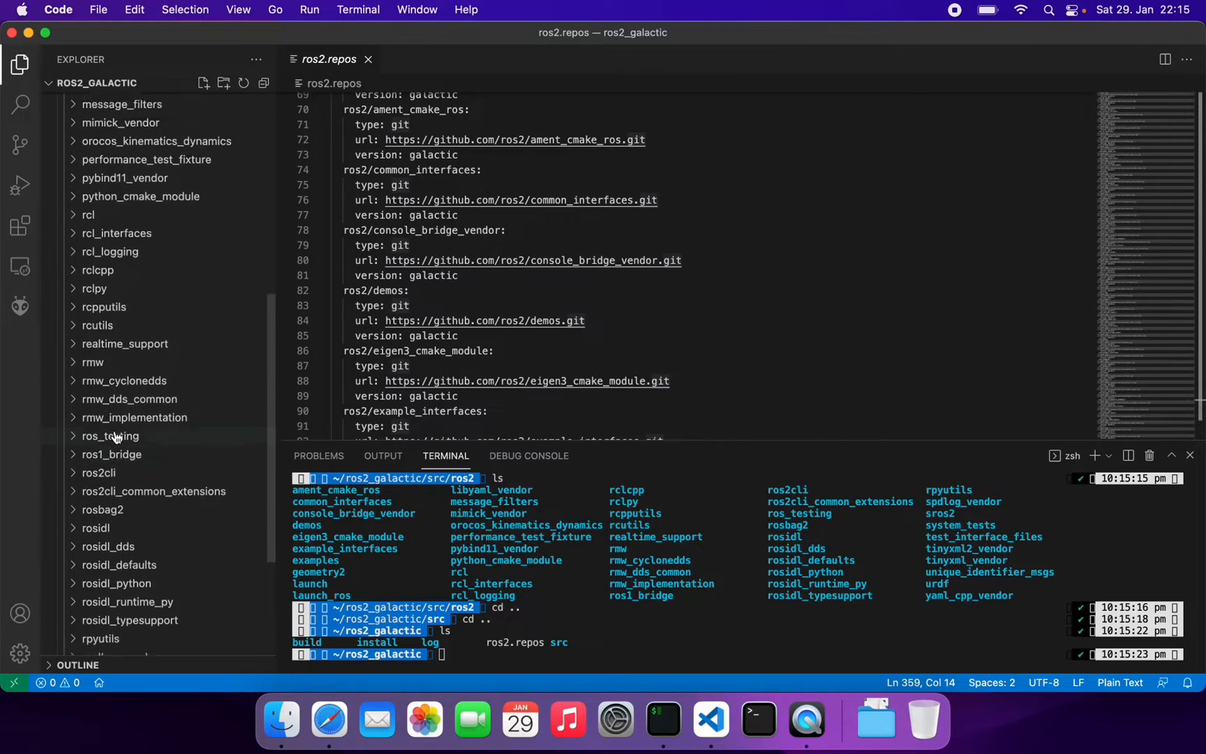
pyautogui.click(121, 242)
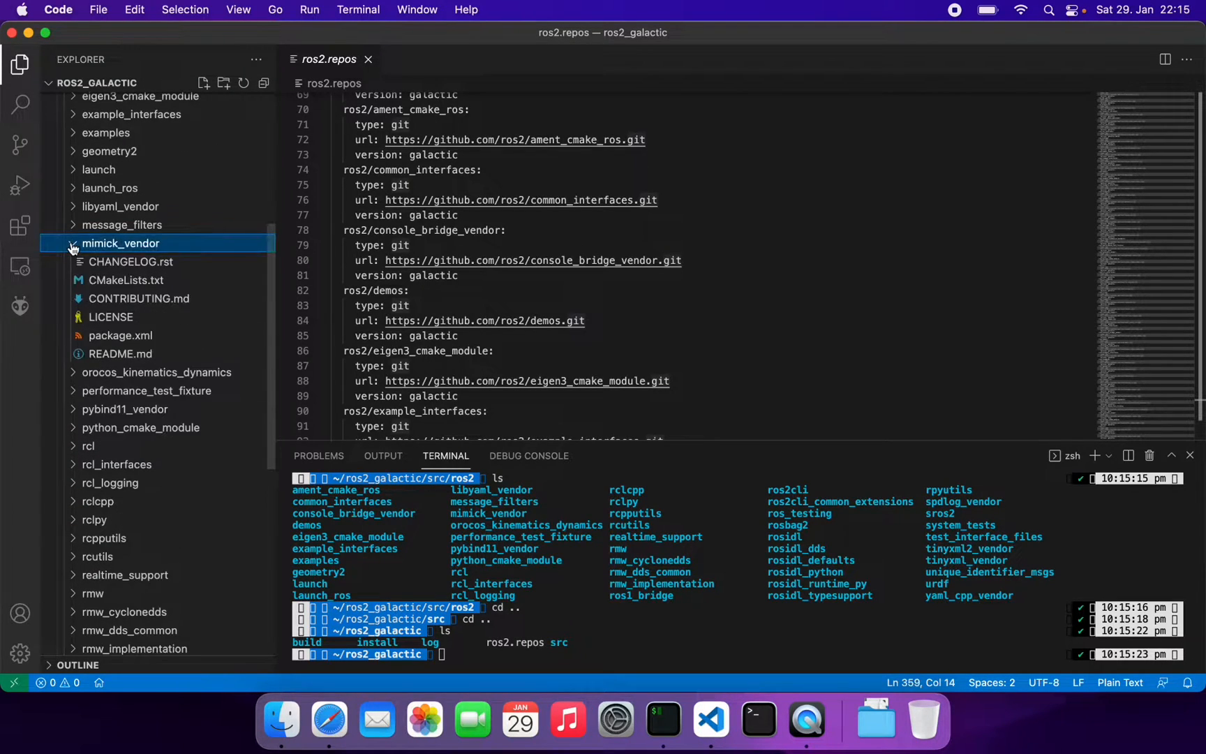
# Open mimick_vendor's CMakeLists.txt and paste the long Mimick commit hash into mimick_version
pyautogui.click(128, 280)
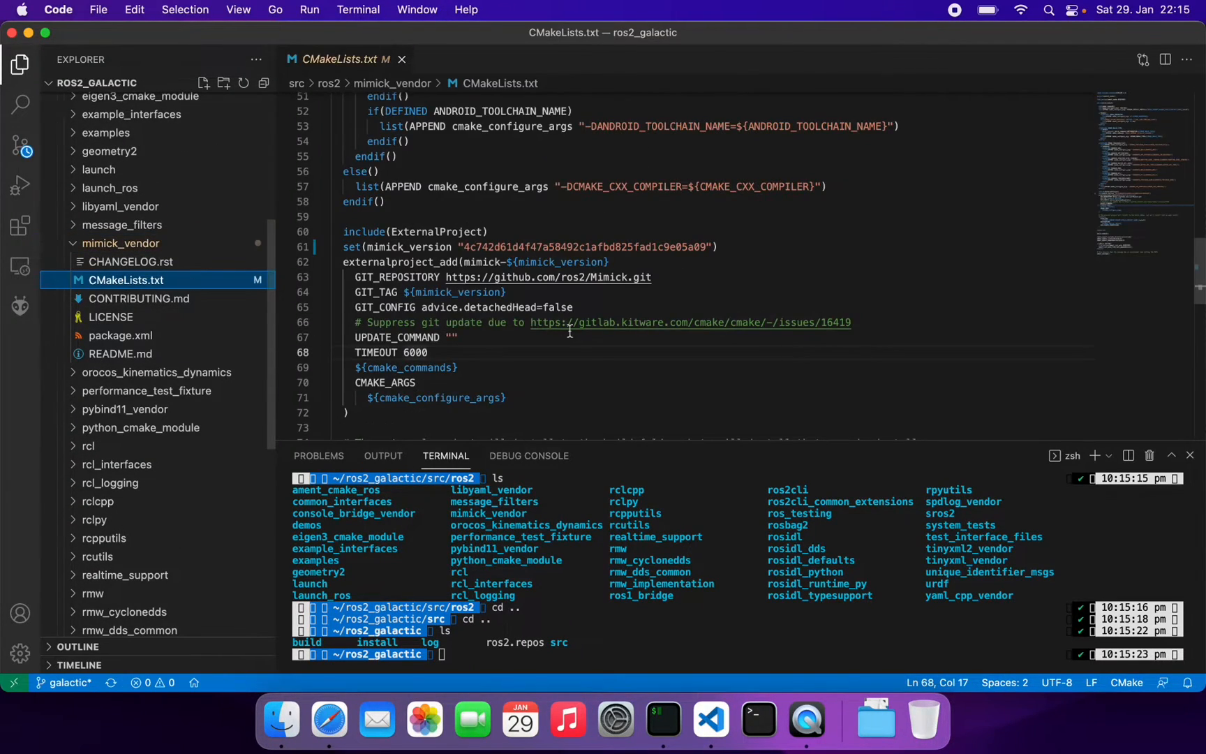
pyautogui.doubleClick(586, 247)
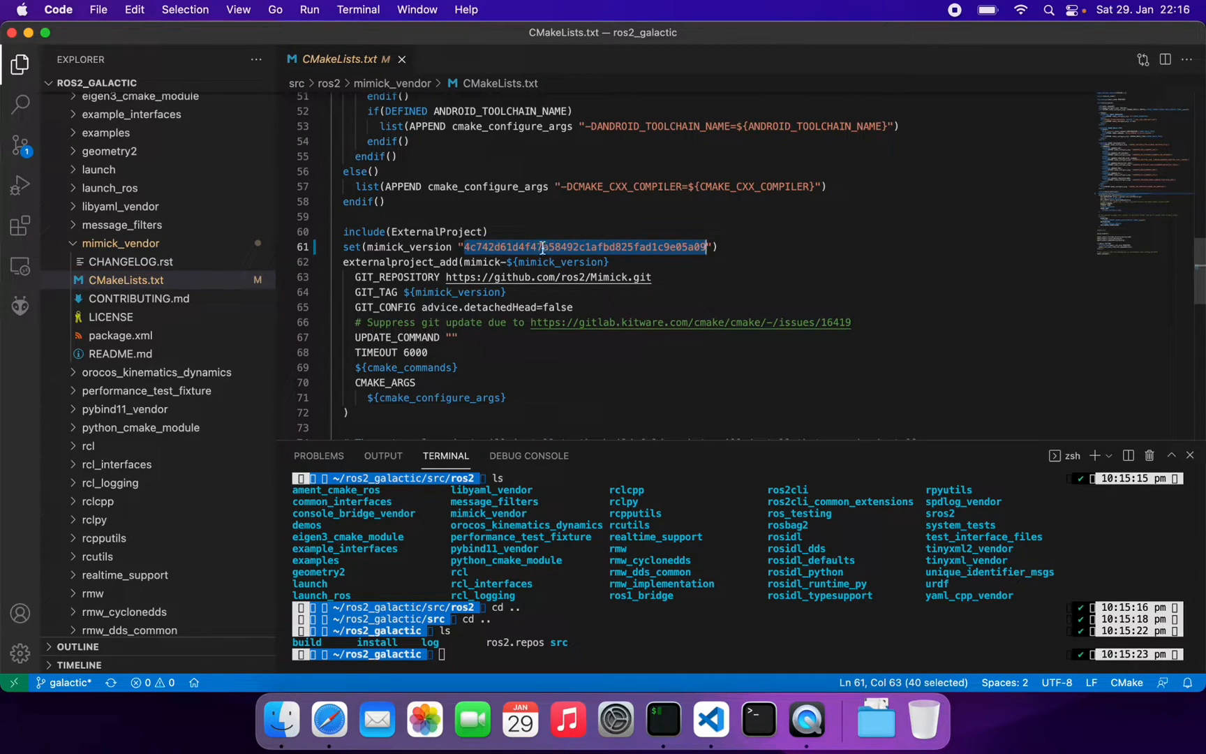
pyautogui.moveTo(567, 238)
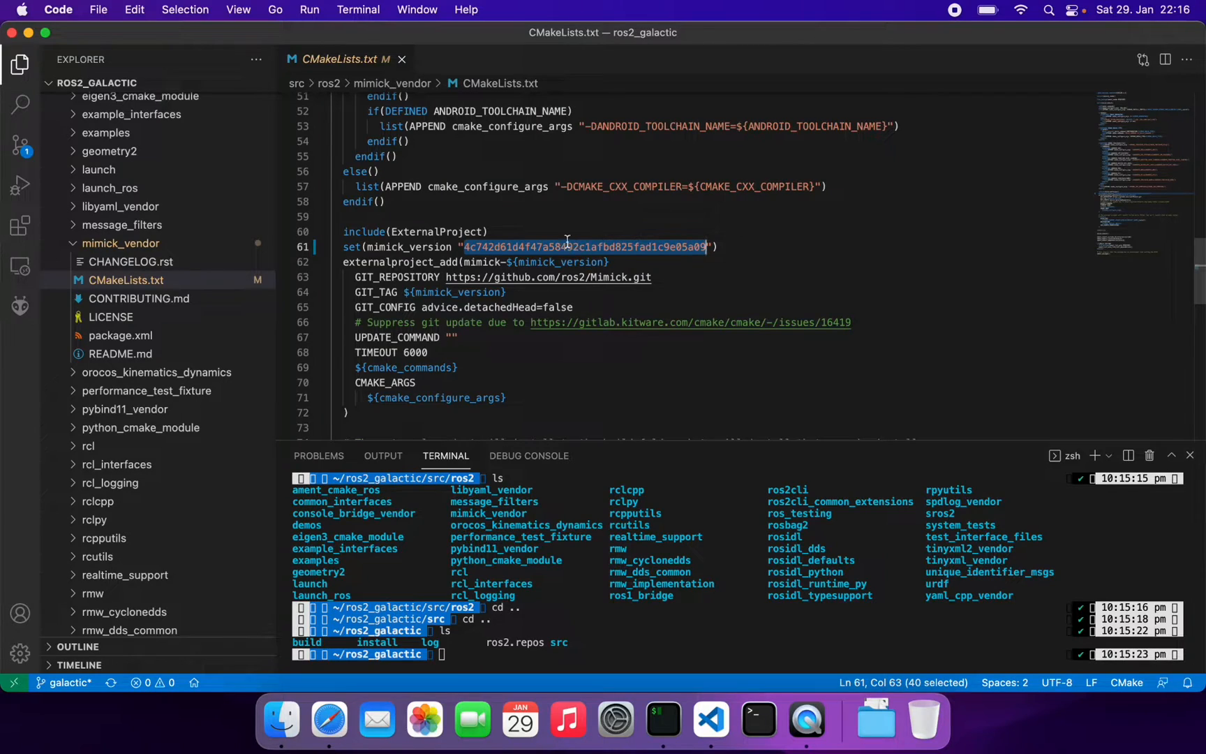
pyautogui.moveTo(587, 412)
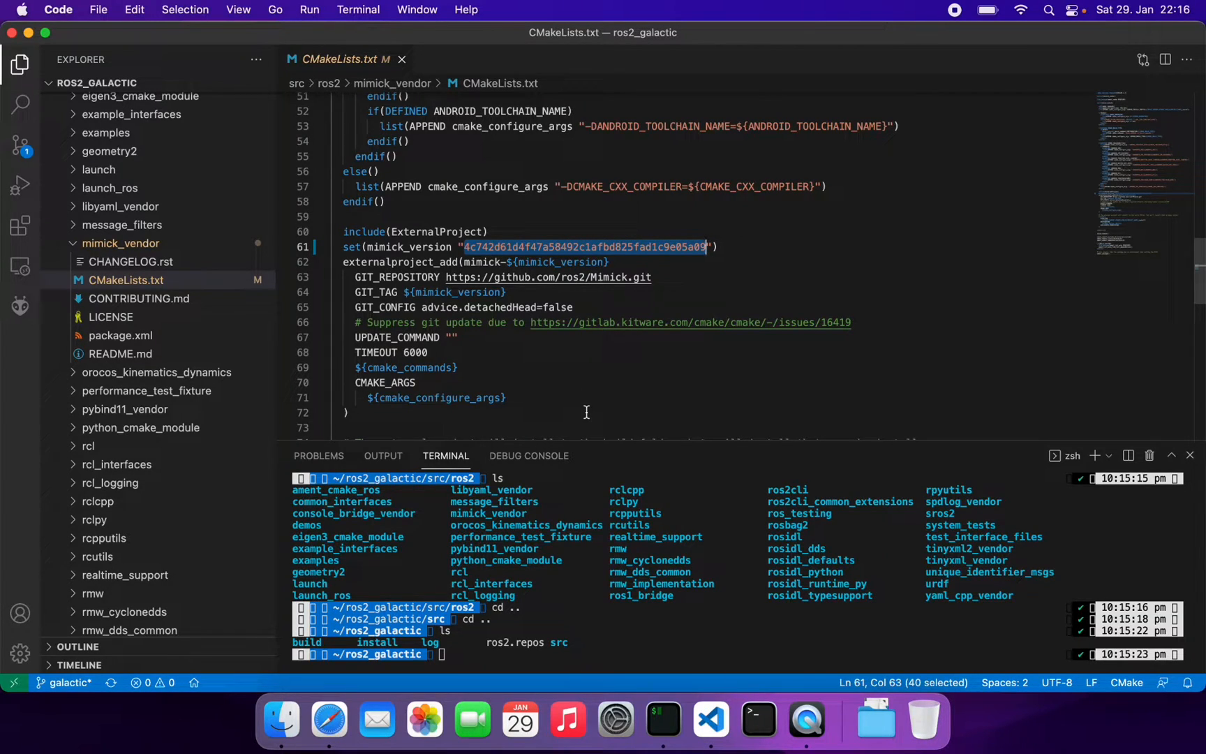
pyautogui.moveTo(588, 213)
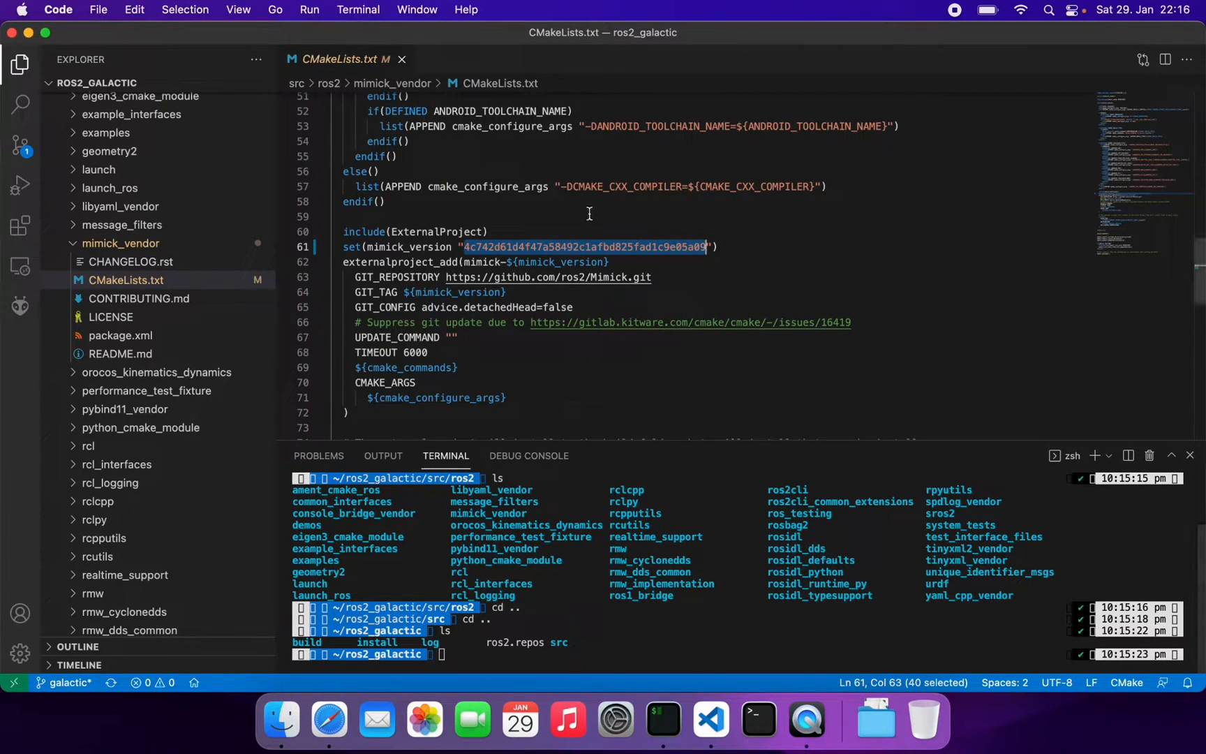
pyautogui.moveTo(580, 581)
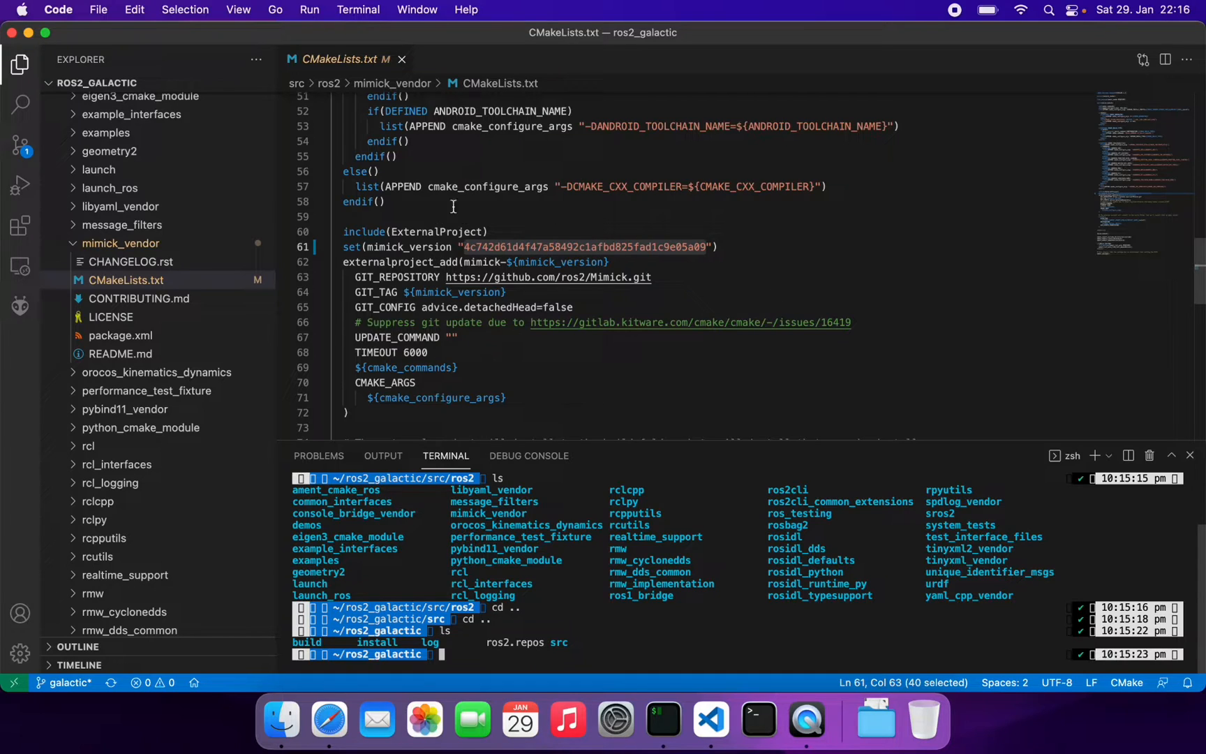
pyautogui.click(651, 277)
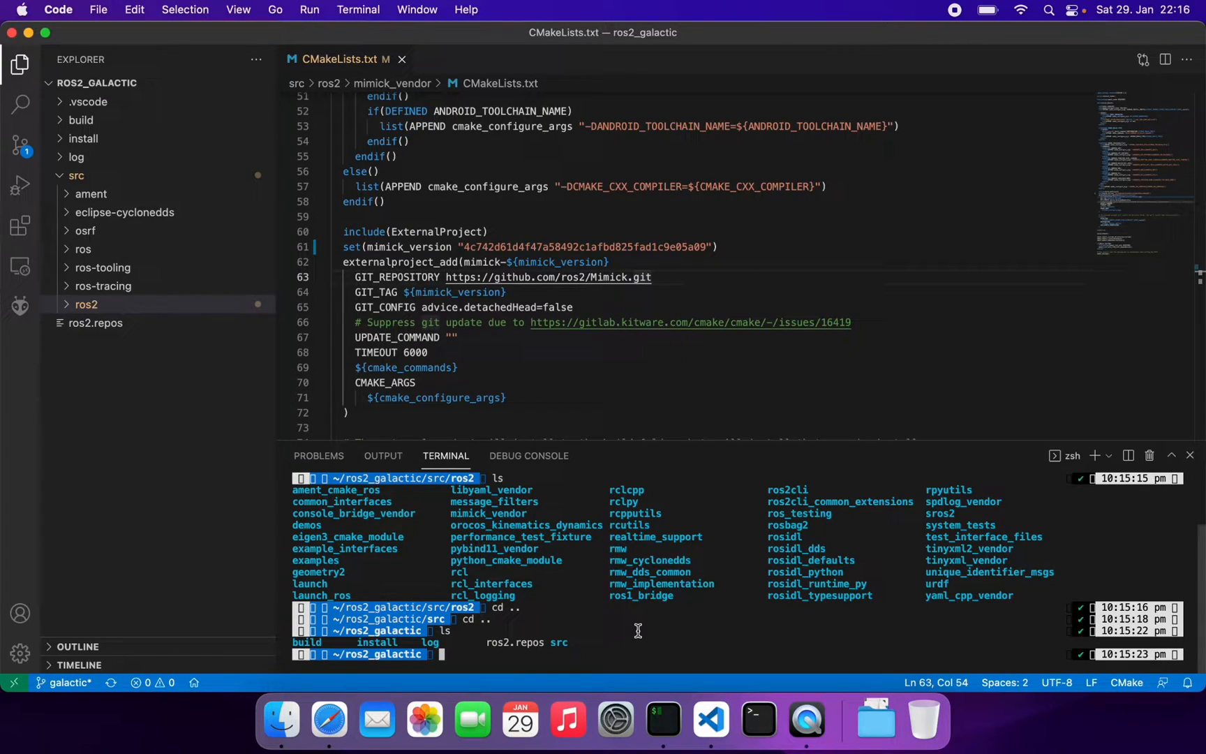
# Run uname -m in the integrated terminal, confirming the architecture is arm64
pyautogui.write('ls')
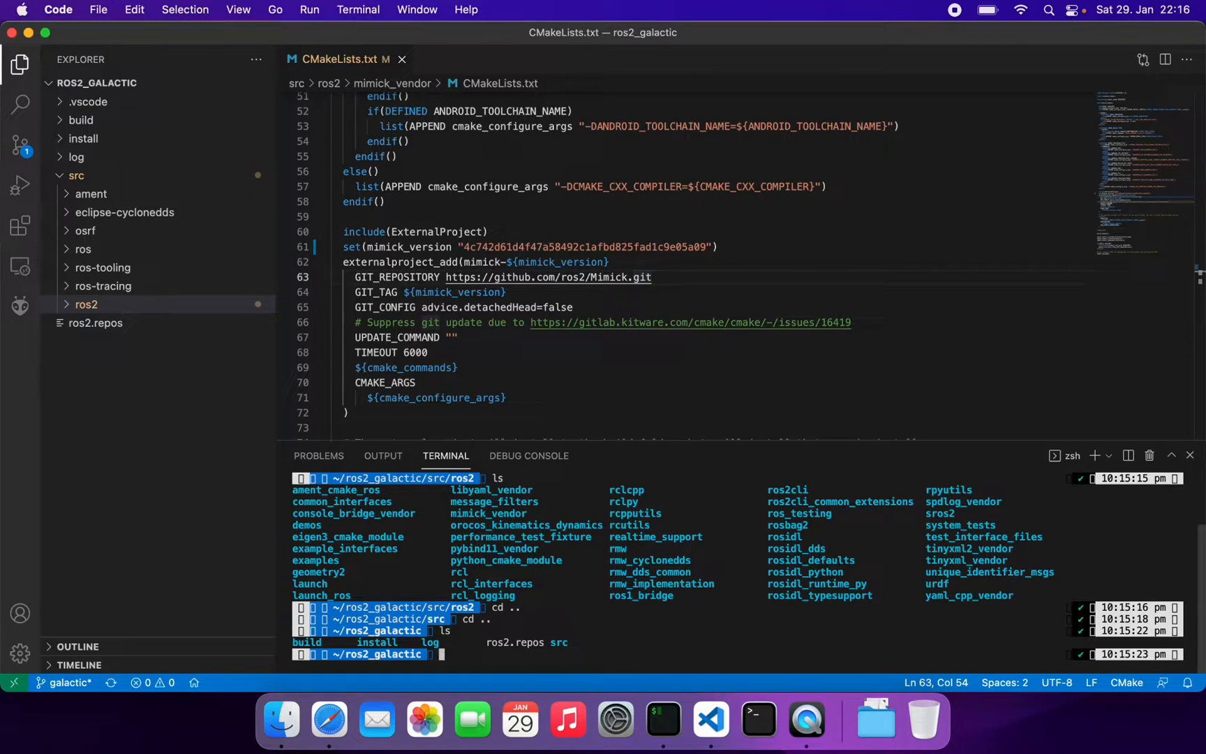
pyautogui.press('Ctrl+r')
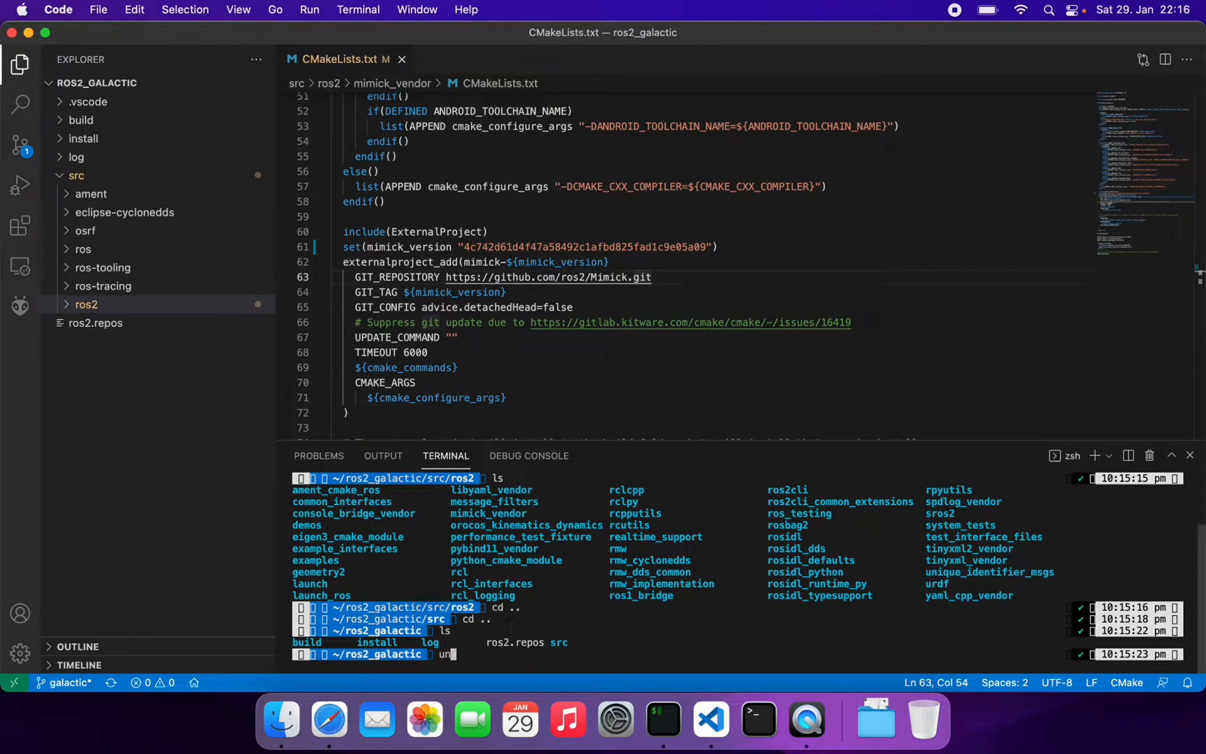
pyautogui.write('mae')
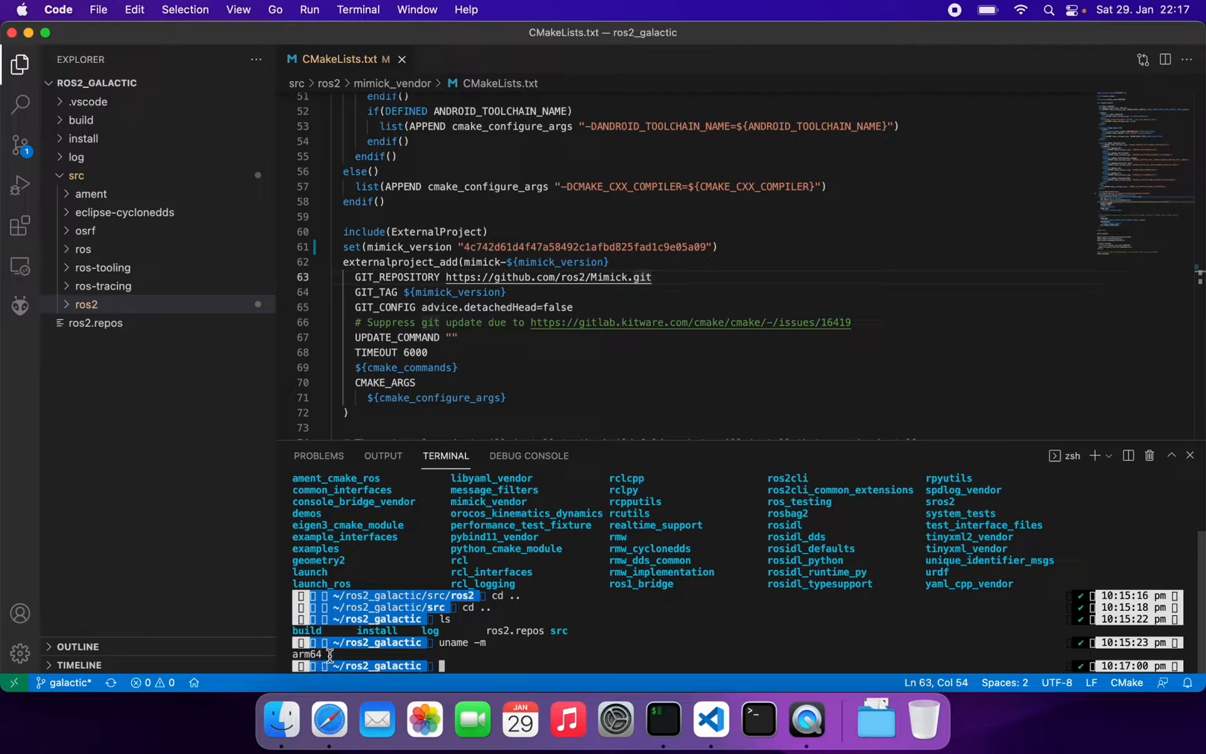
pyautogui.moveTo(663, 722)
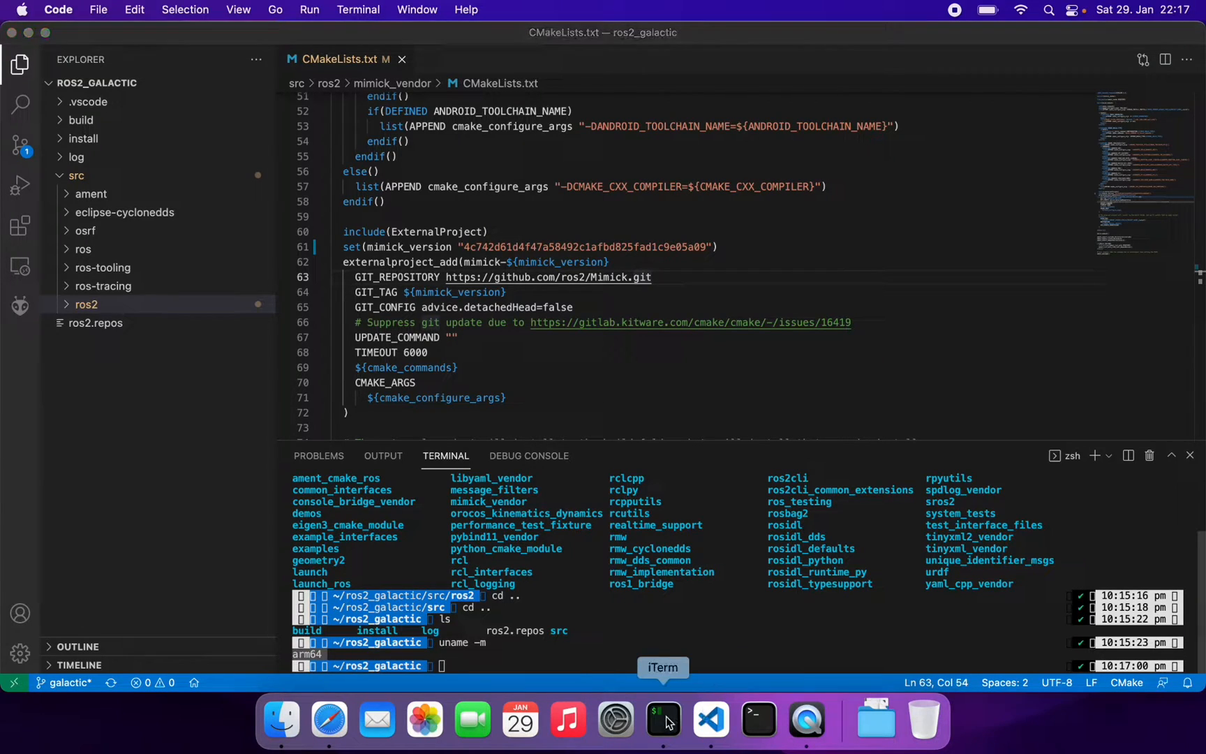
# Run uname -m in iTerm2 after correcting the typo, then hide its window
pyautogui.click(663, 720)
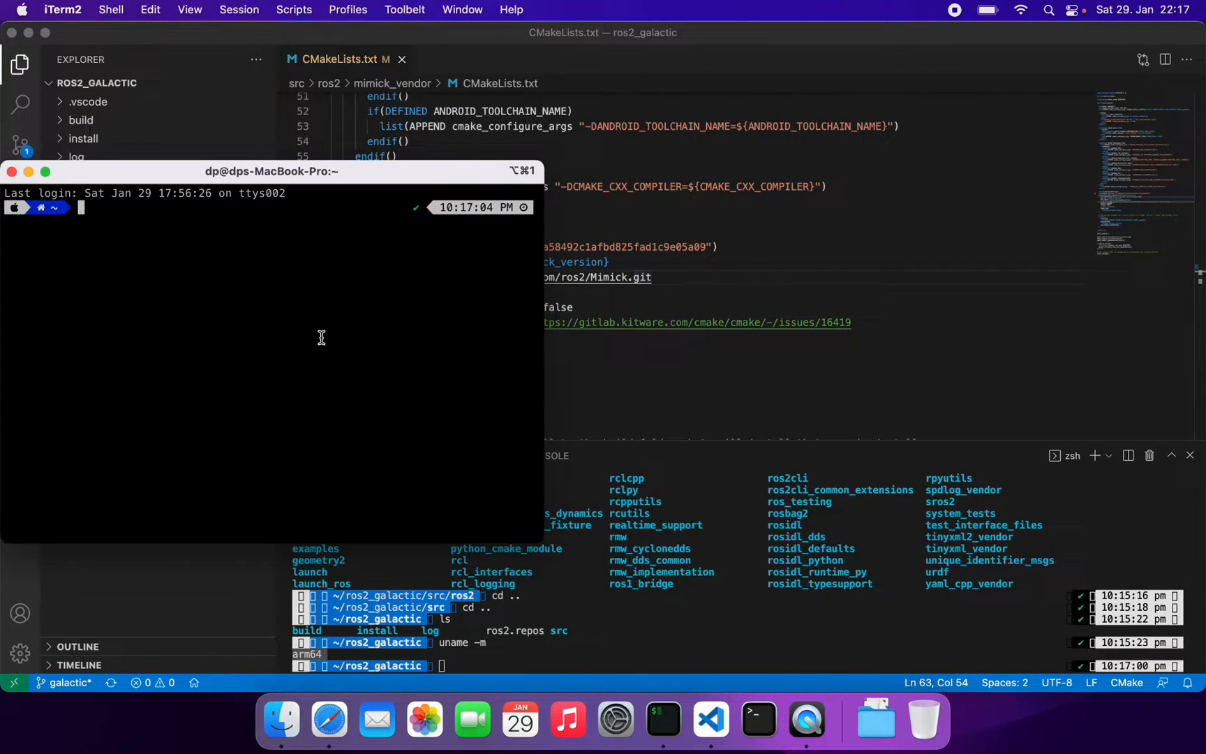
pyautogui.write('unmae')
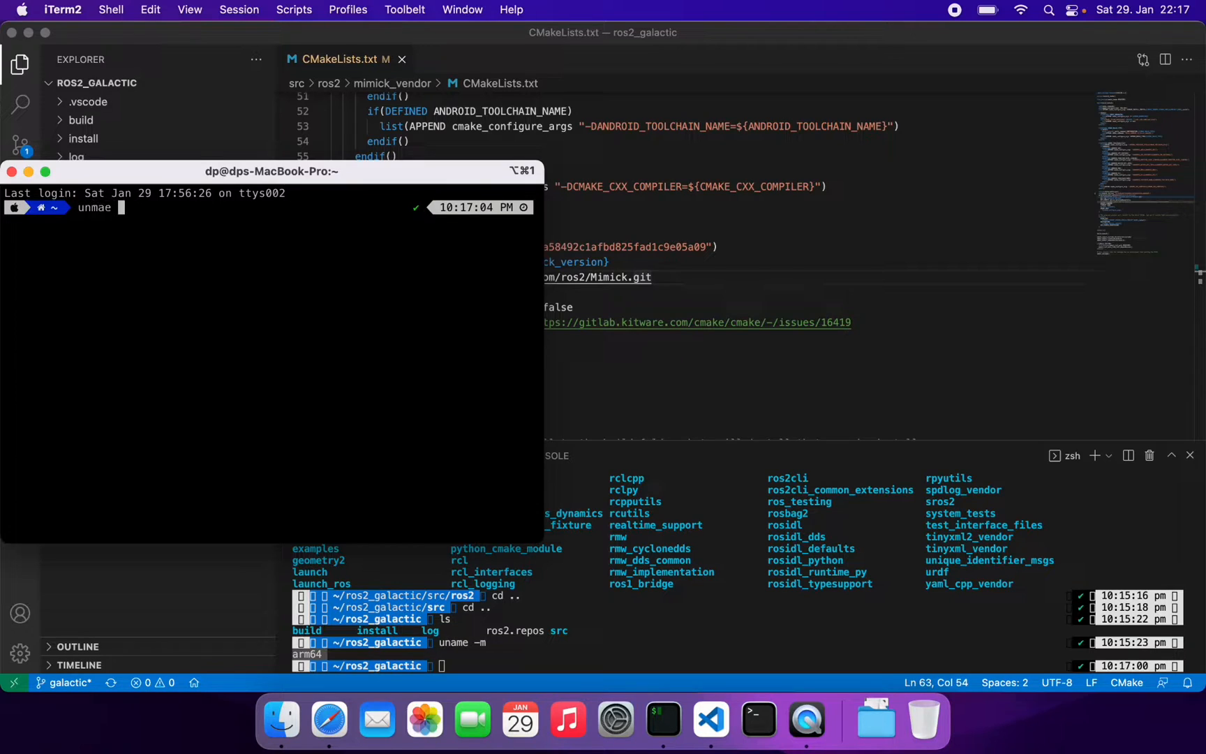
pyautogui.press('BackSpace')
pyautogui.write('ame -m')
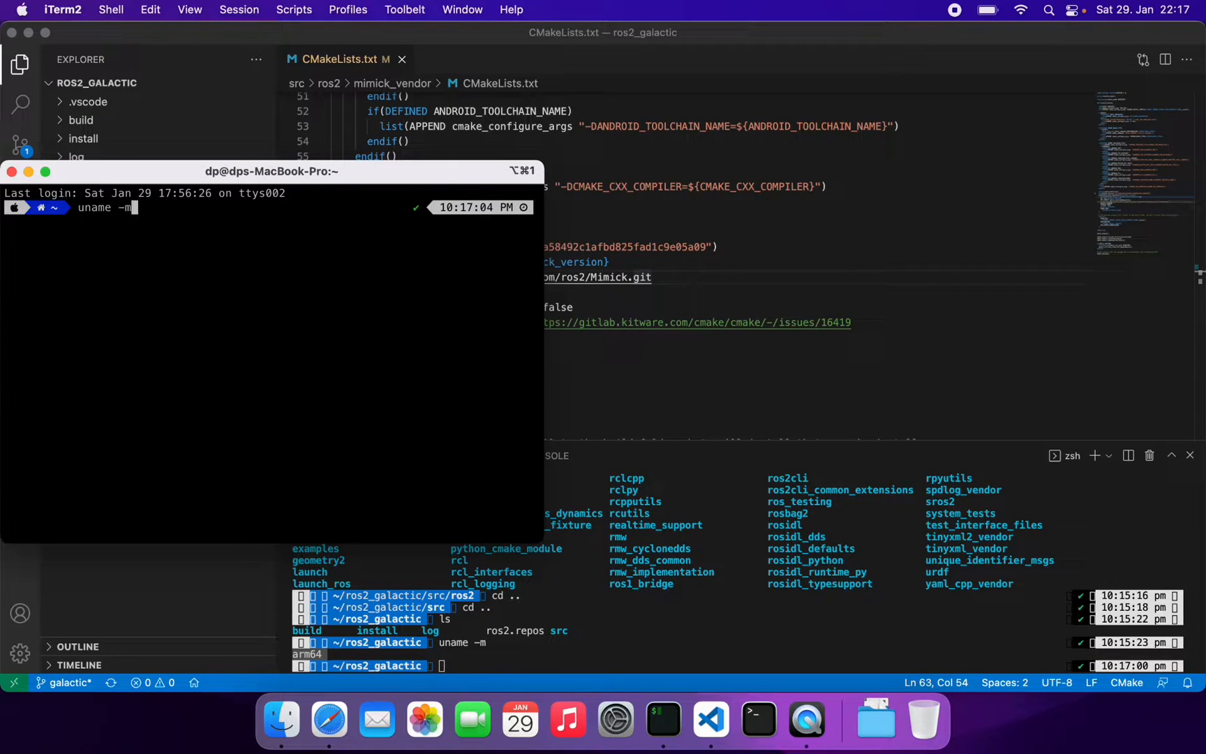
pyautogui.press('enter')
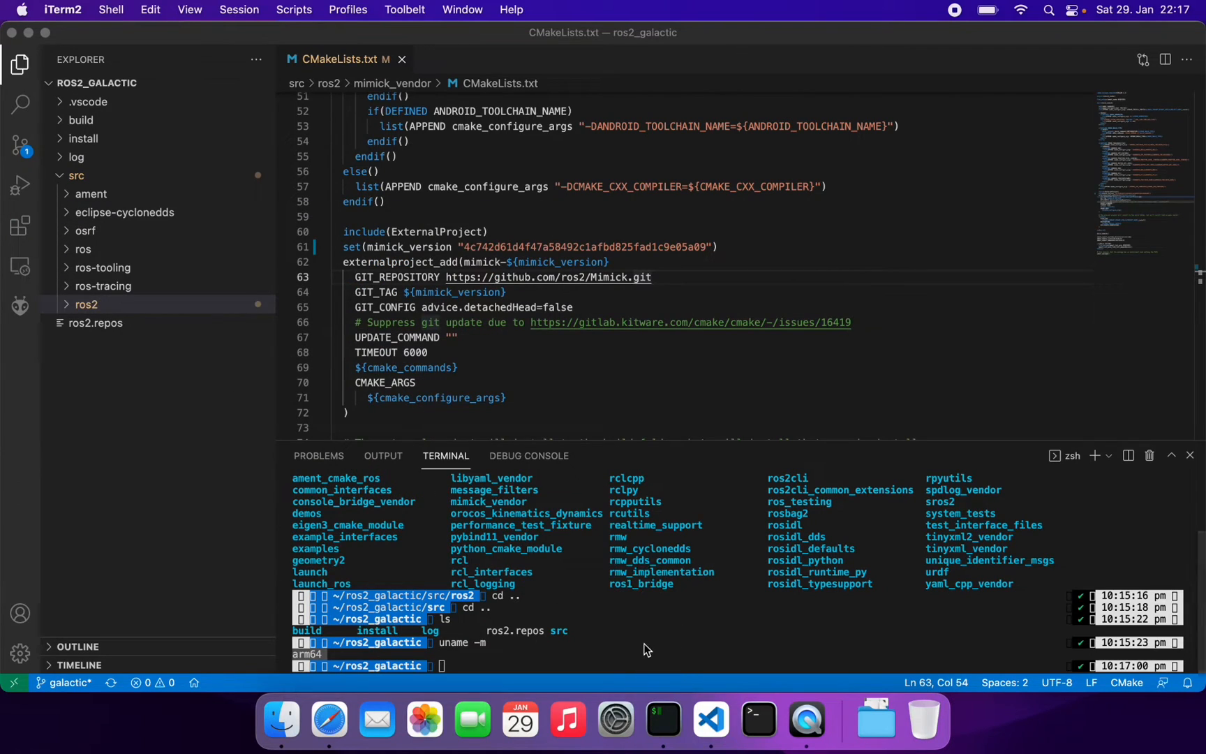
# Run arch -arm64 colcon build --symlink-install with skip options until 271 packages finish
pyautogui.write('ls')
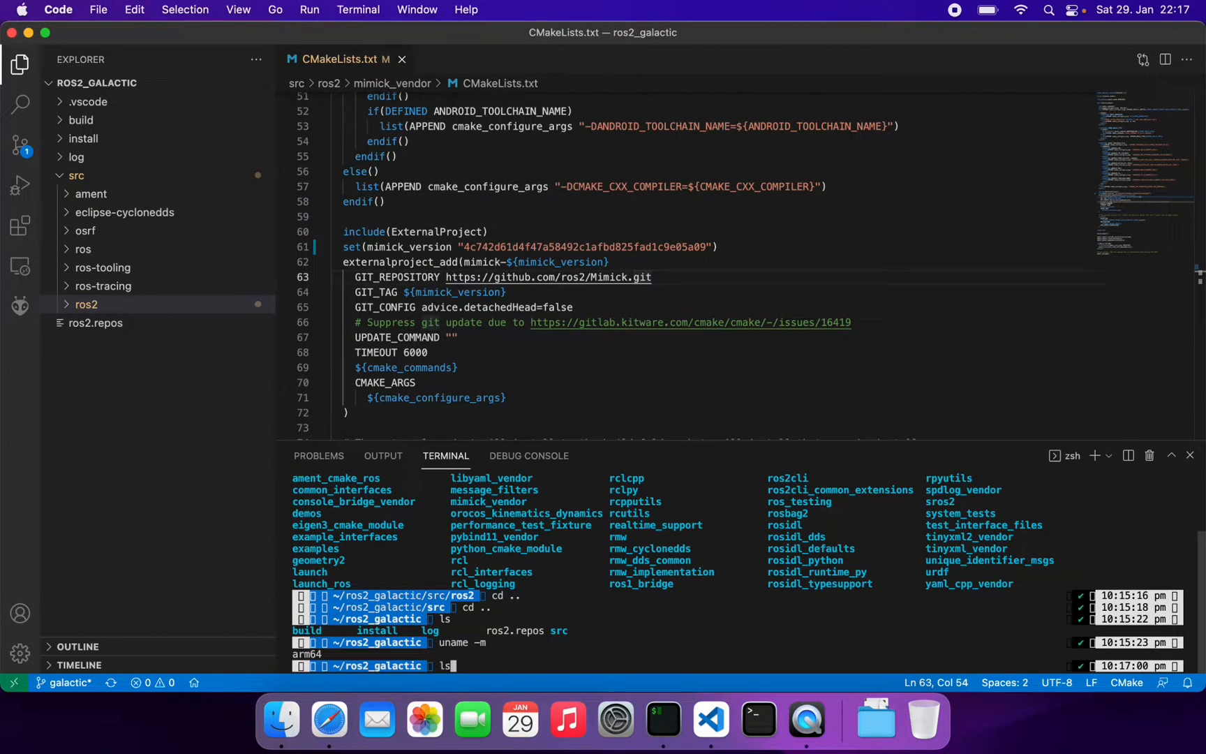
pyautogui.write('arc')
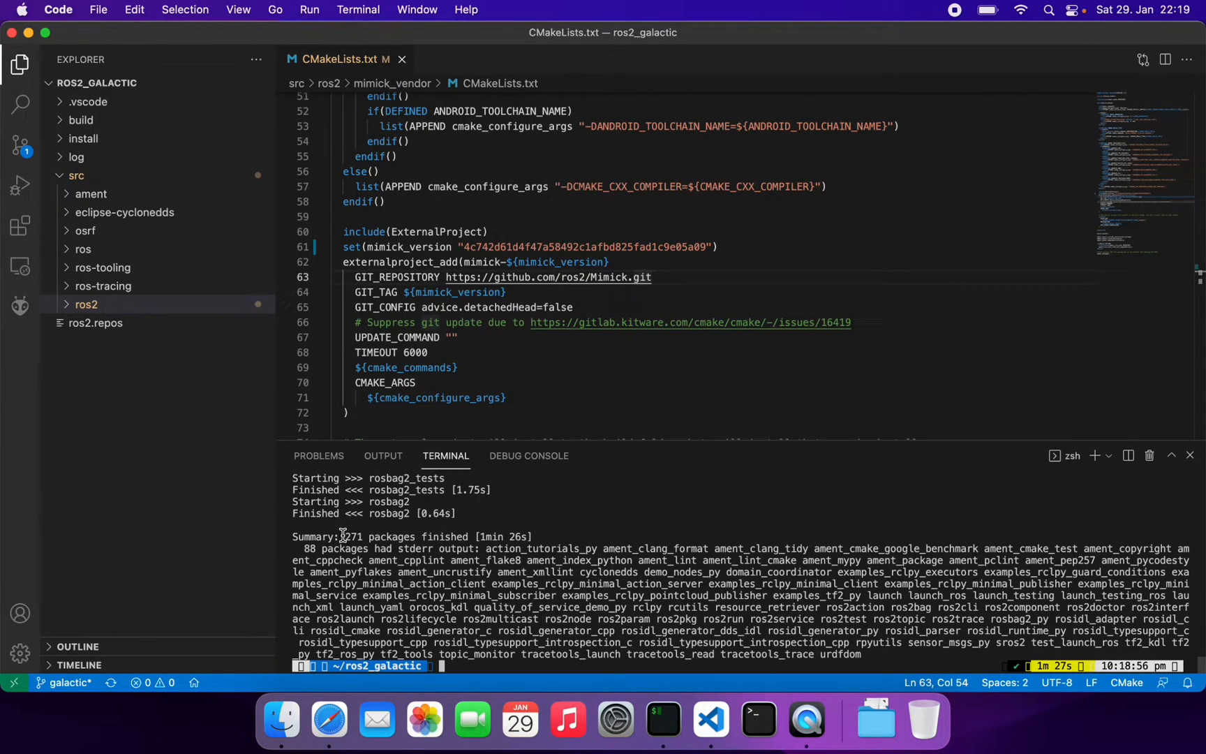
# Recall the export OpenCV_DIR=/opt/homebrew/Cellar/opencv/4.5.4_2 command in the integrated terminal
pyautogui.doubleClick(358, 537)
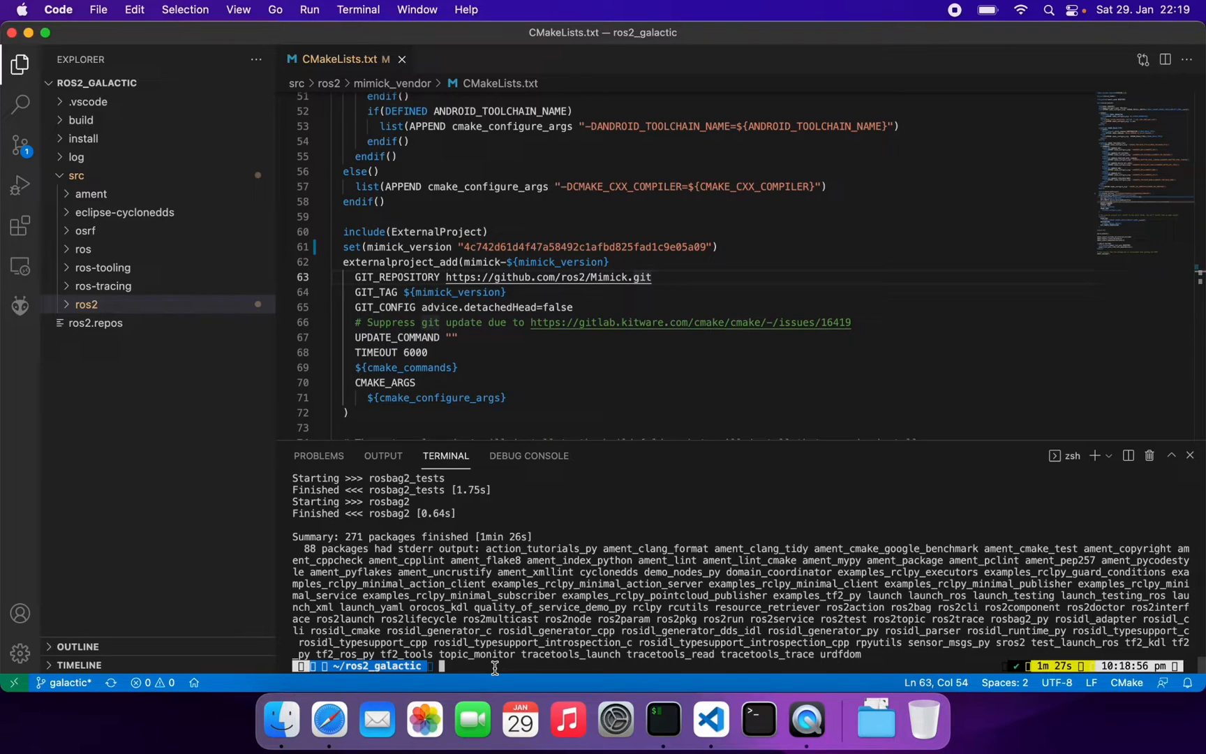
pyautogui.press('ctrl+r')
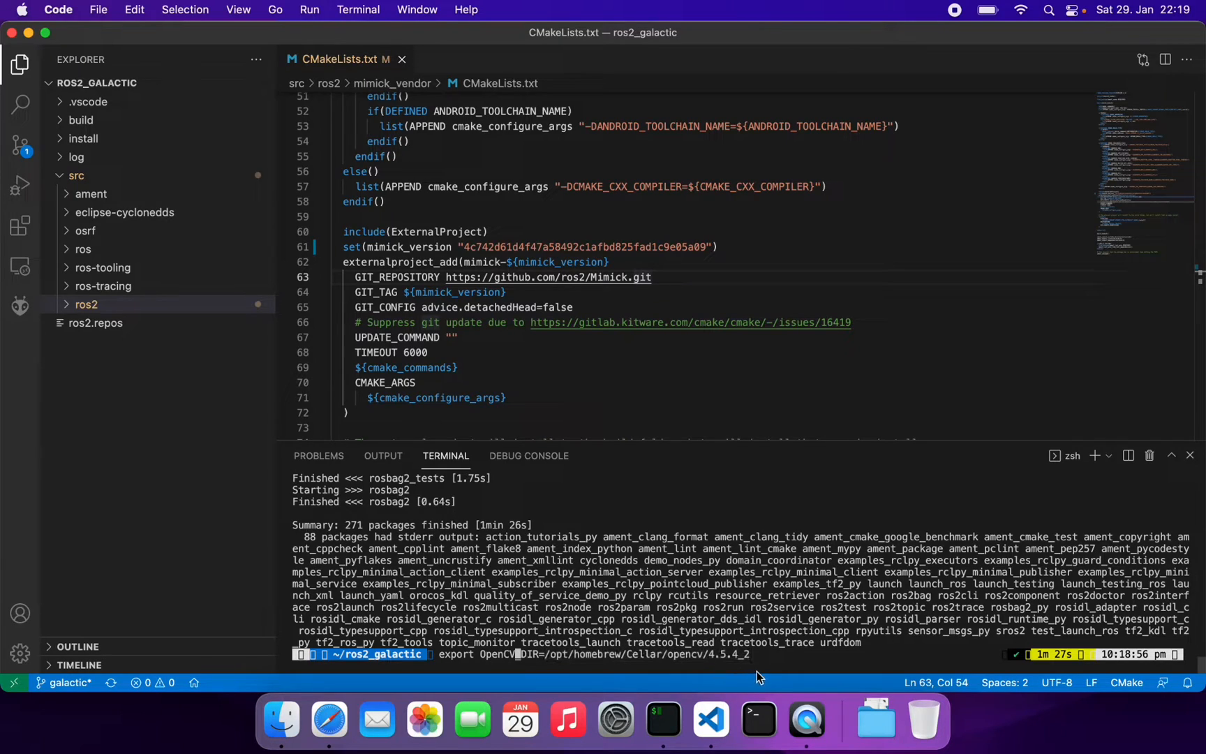
pyautogui.moveTo(763, 666)
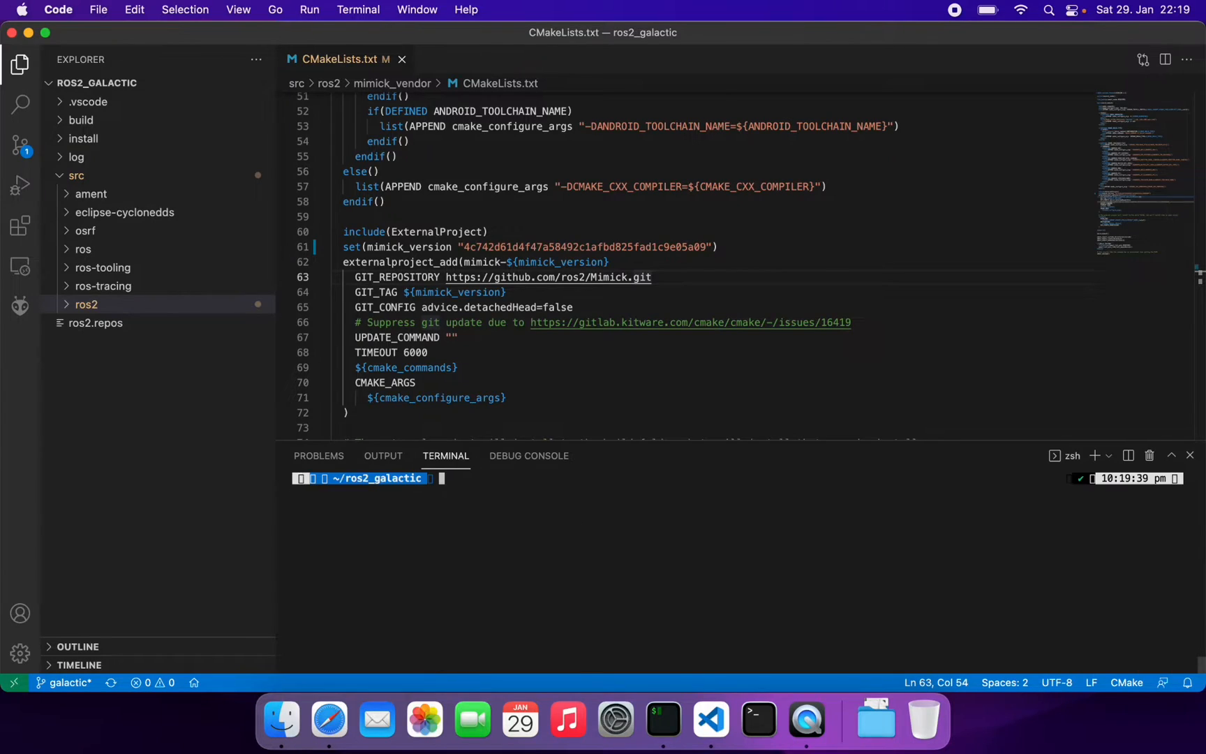
# List the folder contents, move up one directory, and bring up the separate terminal window
pyautogui.write('ls')
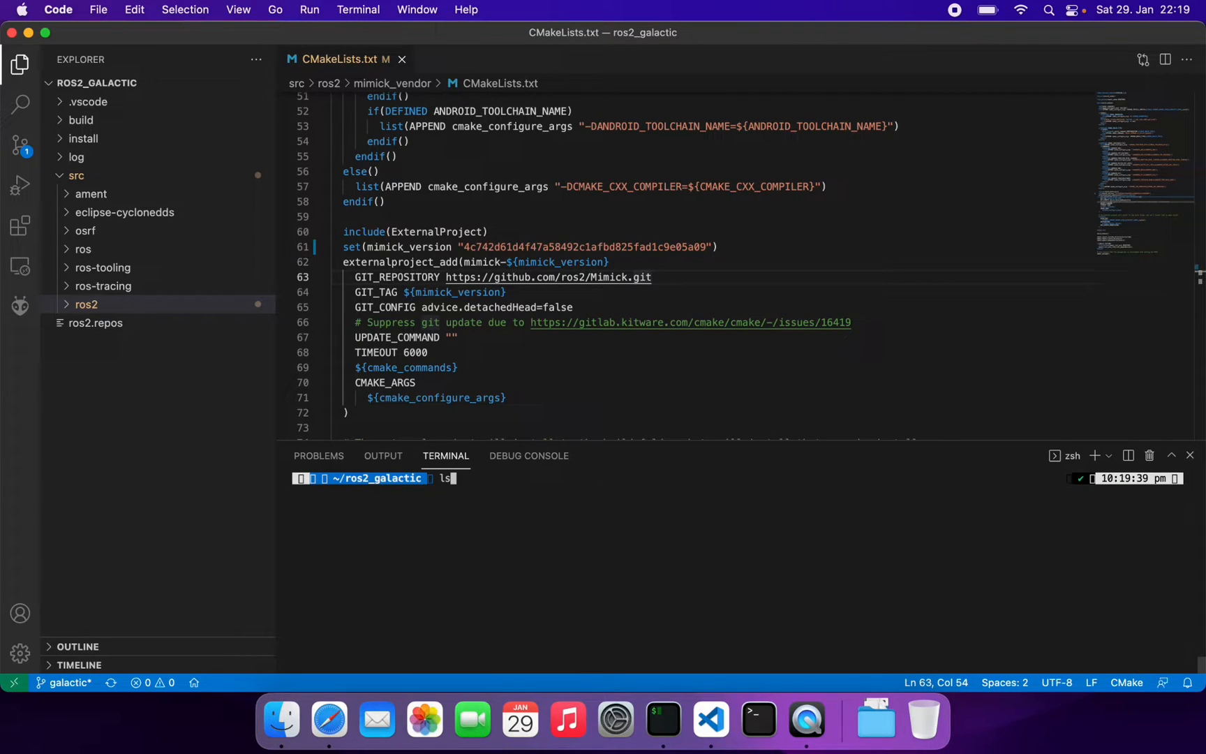
pyautogui.write('cd ..')
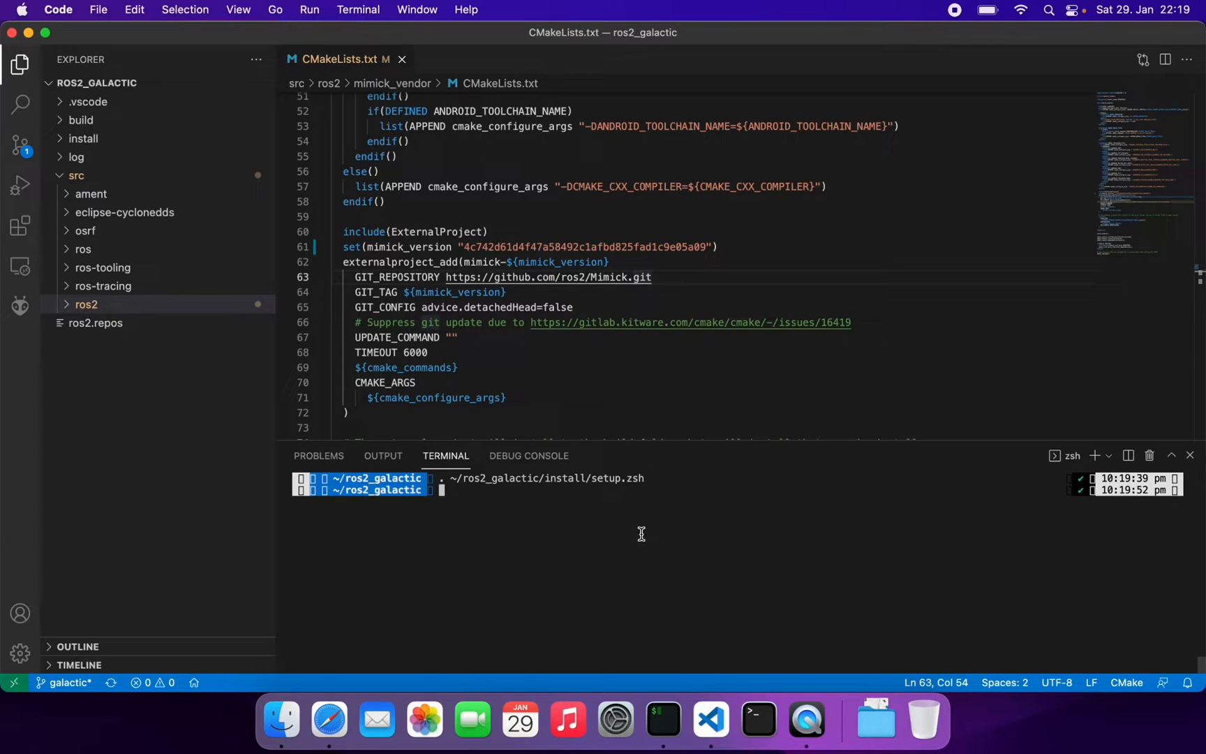
pyautogui.click(660, 721)
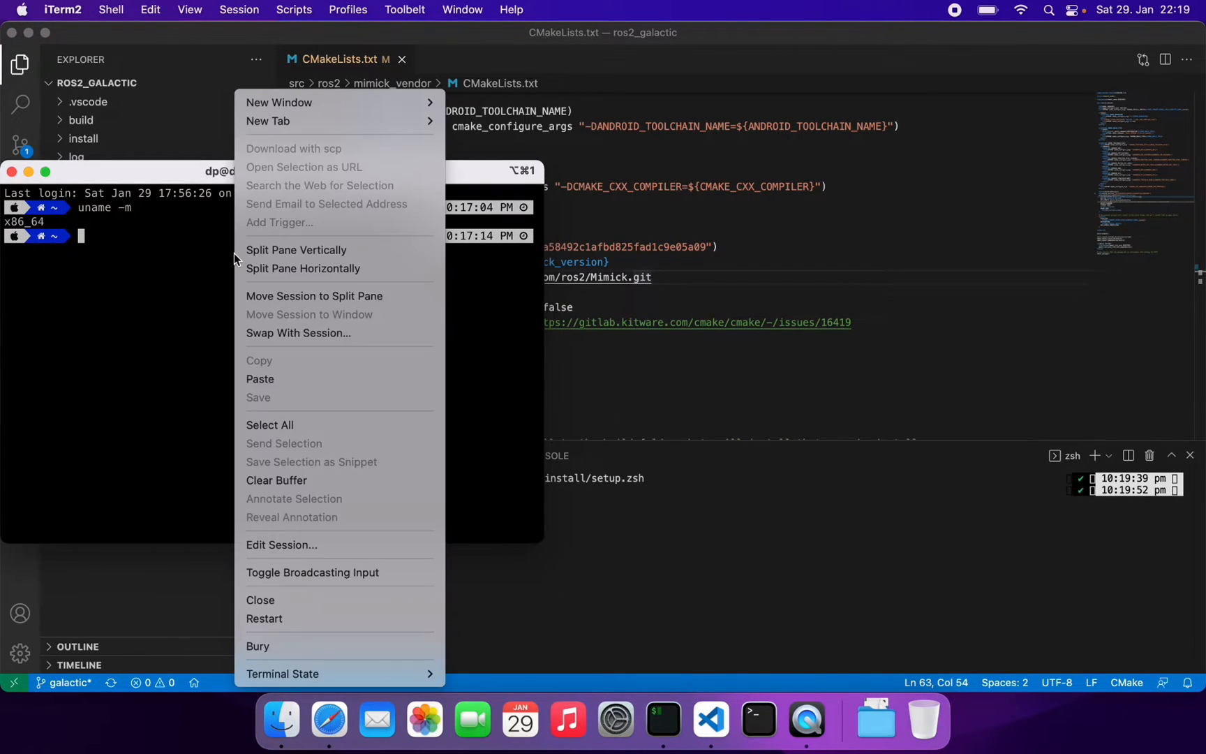
# Split iTerm2 into two side-by-side panes and clear the screen with clear -x
pyautogui.click(296, 250)
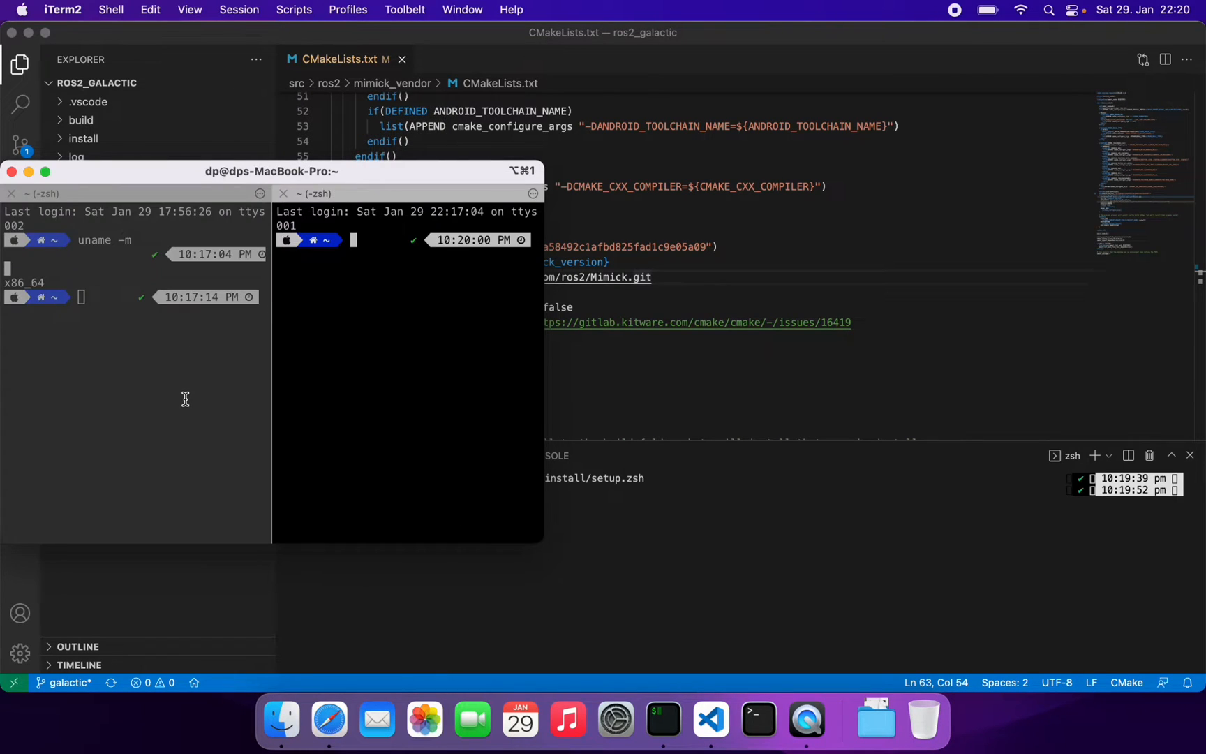
pyautogui.write('clear -x')
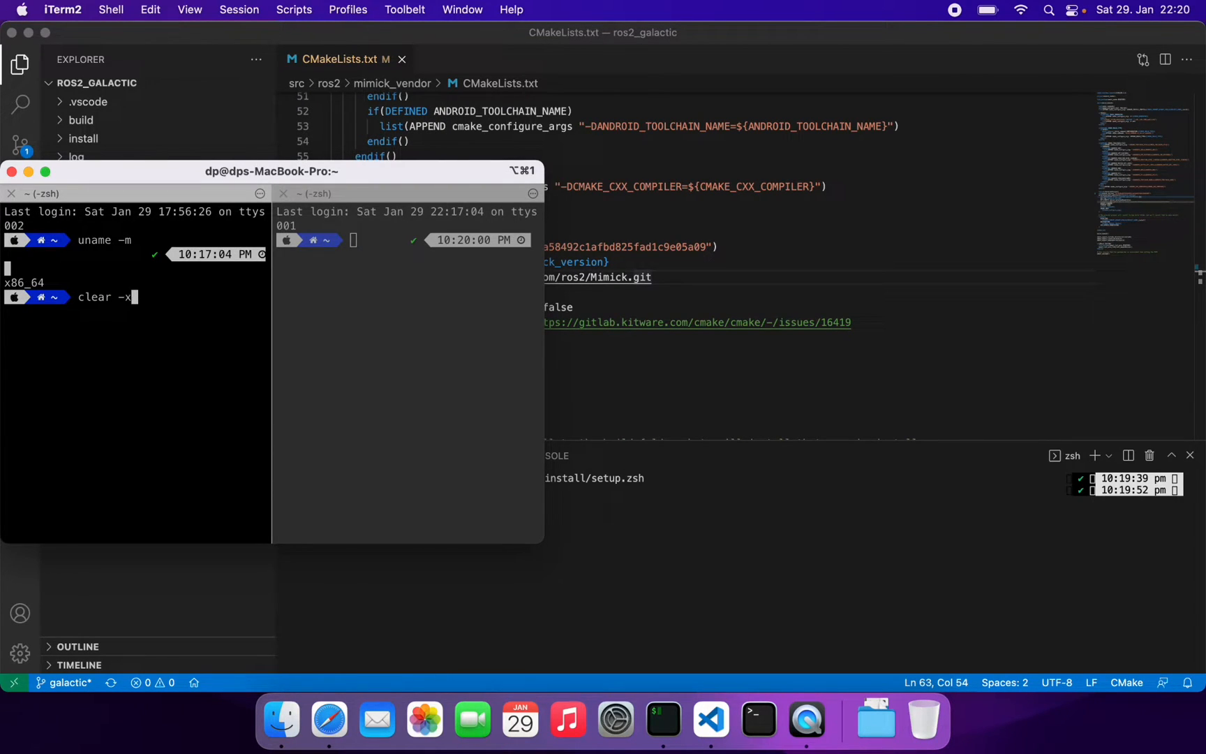
pyautogui.press('Return')
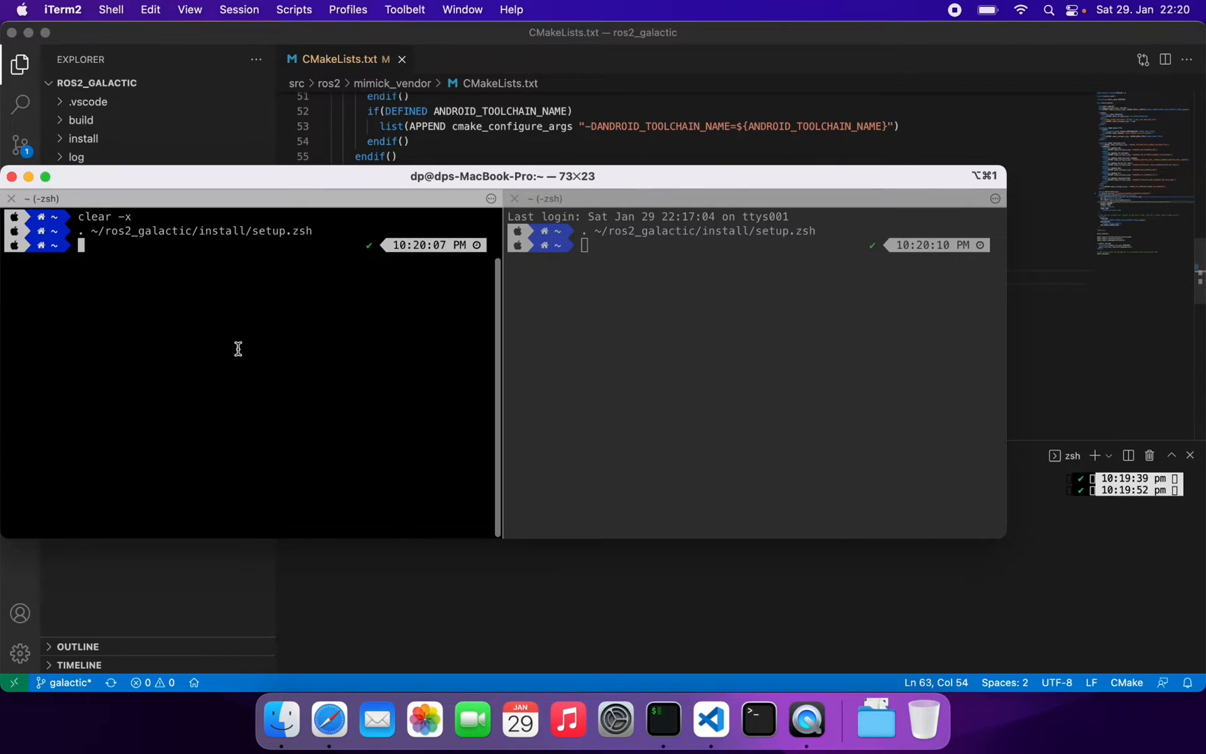
# Enter ROS 2 commands in the panes, including 'ros2 run demo_nodes_py listener'
pyautogui.write('ros2')
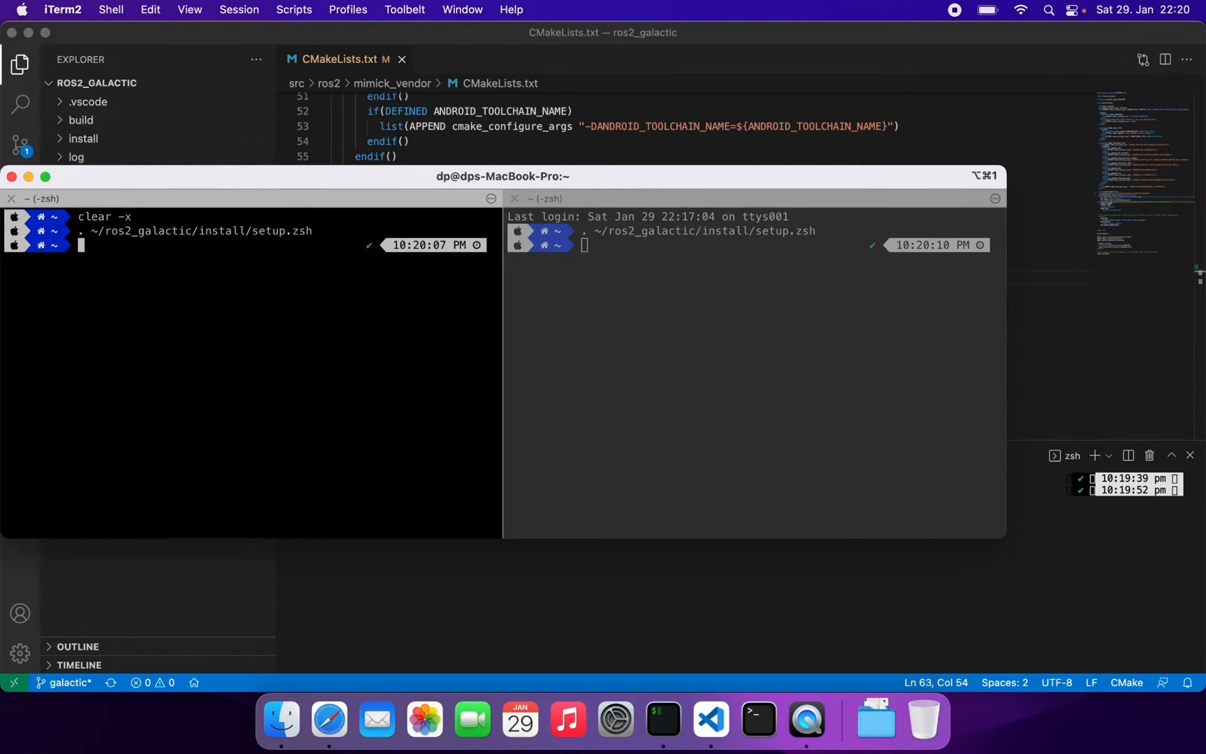
pyautogui.write('arch -arm64 colcon build --symlink-install --packages-skip-by-dep python_qt_binding')
pyautogui.write('ls')
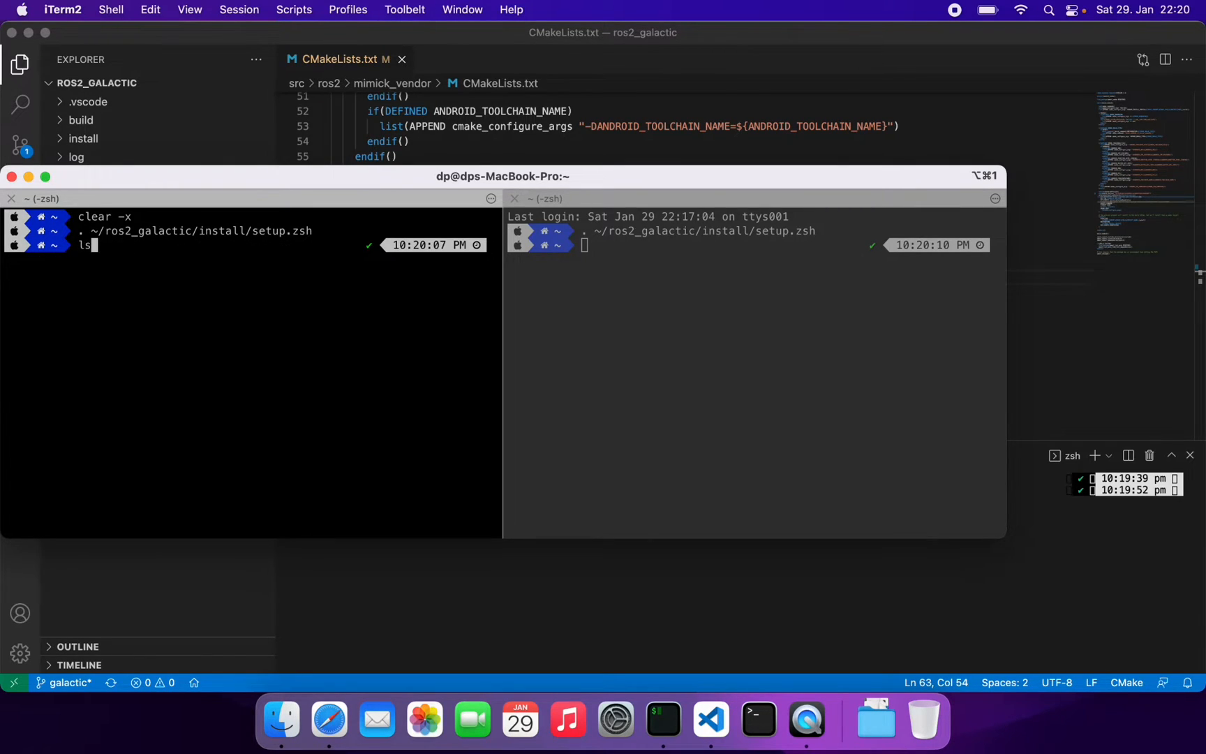
pyautogui.write('ros2 run turtlesim turtlesim_node')
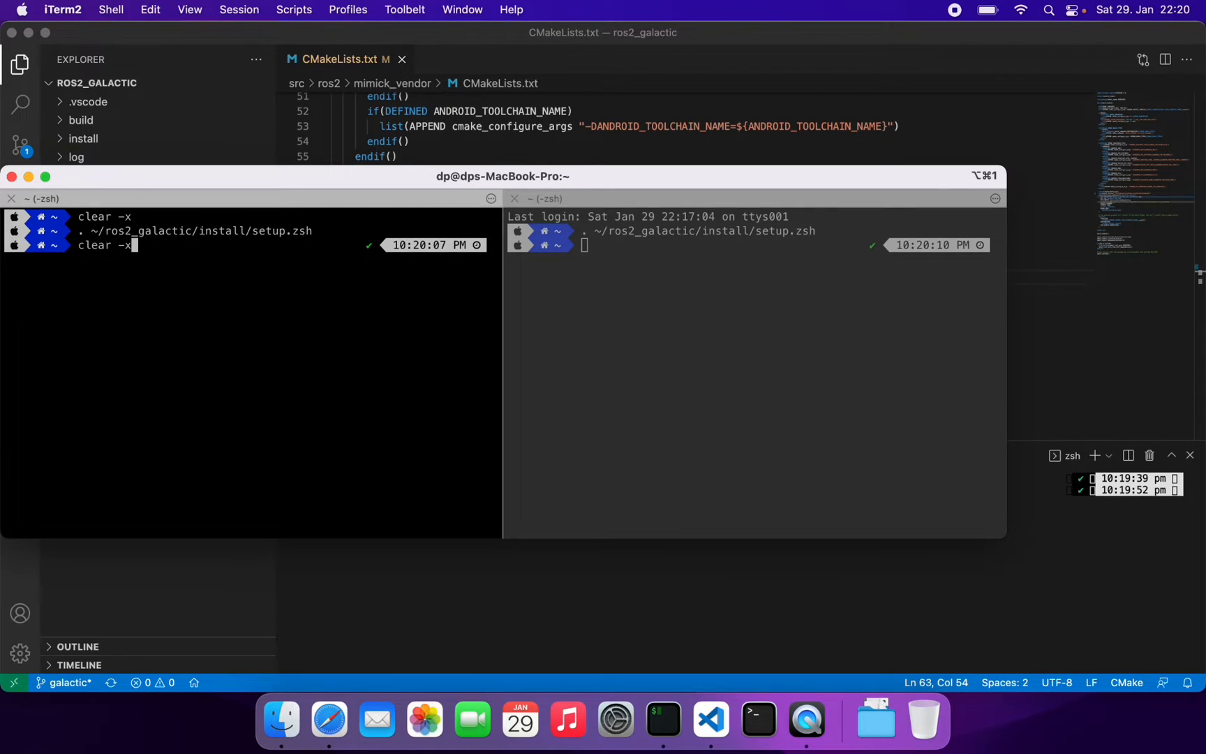
pyautogui.write('ros2 run demo_nodes_py listener')
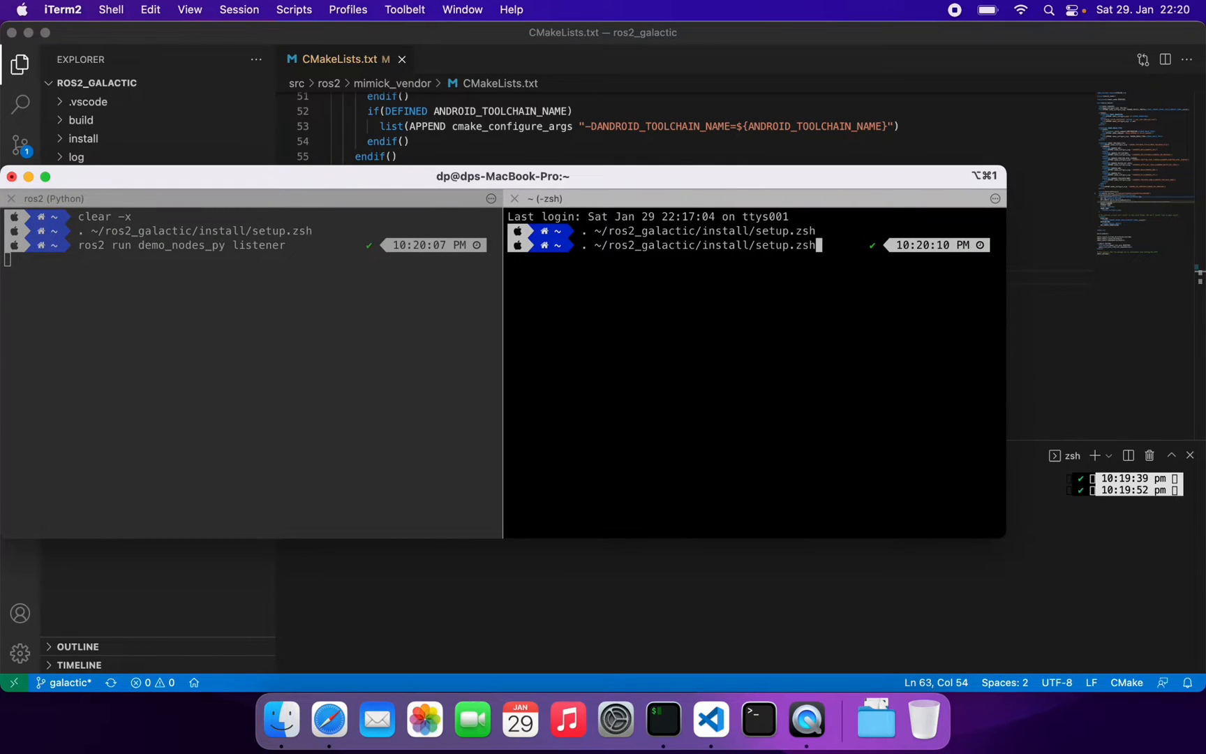
pyautogui.write('cd ..')
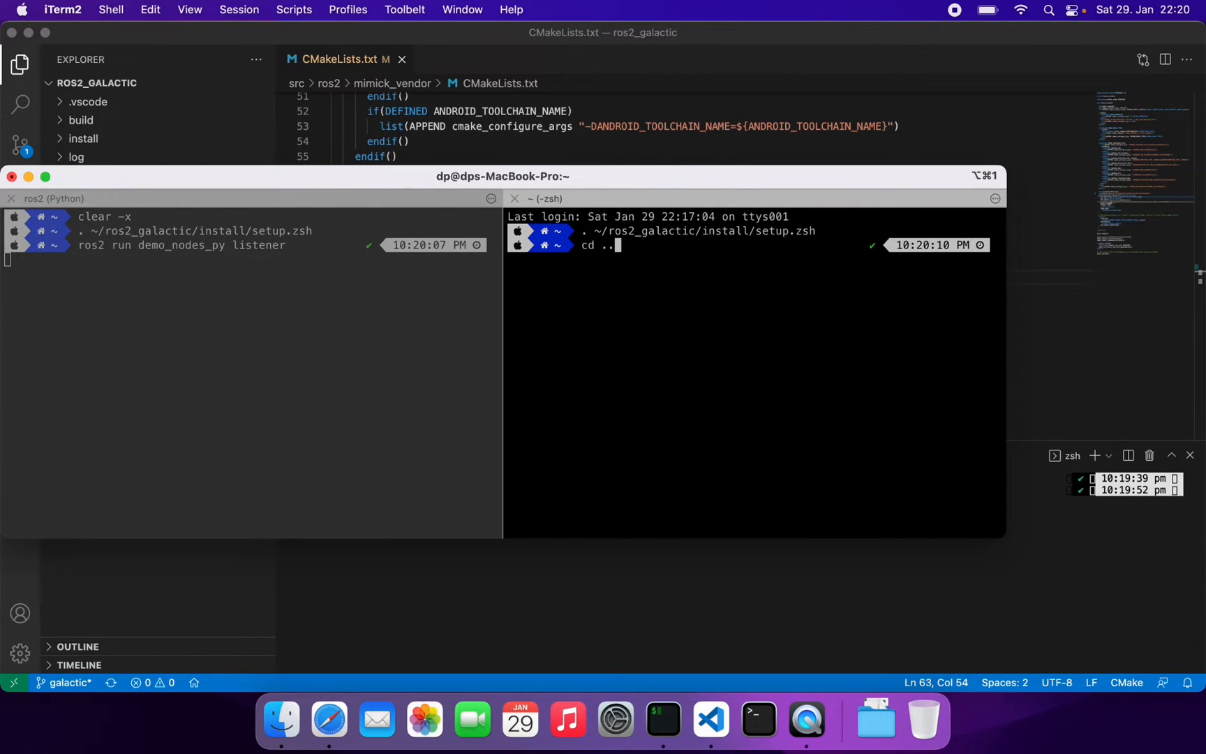
pyautogui.write('clear -x')
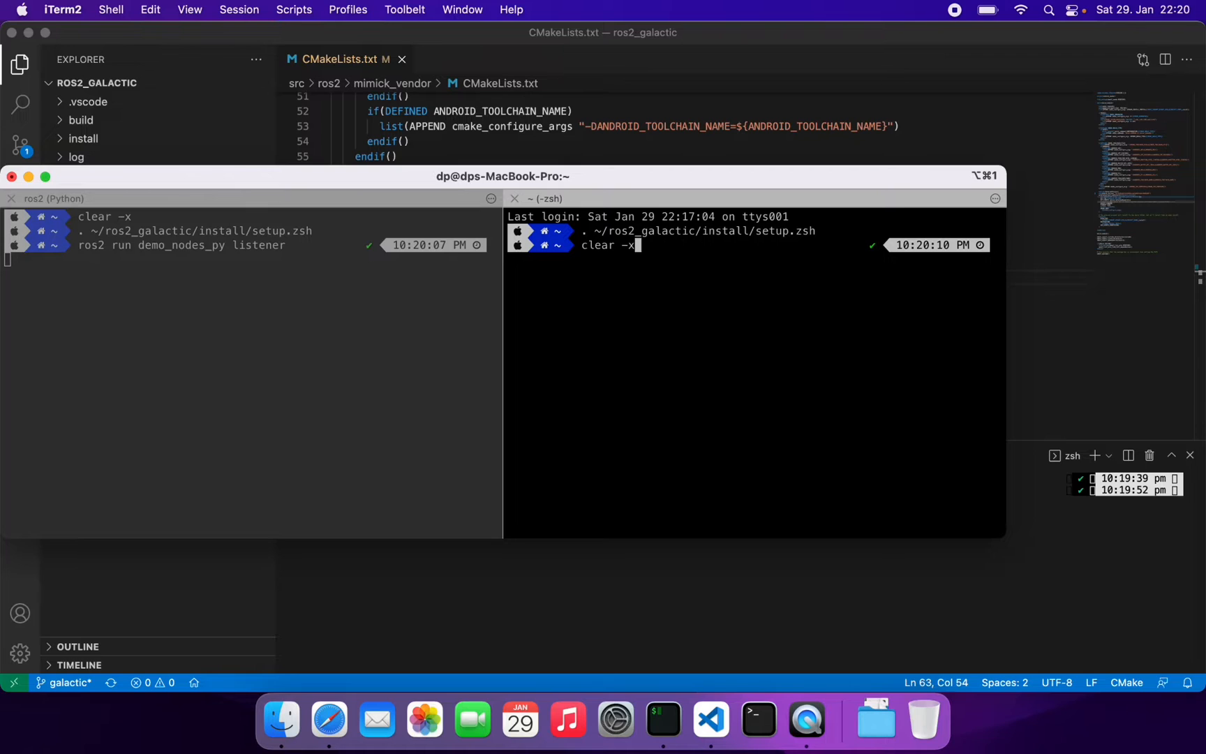
pyautogui.write('ros2 run turtlesim turtlesim_node')
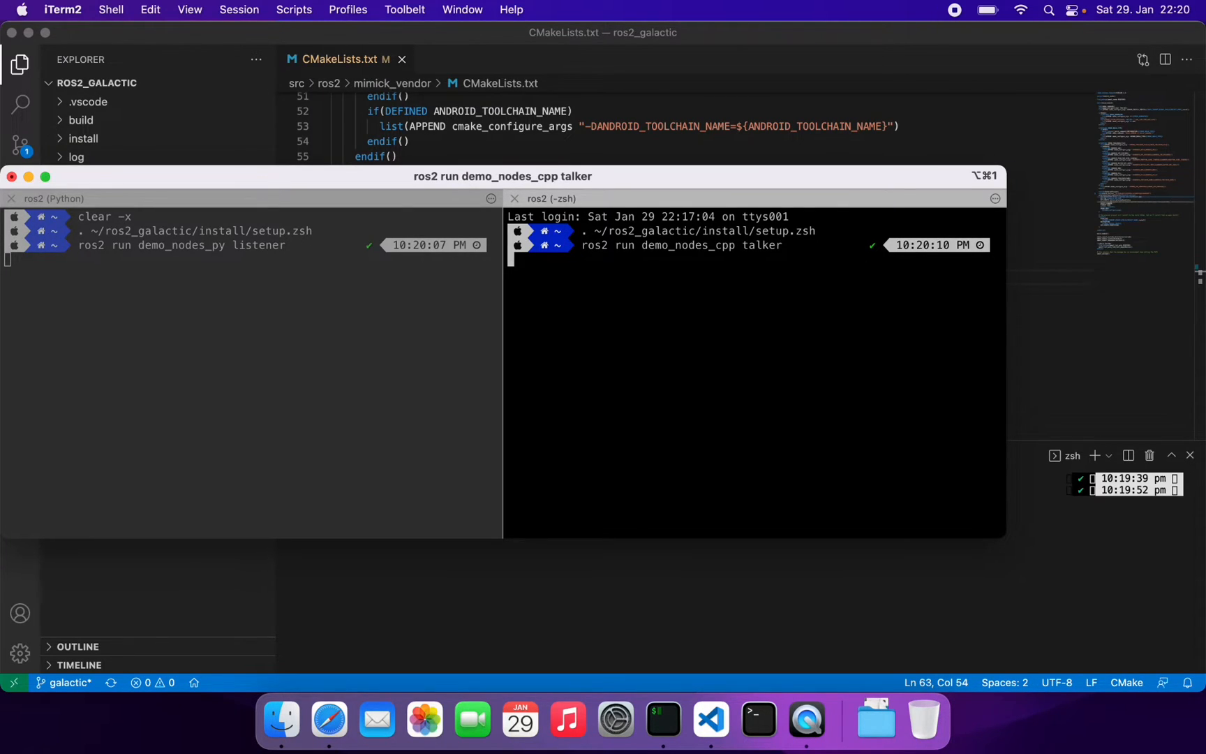
pyautogui.moveTo(560, 378)
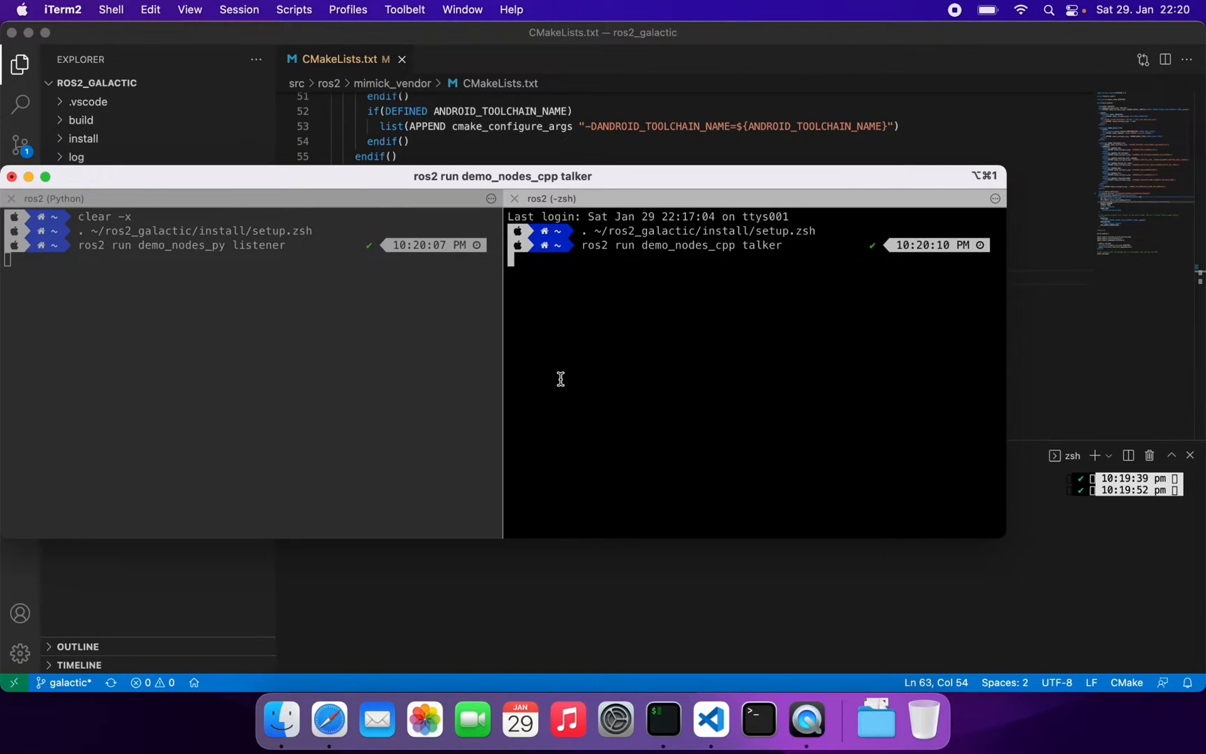
pyautogui.moveTo(654, 567)
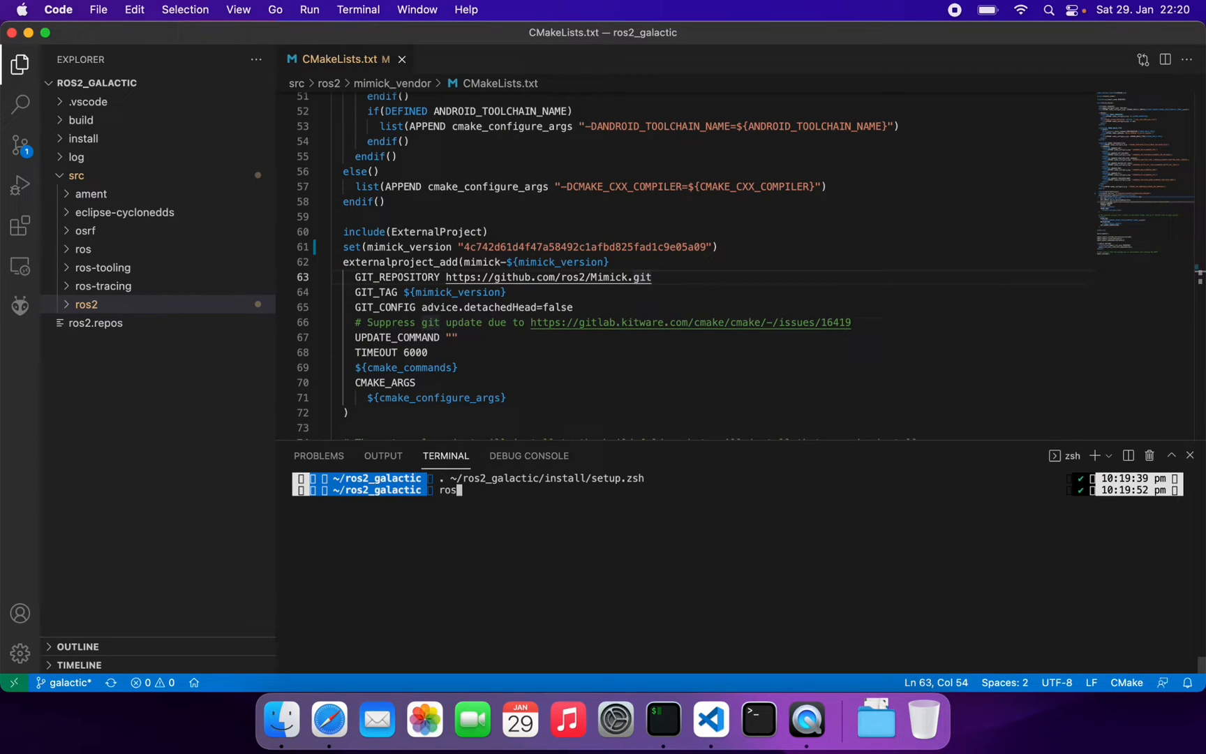
# Fix the typo, run 'ros2 topic list', and select the /chatter topic in the output
pyautogui.press('Backspace')
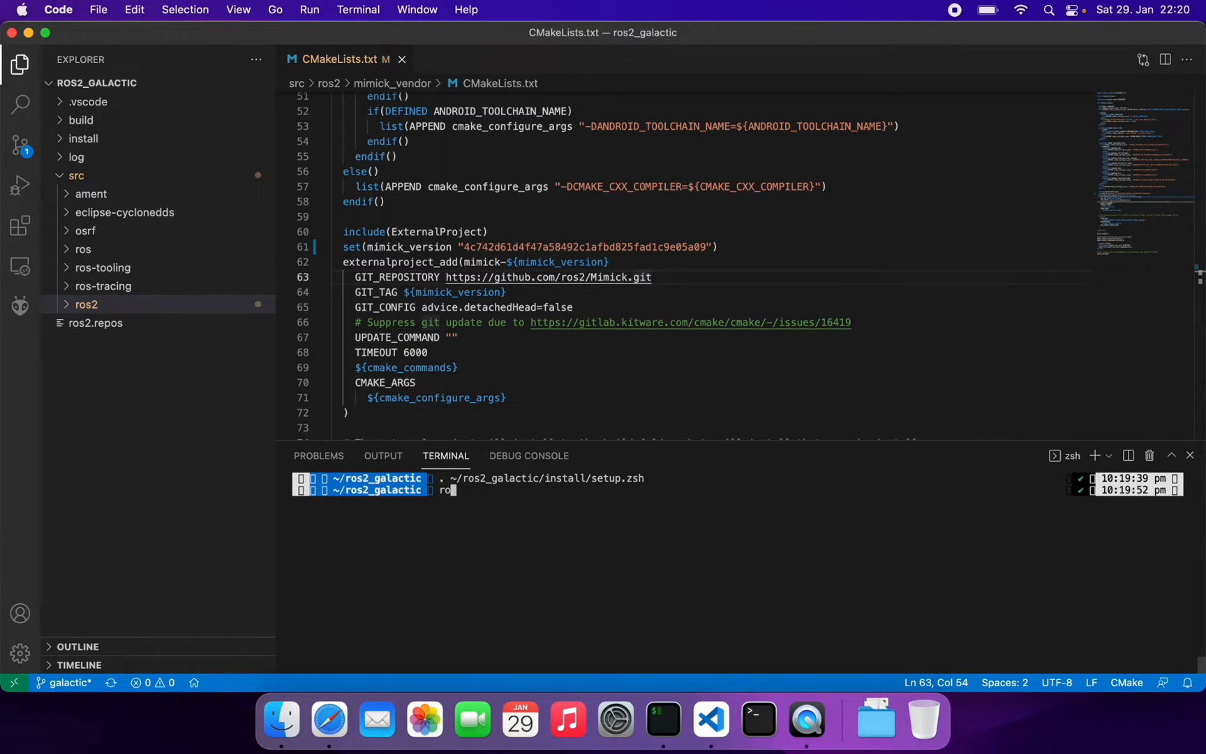
pyautogui.write('s2')
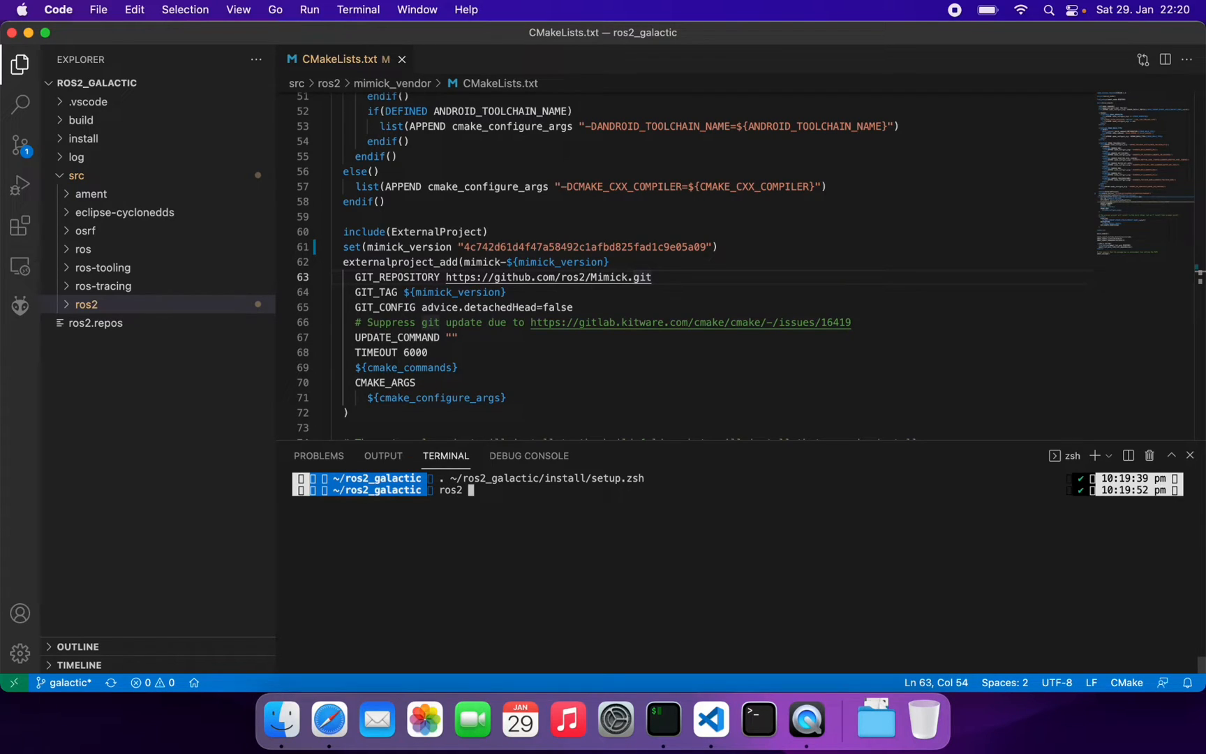
pyautogui.write('topic list')
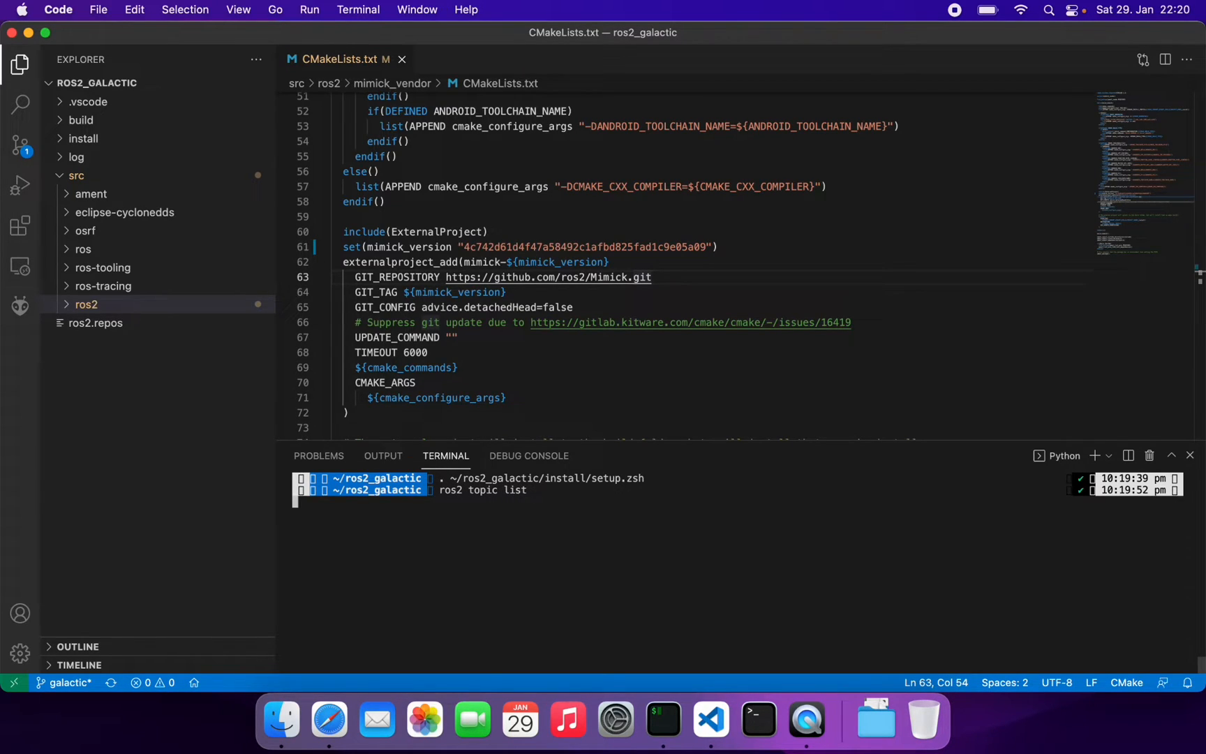
pyautogui.press('Return')
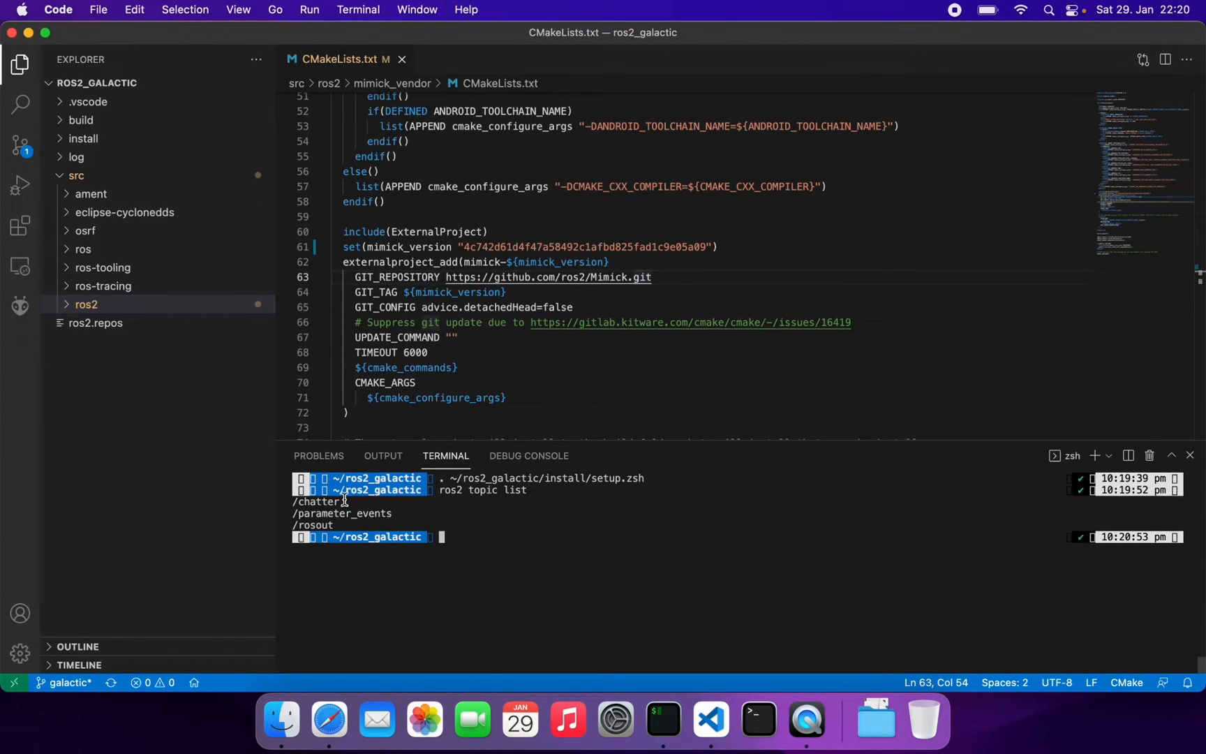
pyautogui.doubleClick(318, 501)
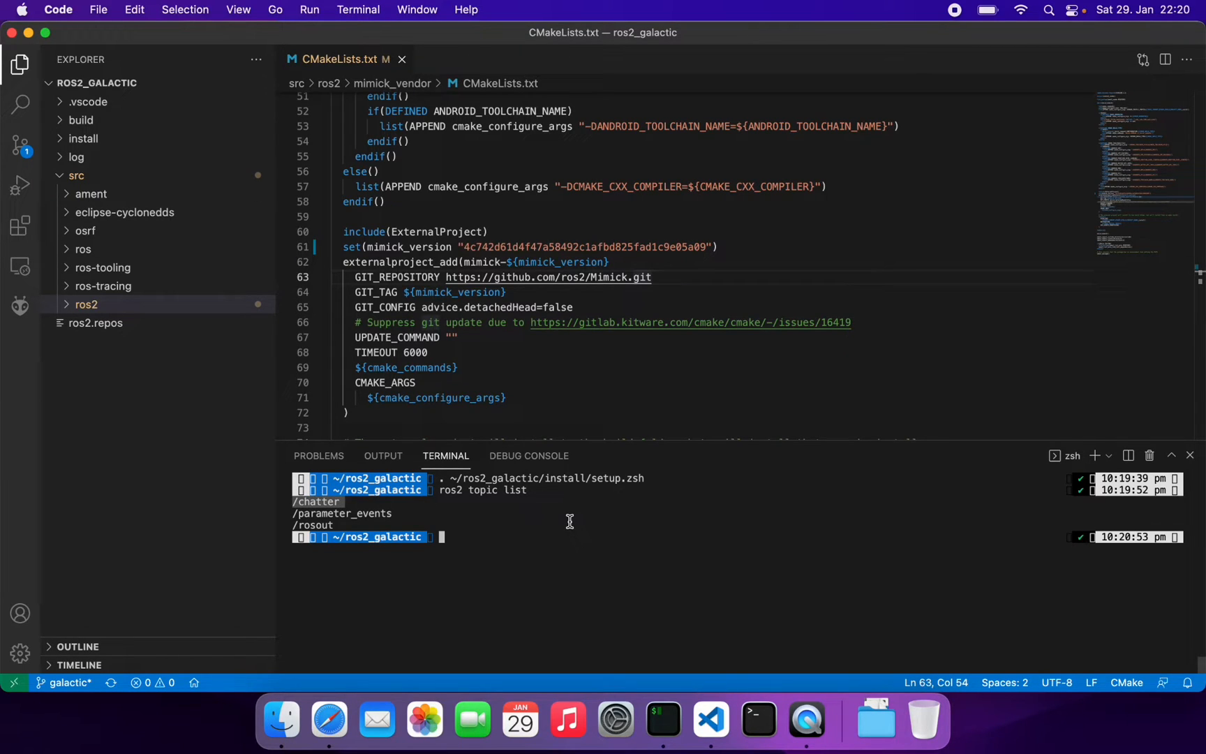
pyautogui.click(662, 721)
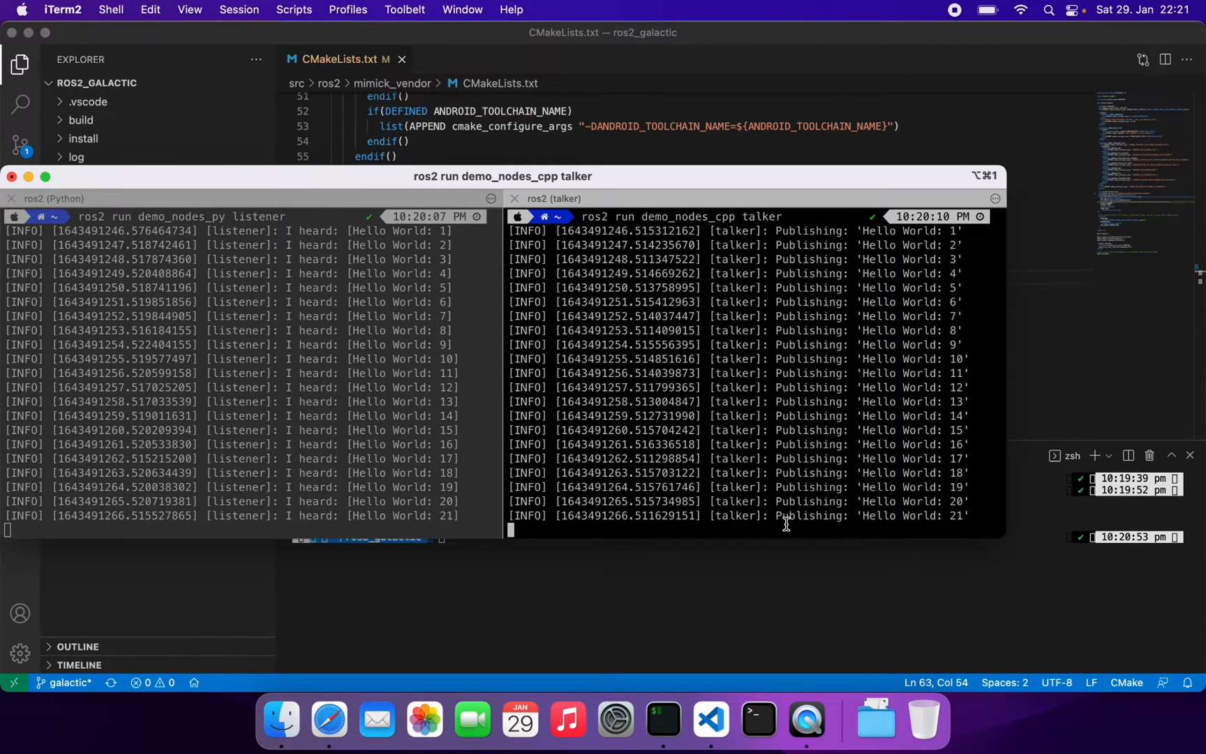
# Stop the demos, source ~/ros2_galactic/install/setup.zsh, and run 'ros2 run turtlesim turtlesim_node'
pyautogui.press('ctrl+c')
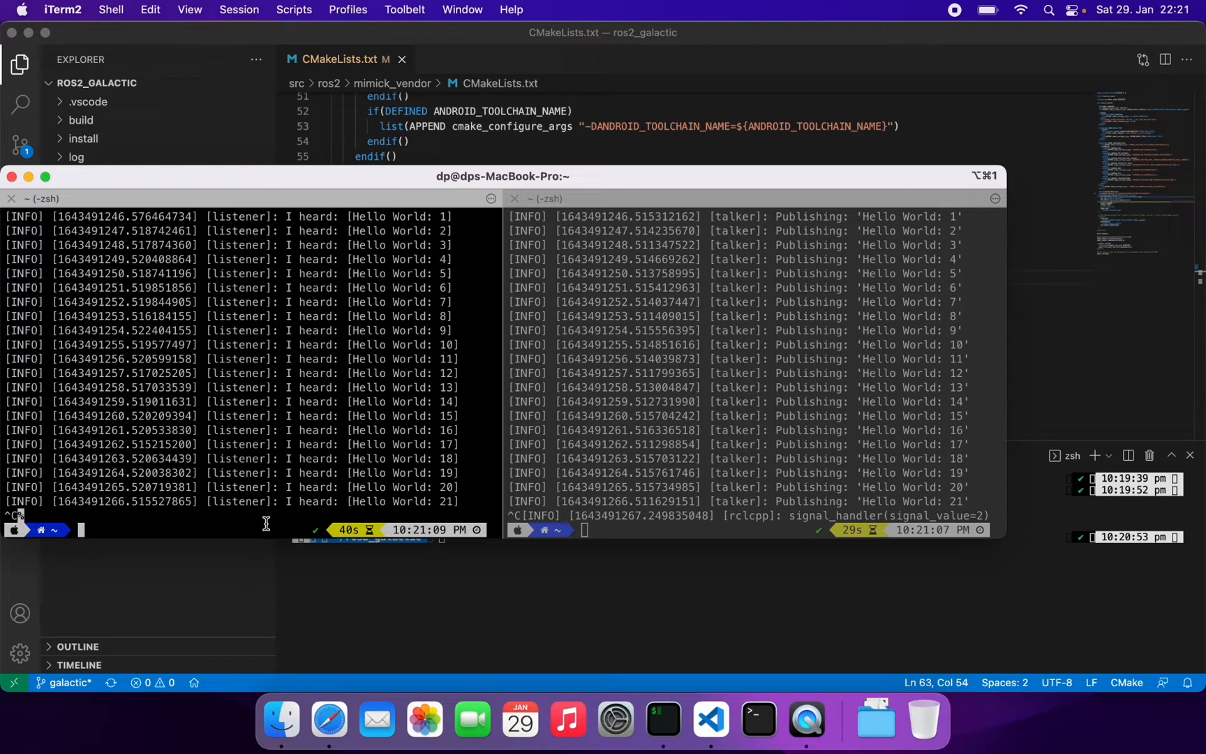
pyautogui.write('. ~/ros2_galactic/install/setup.zsh')
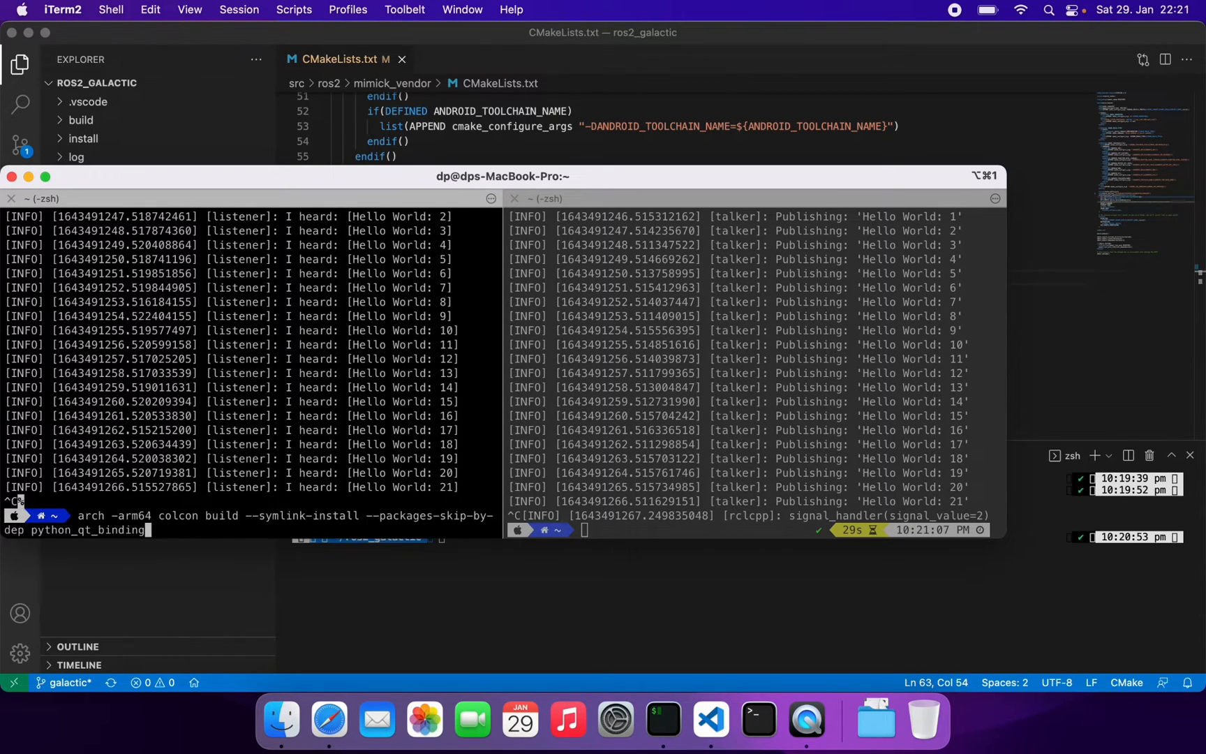
pyautogui.write('cd src')
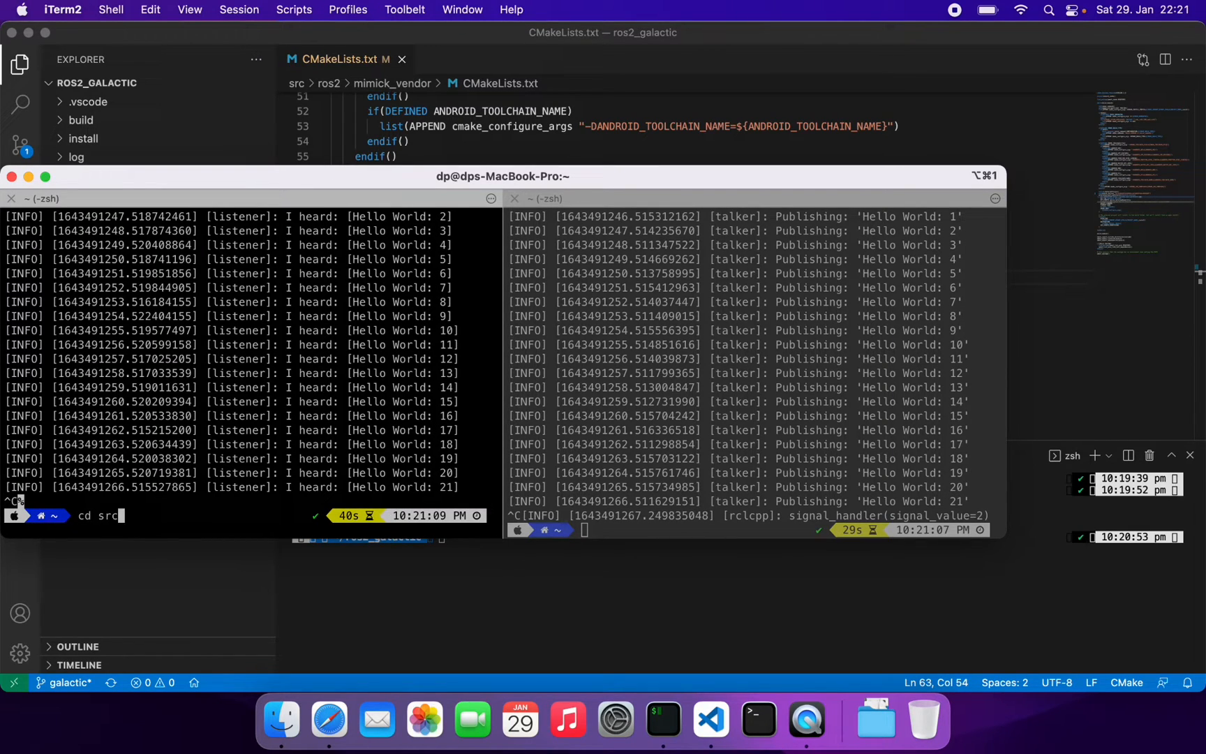
pyautogui.write('ros2 run turtlesim turtlesim_node')
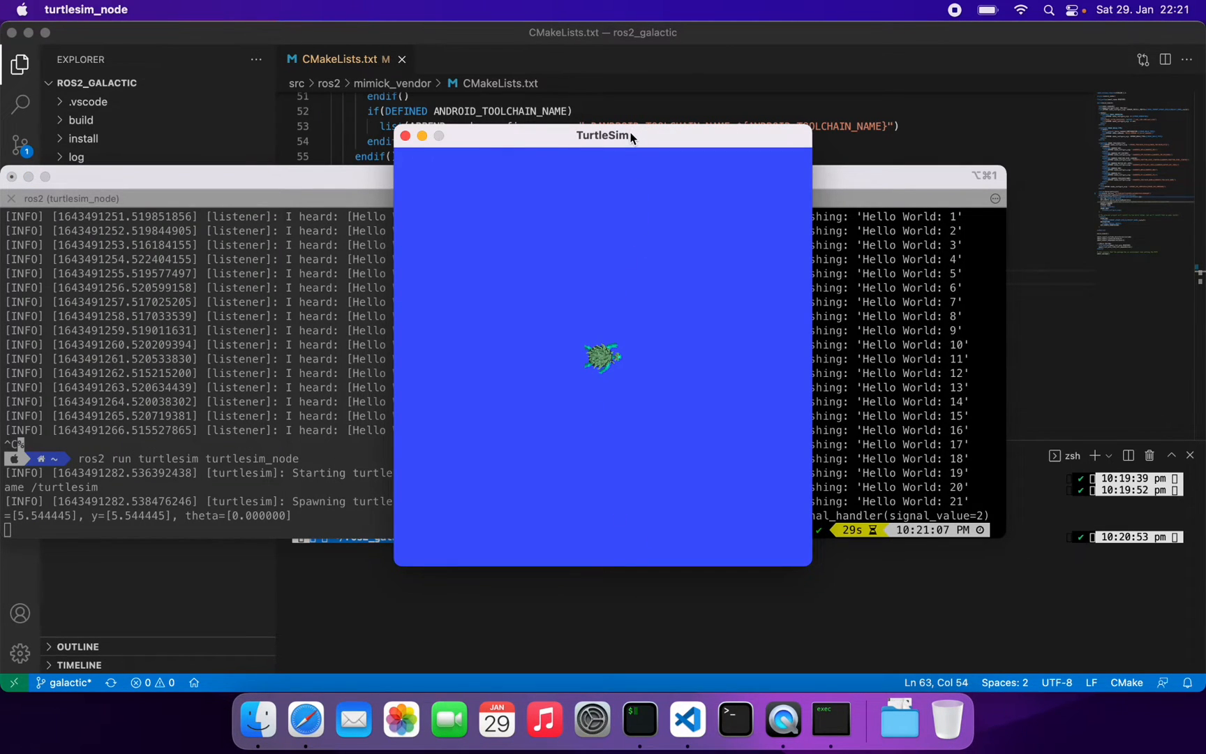
# Start turtle_teleop_key in the second pane and place the TurtleSim window beside the terminal
pyautogui.moveTo(603, 136); pyautogui.dragTo(329, 106)
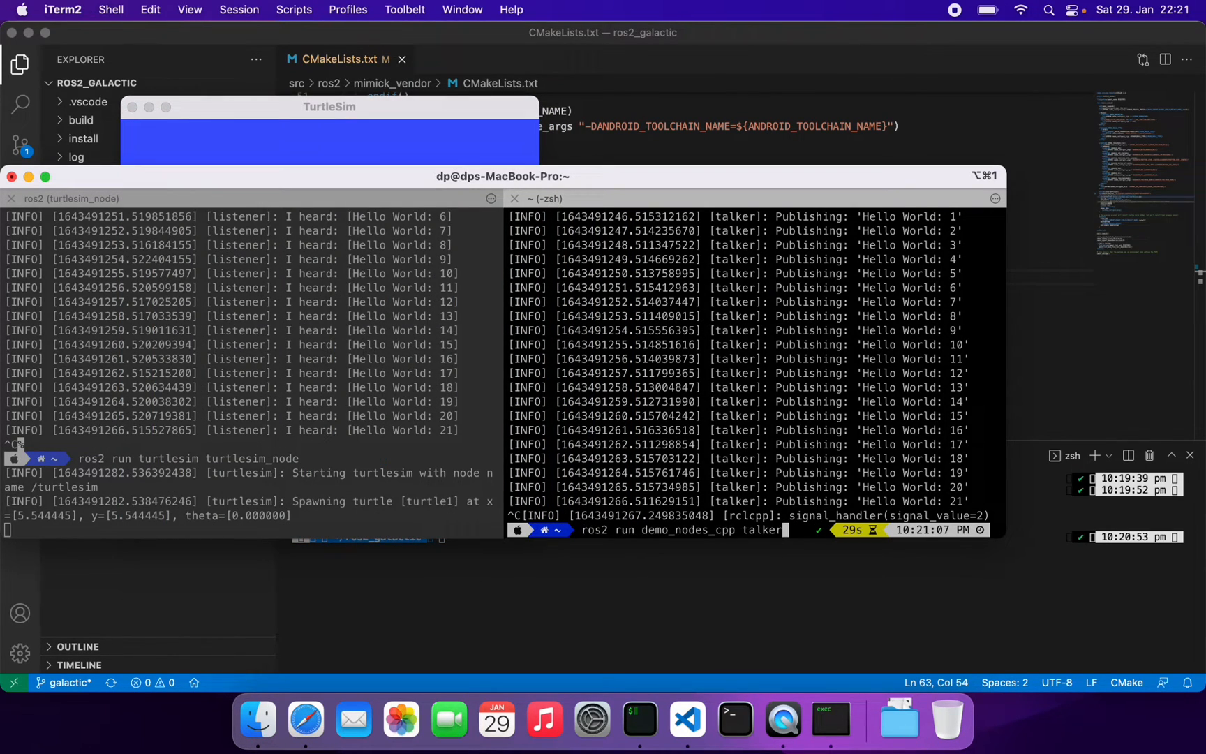
pyautogui.write('clear -x')
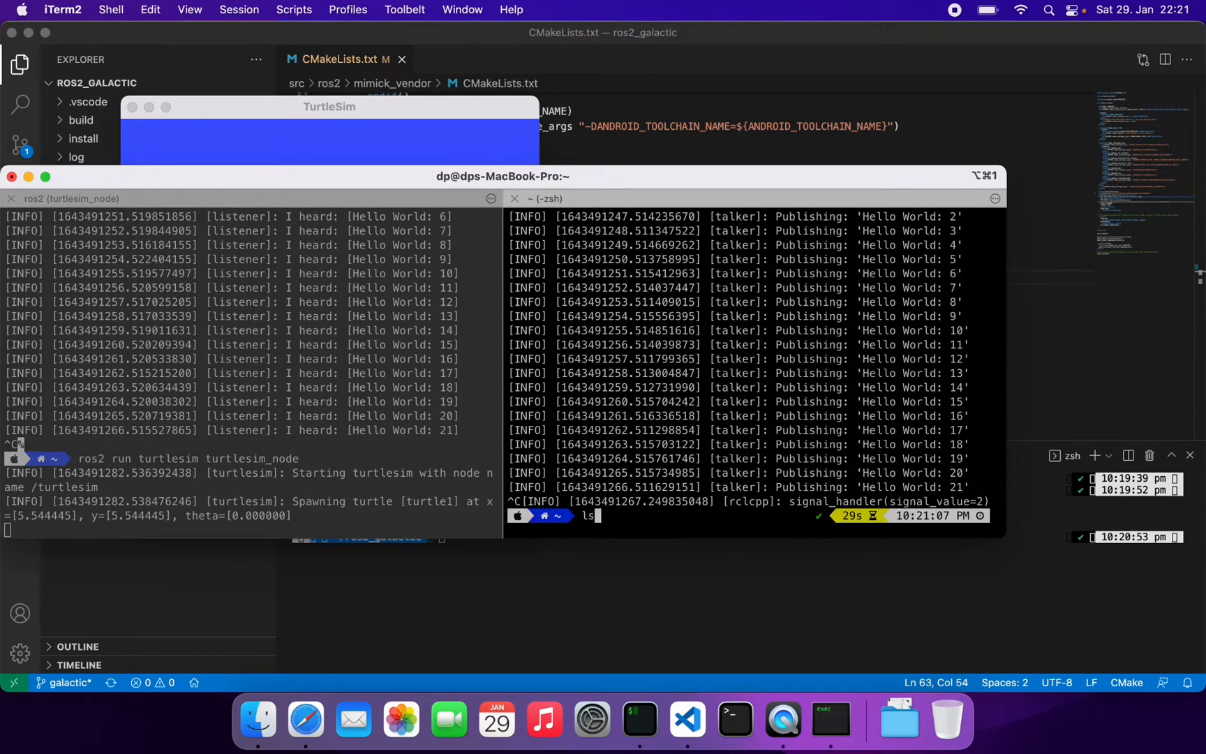
pyautogui.write('ros2 run turtlesim turtlesim_node')
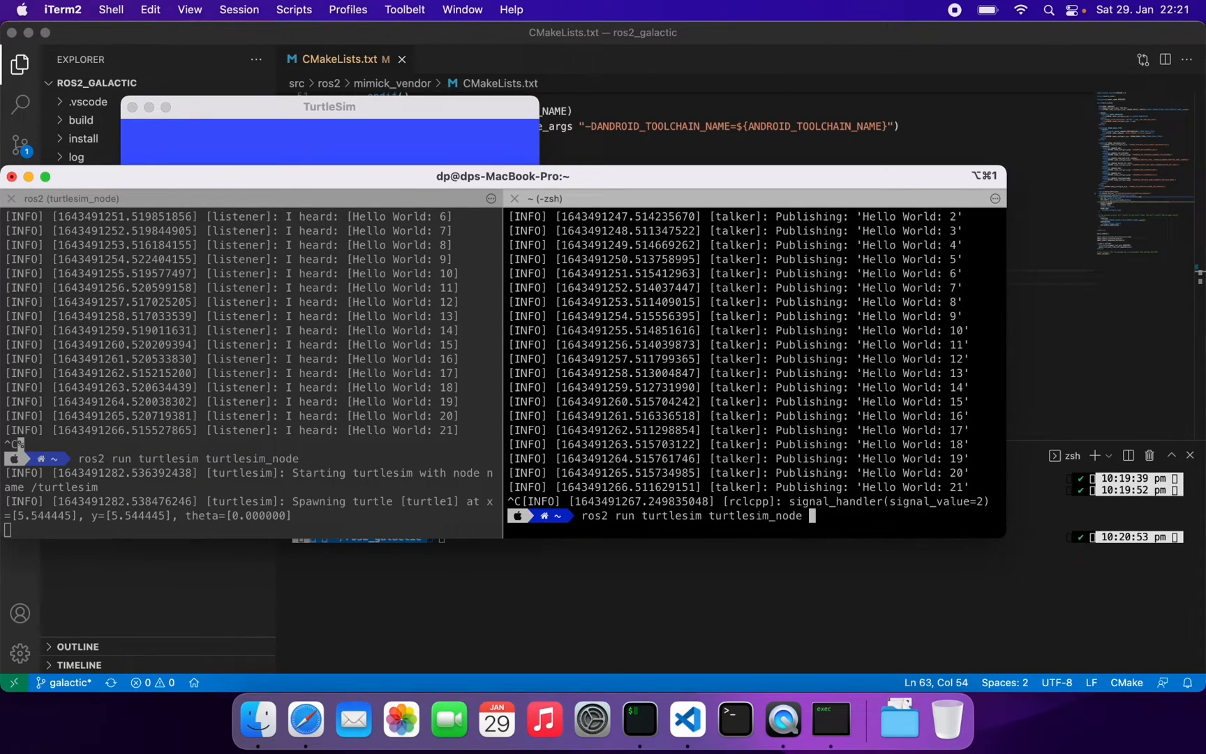
pyautogui.write('turtle_teleop_key')
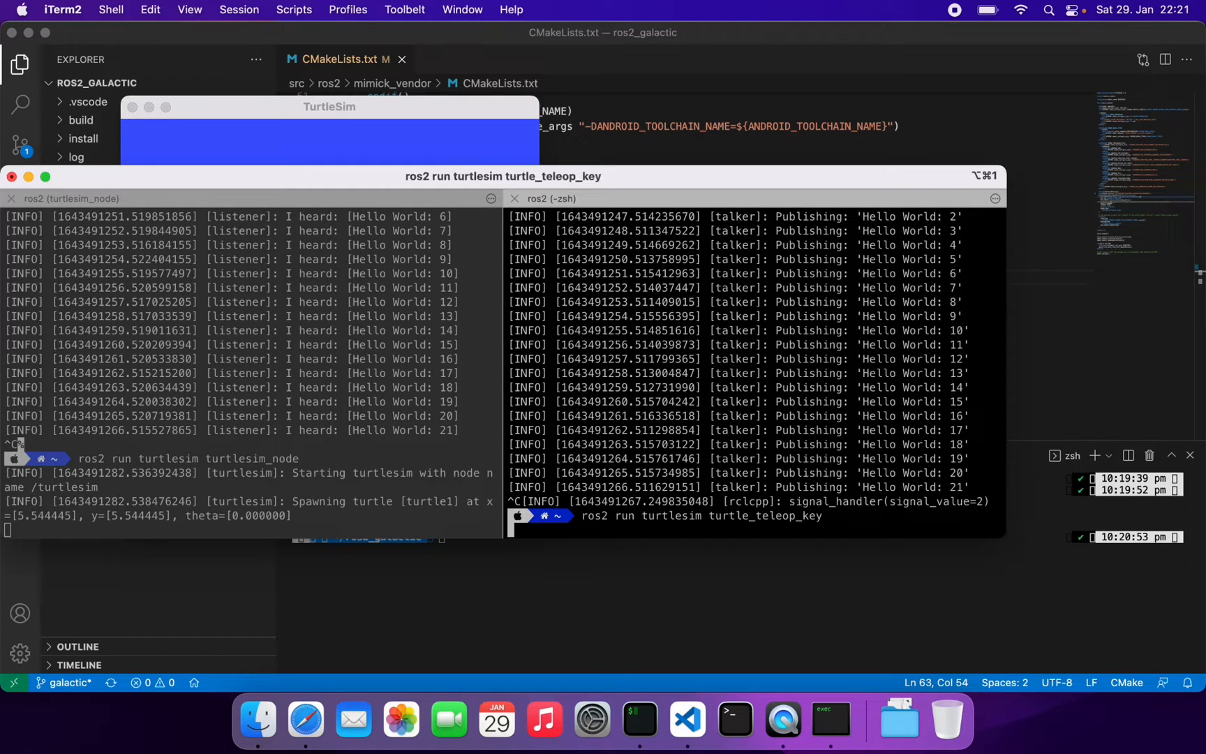
pyautogui.press('enter')
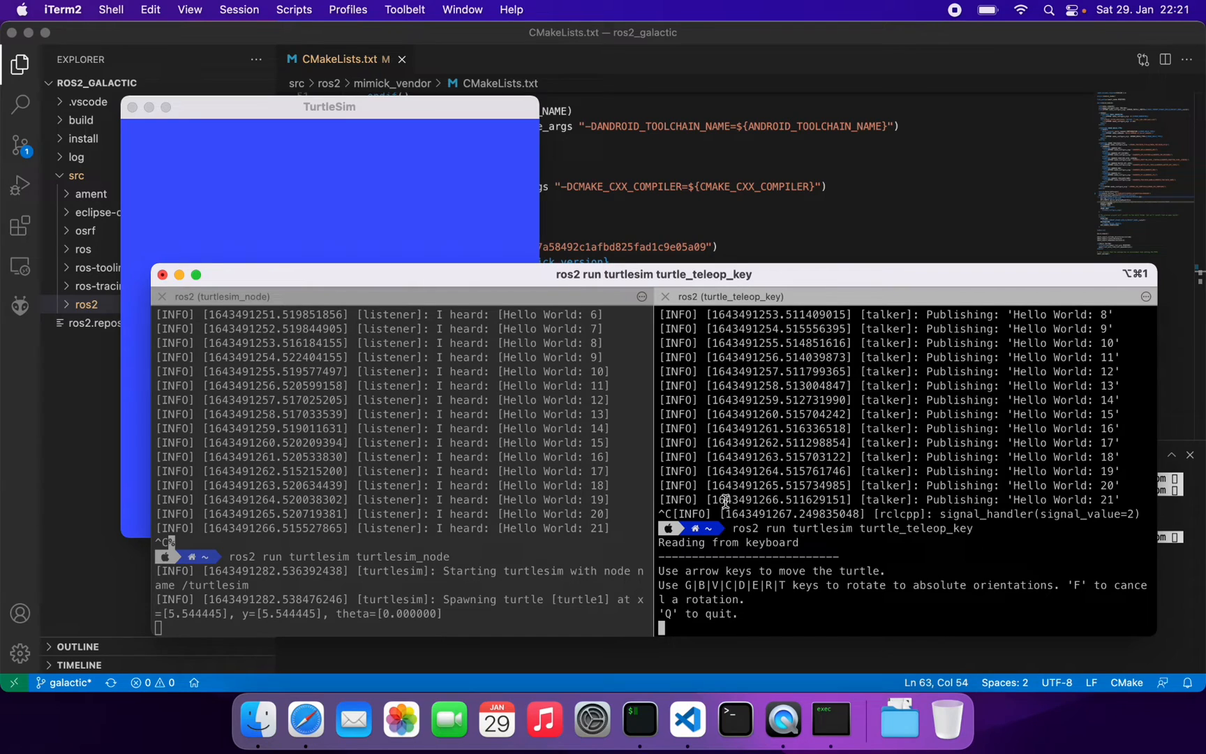
pyautogui.click(329, 178)
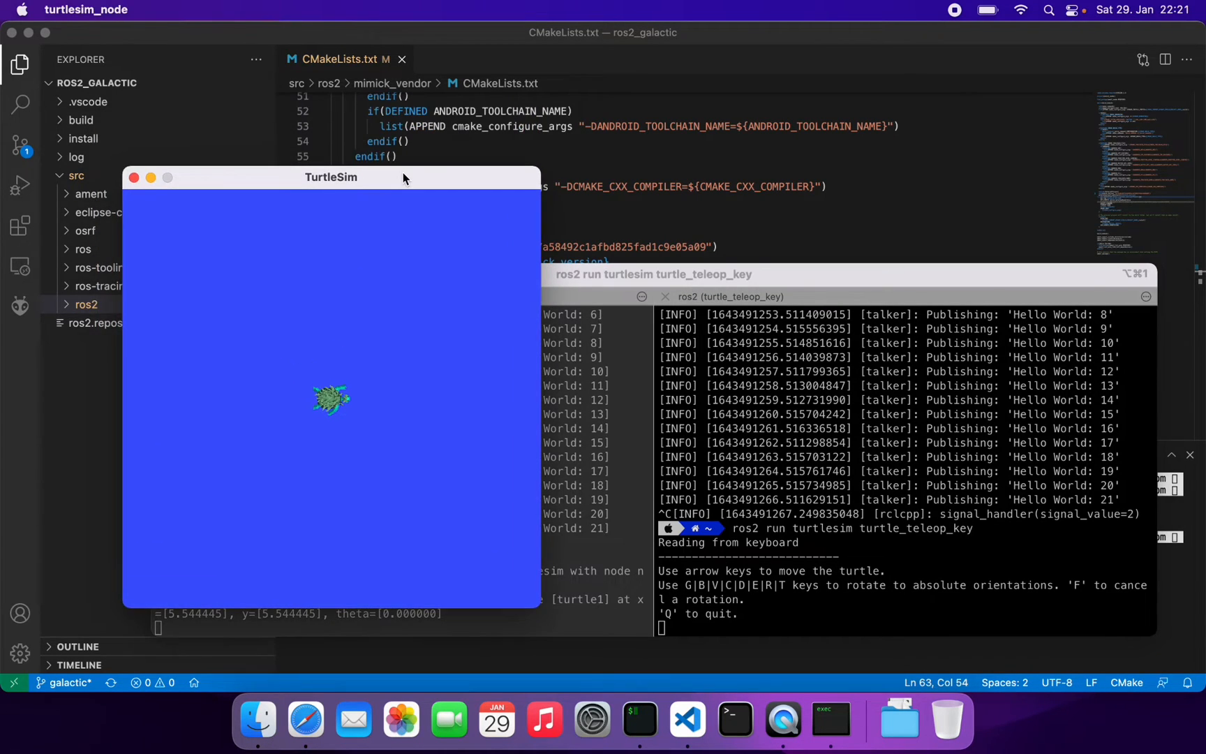
pyautogui.moveTo(331, 177); pyautogui.dragTo(181, 79)
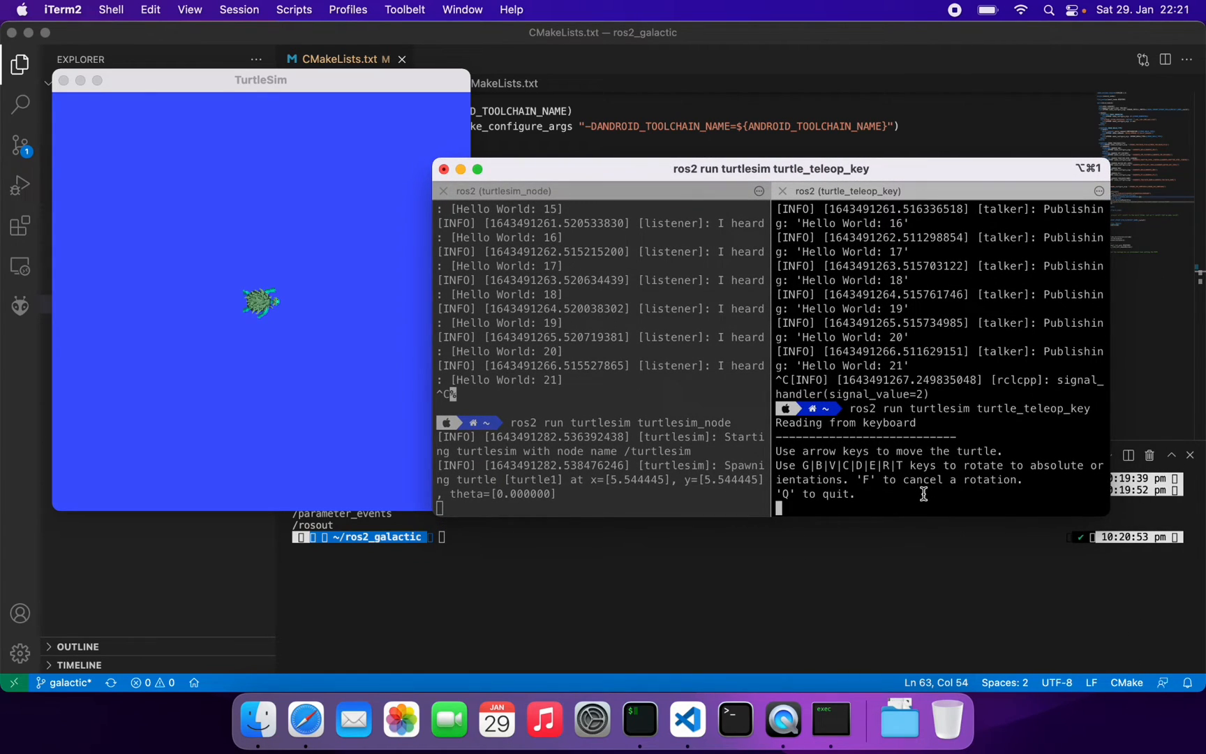
pyautogui.moveTo(957, 483)
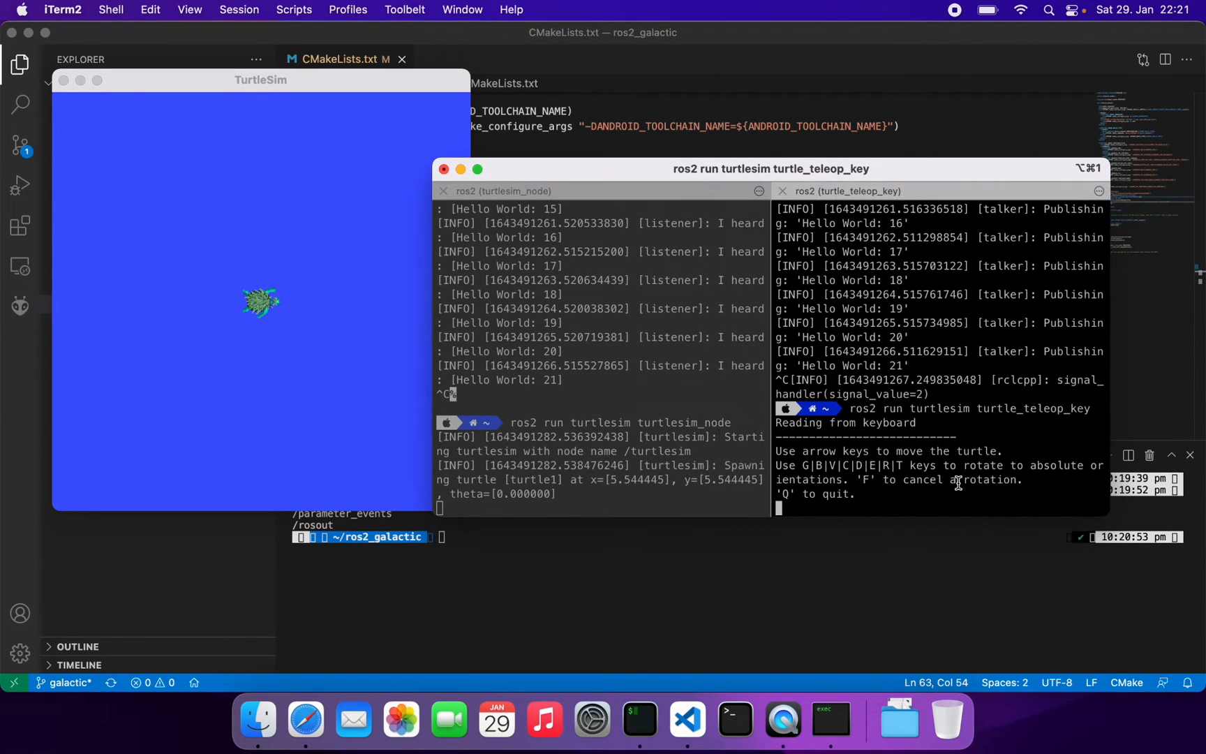
# Drive the turtle forward, turn it to a new heading, then drive forward again
pyautogui.press('Right')
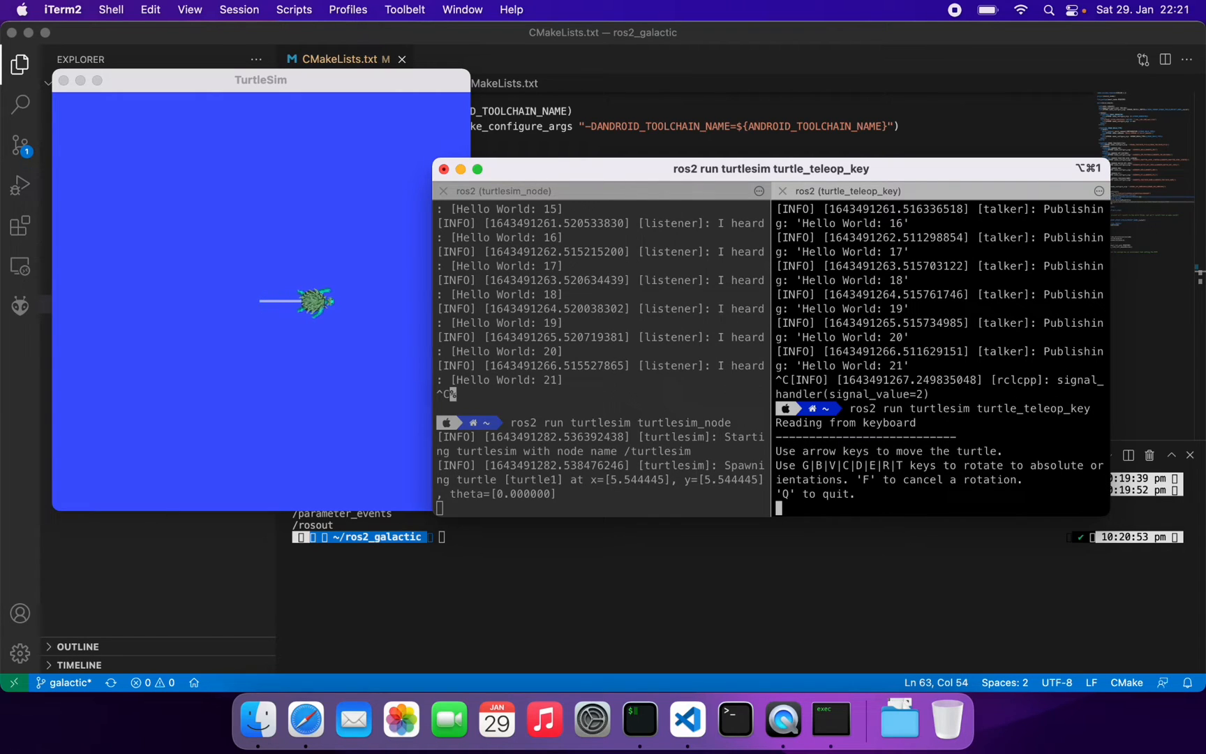
pyautogui.press('up')
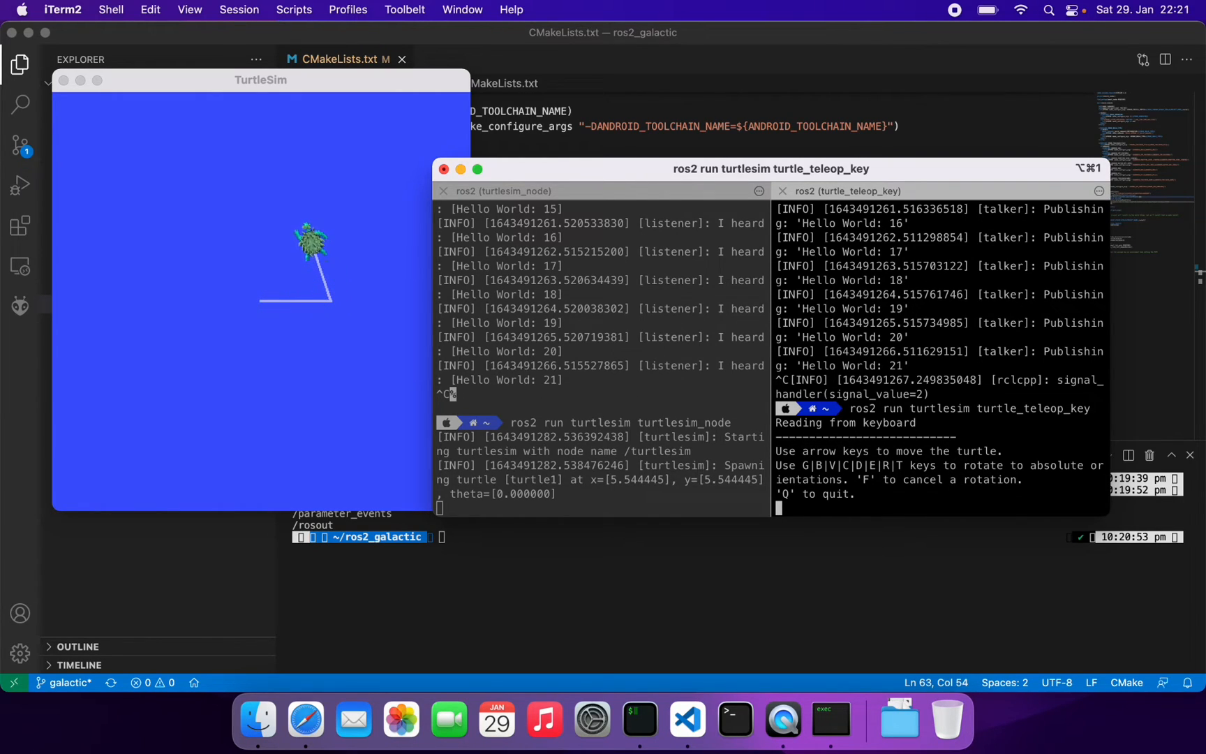
pyautogui.press('Up')
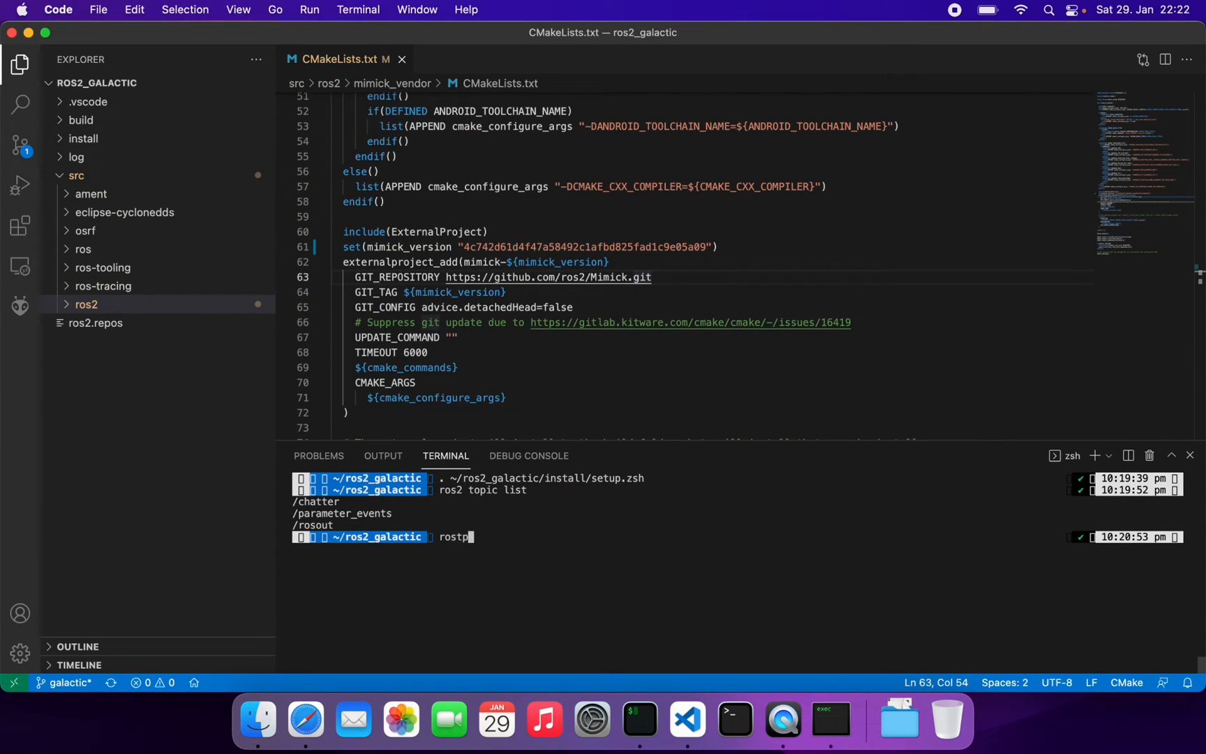
# Correct the typo and enter 'ros2 topic list' to show the /turtle1 topics
pyautogui.press('Backspace')
pyautogui.write('2')
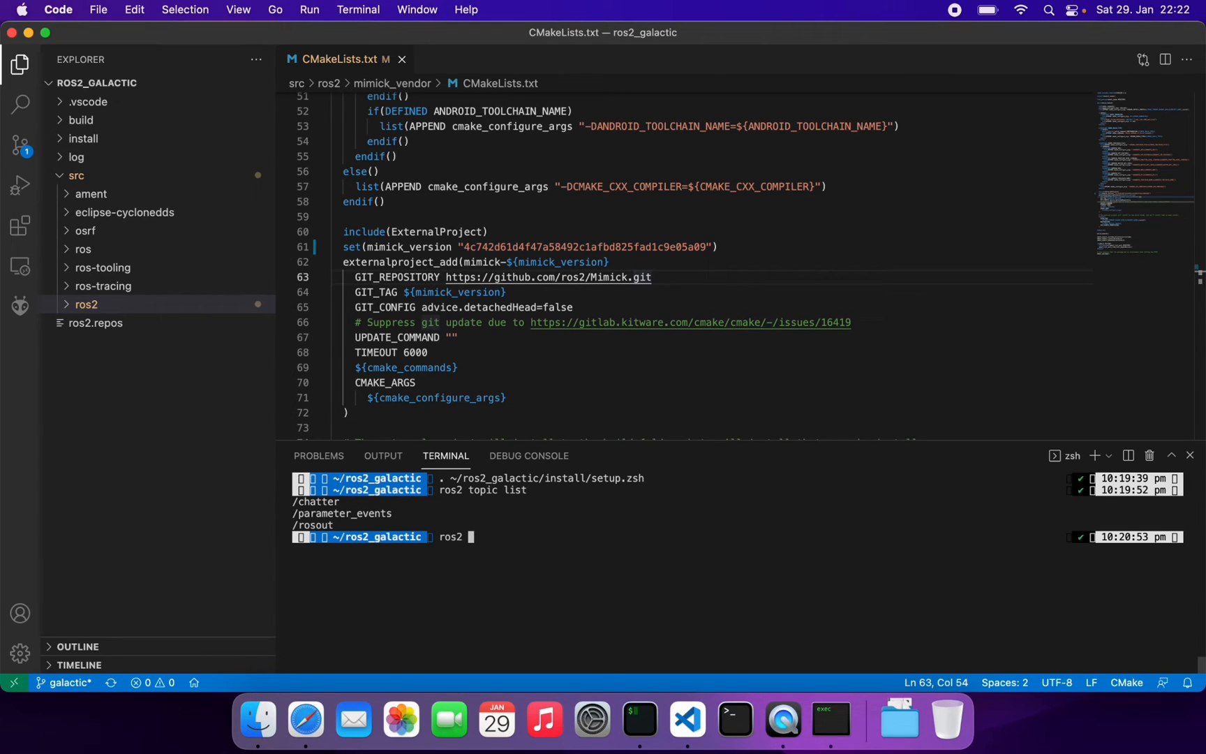
pyautogui.write('topic list')
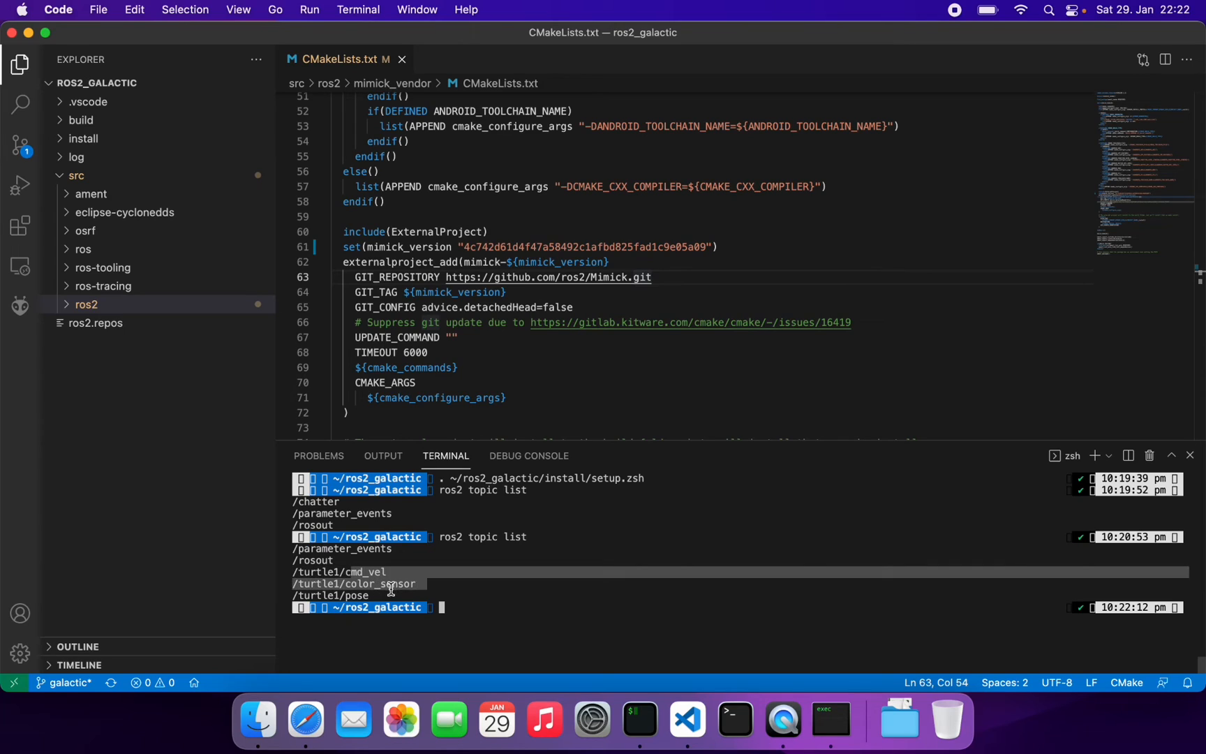
pyautogui.moveTo(387, 592)
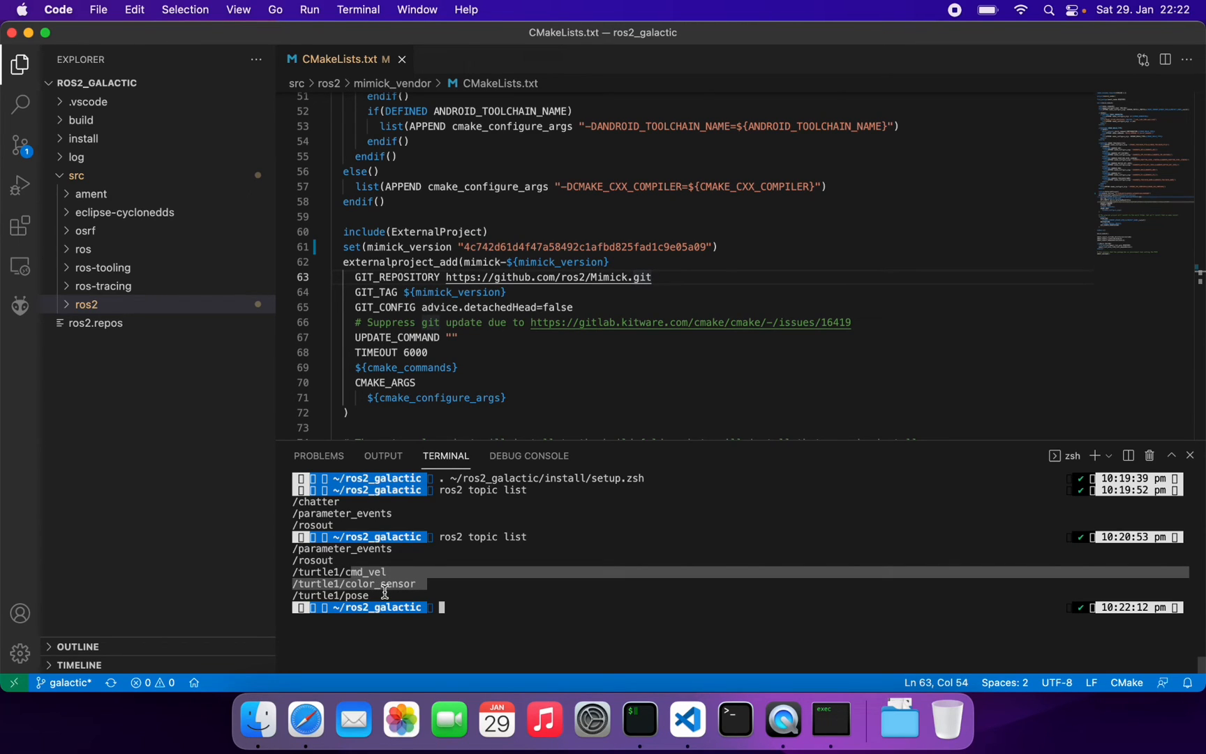
pyautogui.moveTo(640, 720)
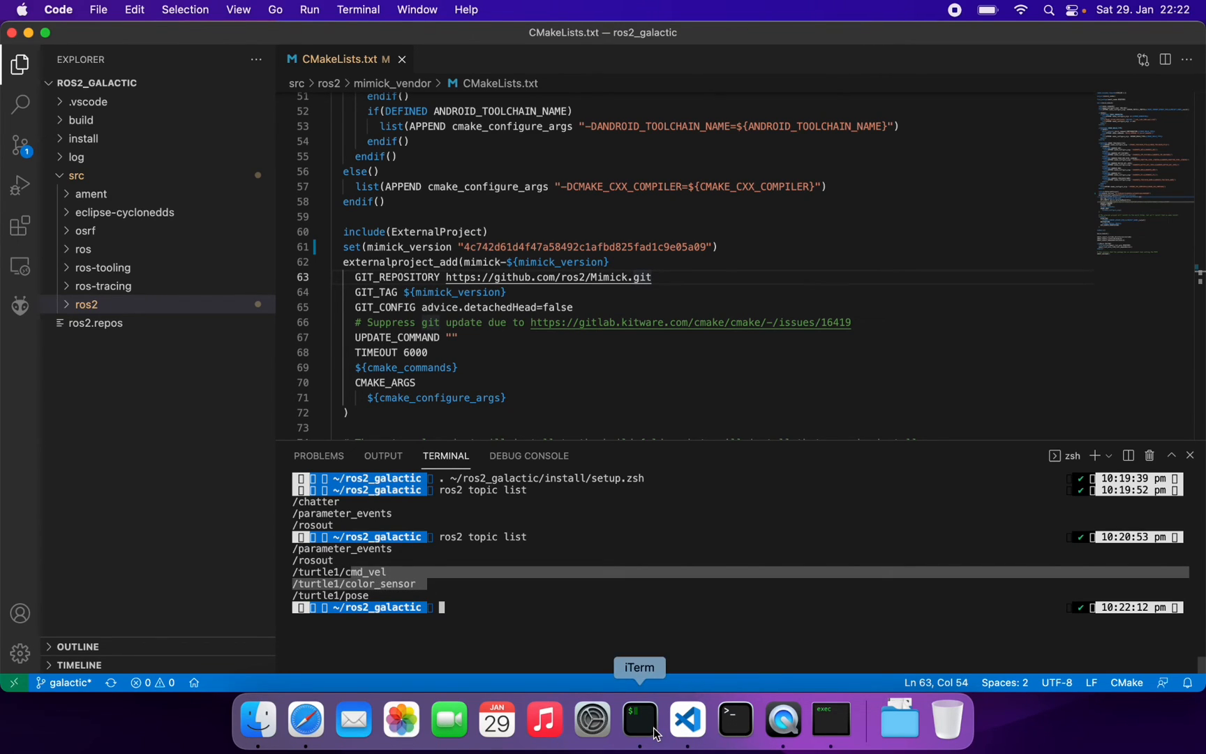
# Switch back to the iTerm2 window running turtlesim_node and turtle_teleop_key
pyautogui.click(640, 720)
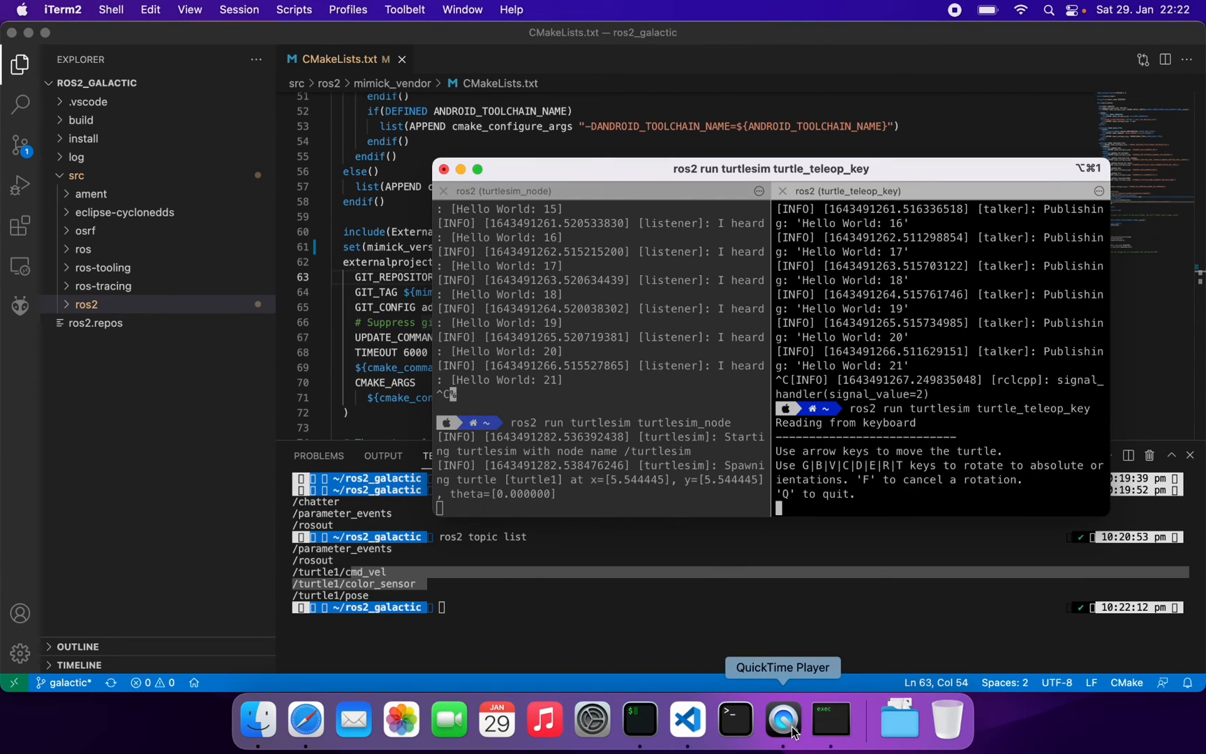
pyautogui.moveTo(817, 507)
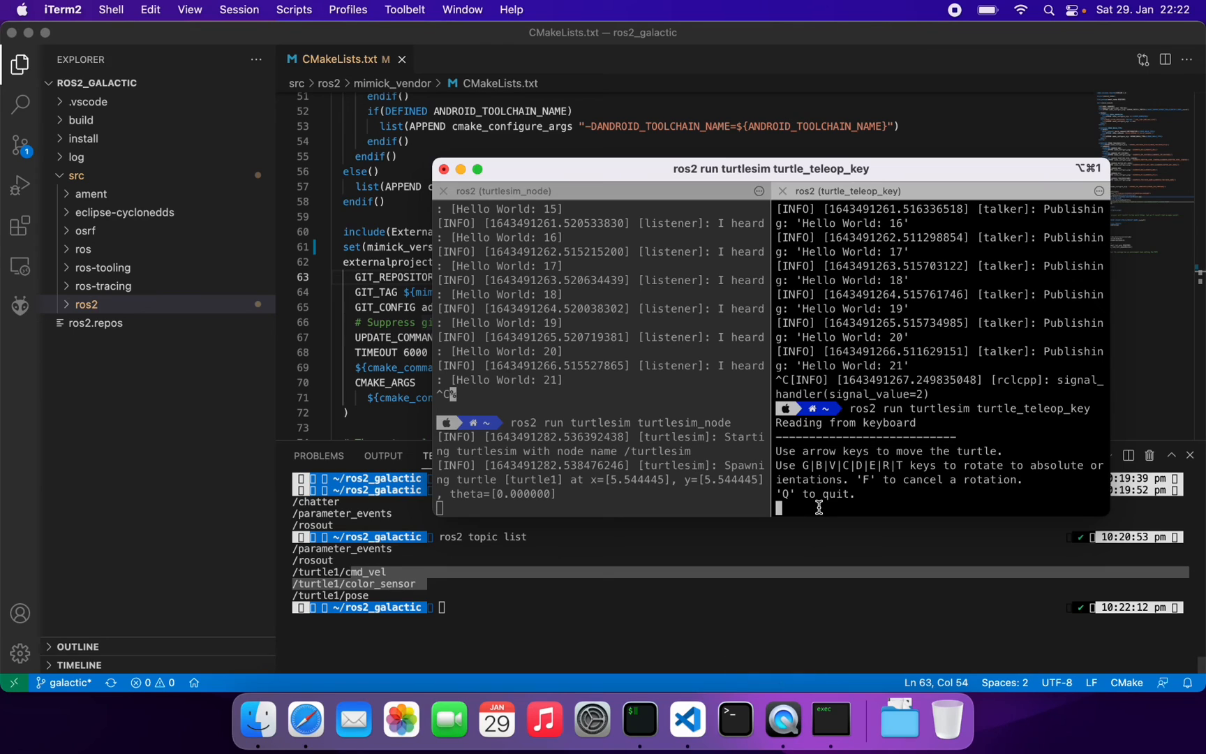